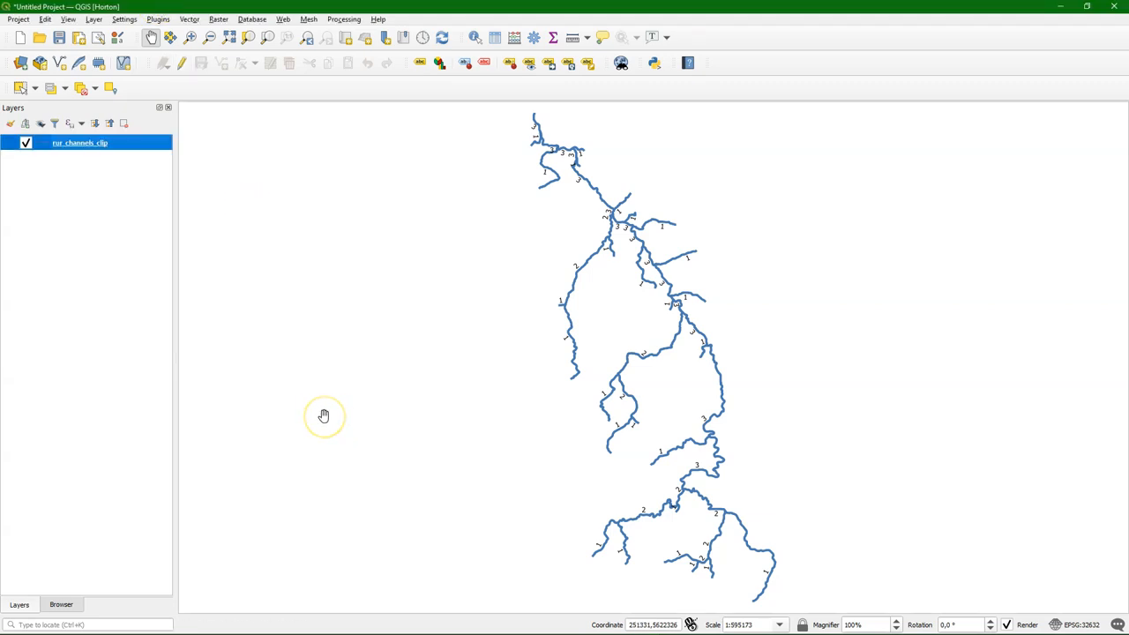
mouse_move(113, 293)
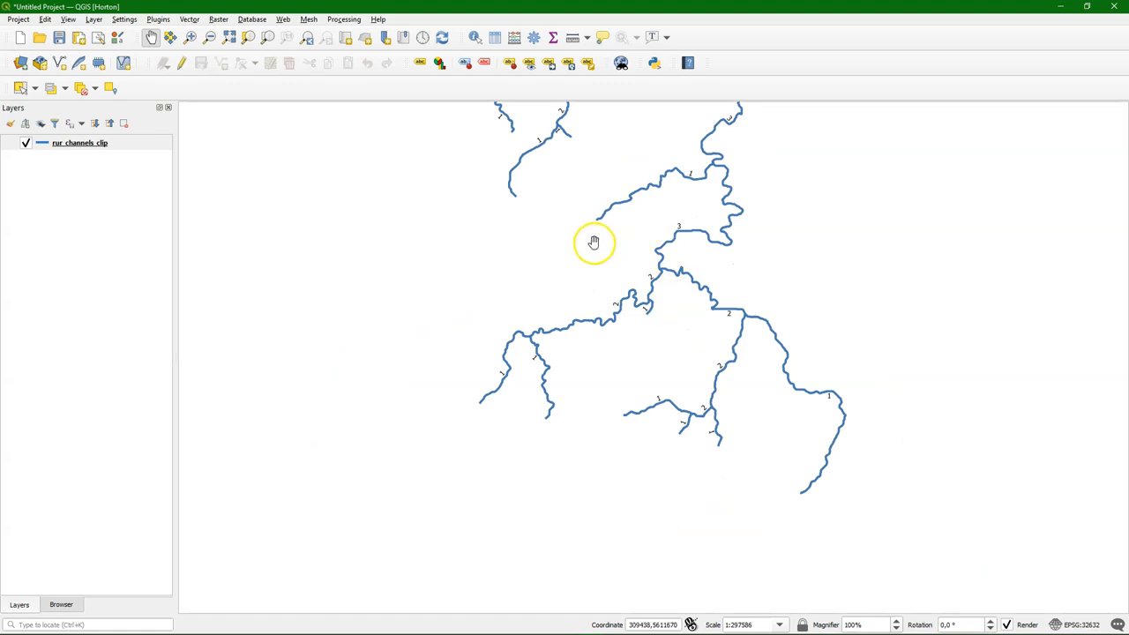
- Inspect the channel layer's attribute table to find the ORDER field, then close it
right_click(79, 141)
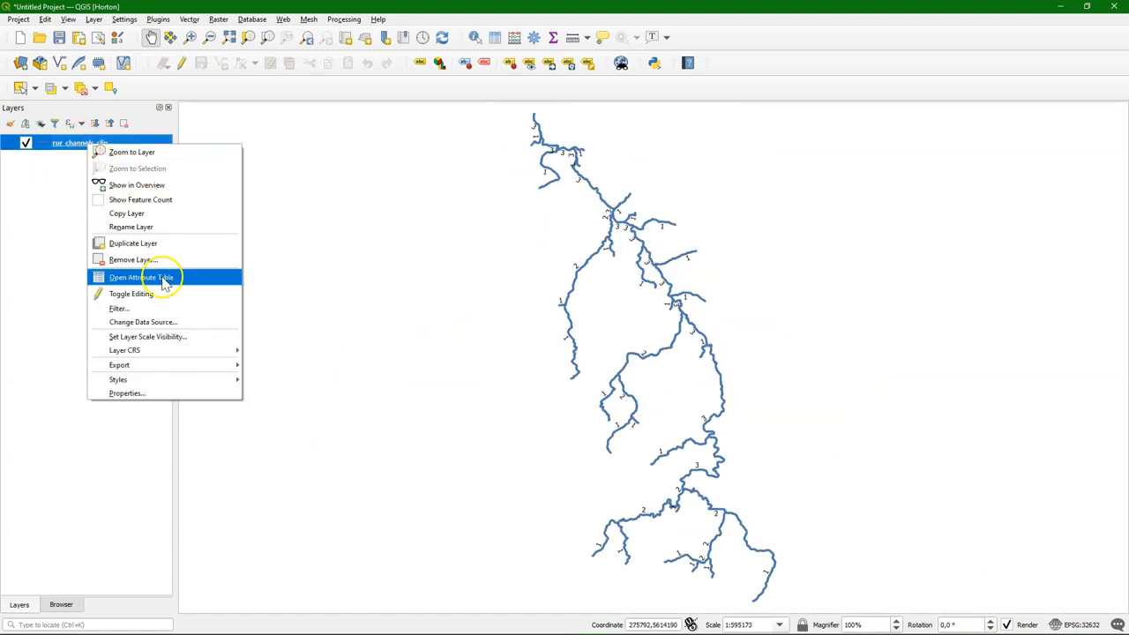
click(141, 277)
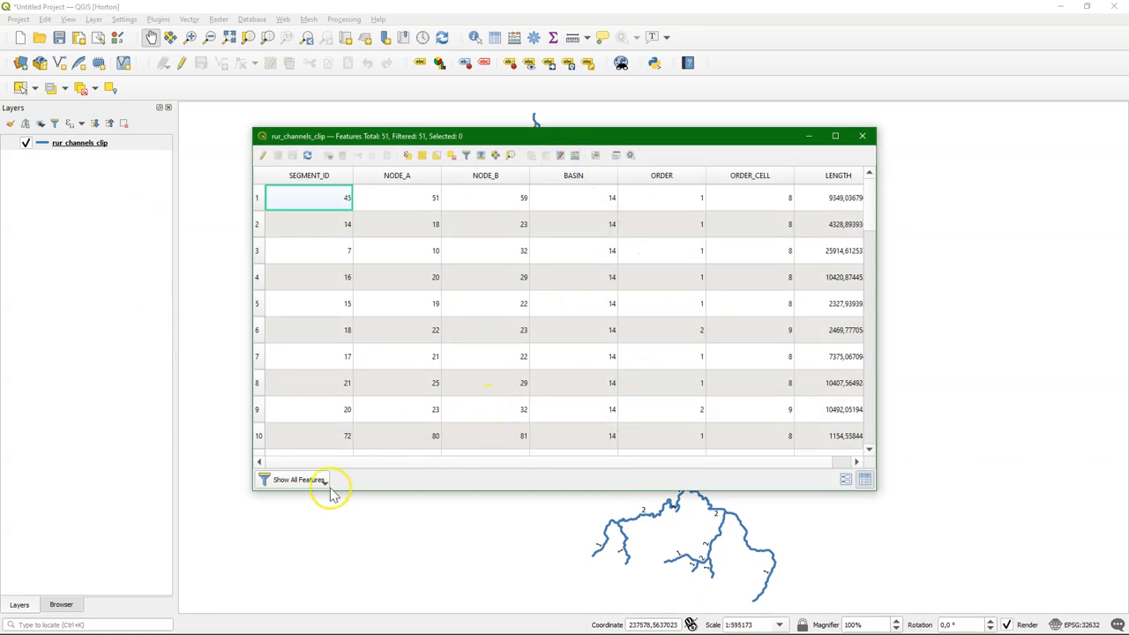
click(679, 176)
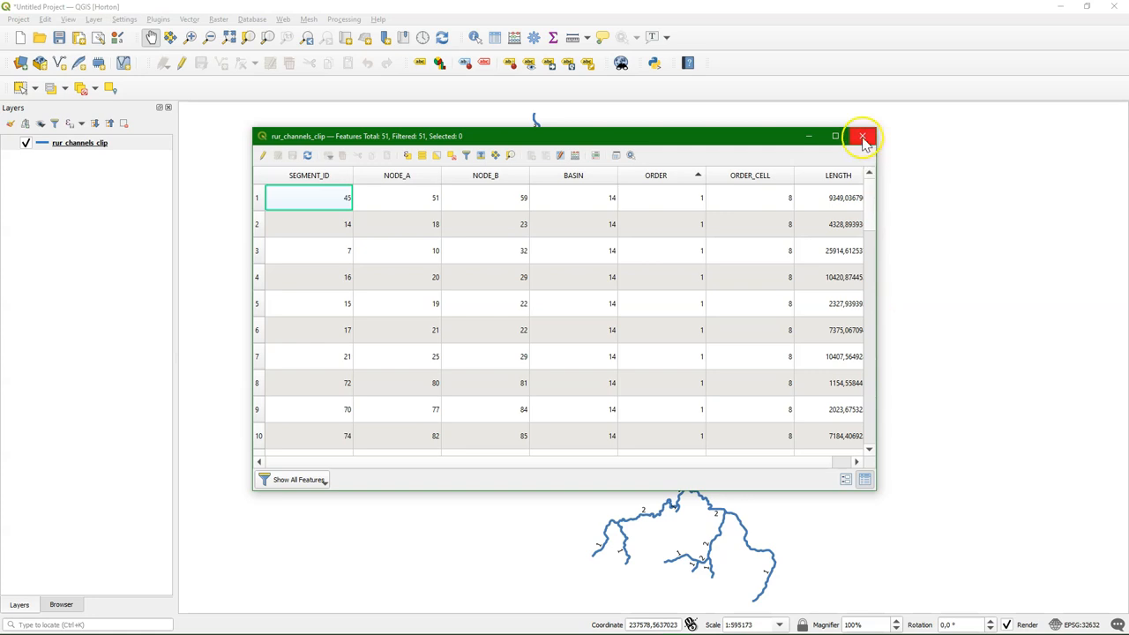
click(862, 136)
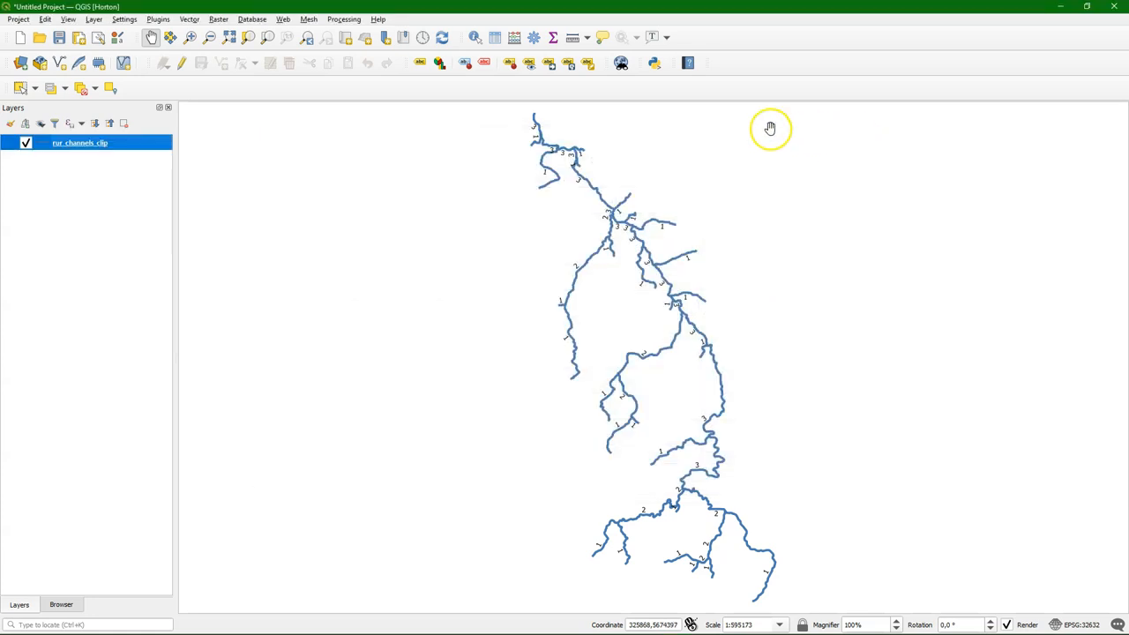
- Find Statistics by Categories in the Processing Toolbox and set ORDER as the category field
click(342, 18)
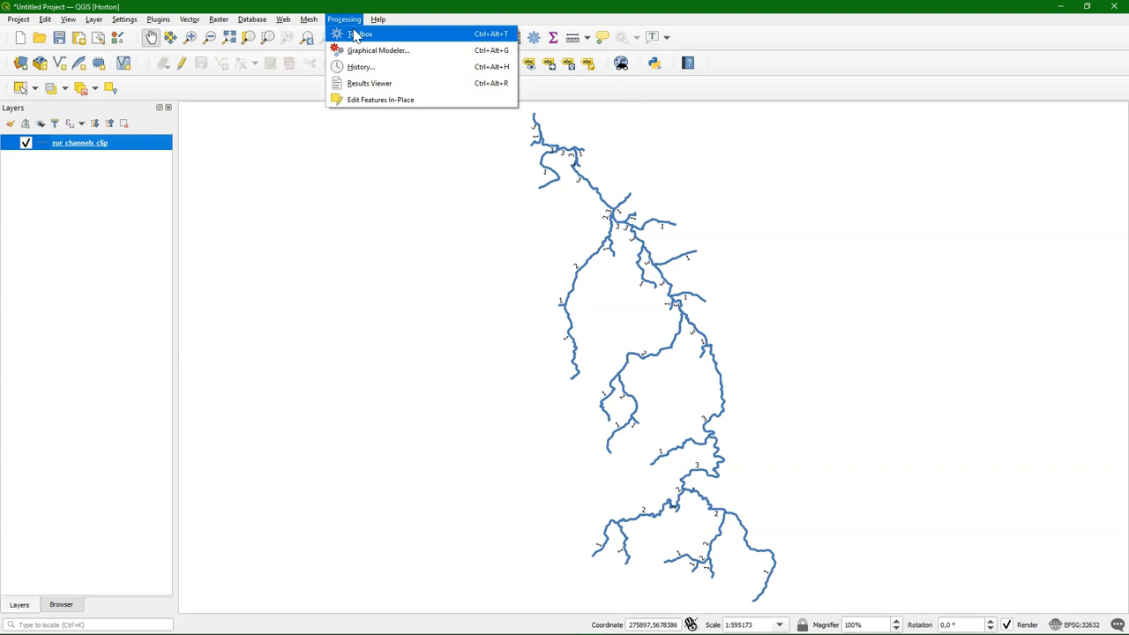
click(359, 33)
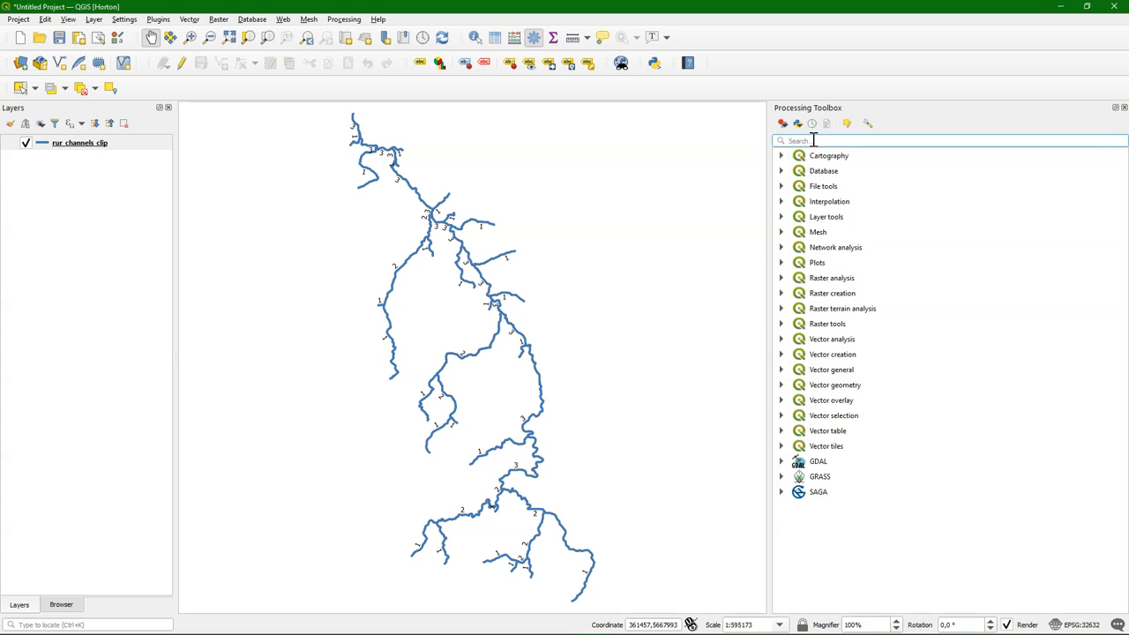
text(statst)
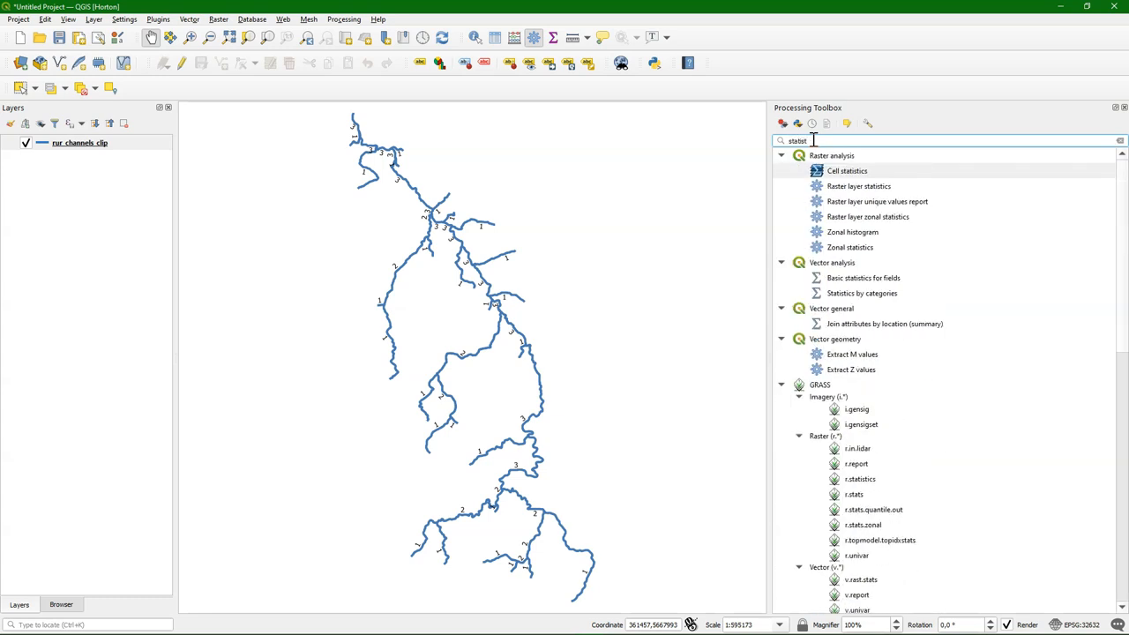
click(861, 293)
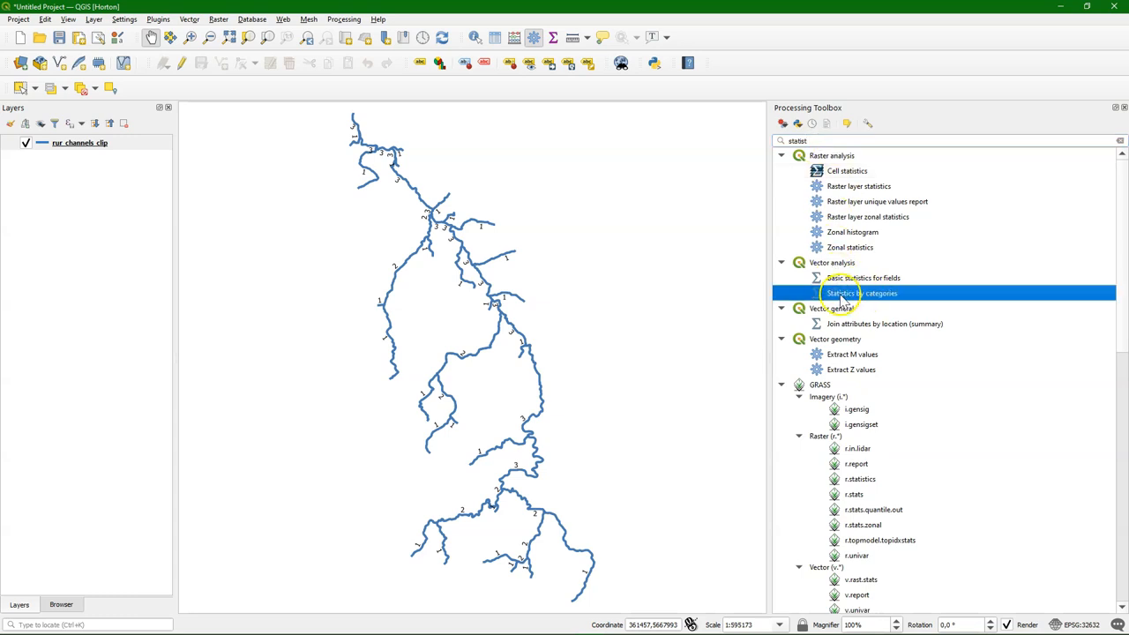
double_click(860, 292)
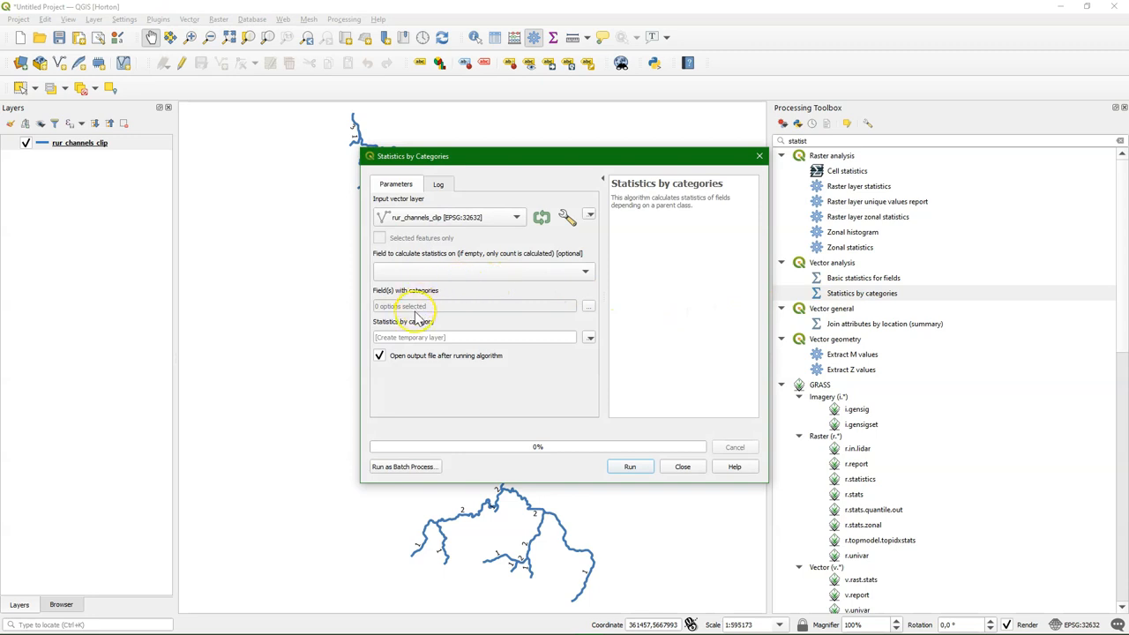
mouse_move(589, 307)
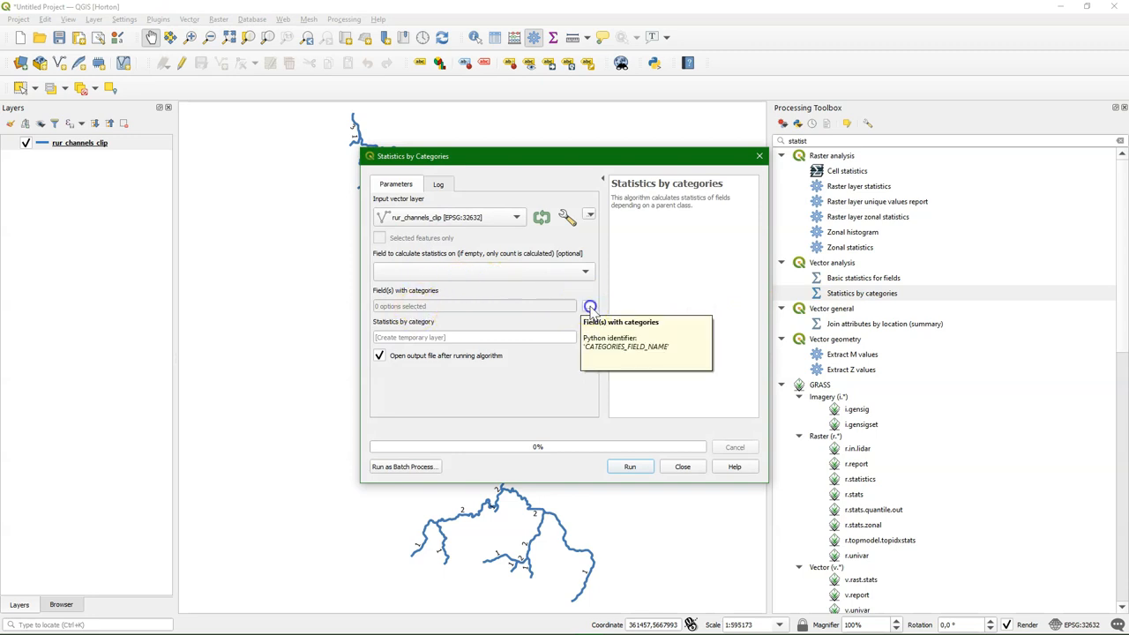
click(589, 307)
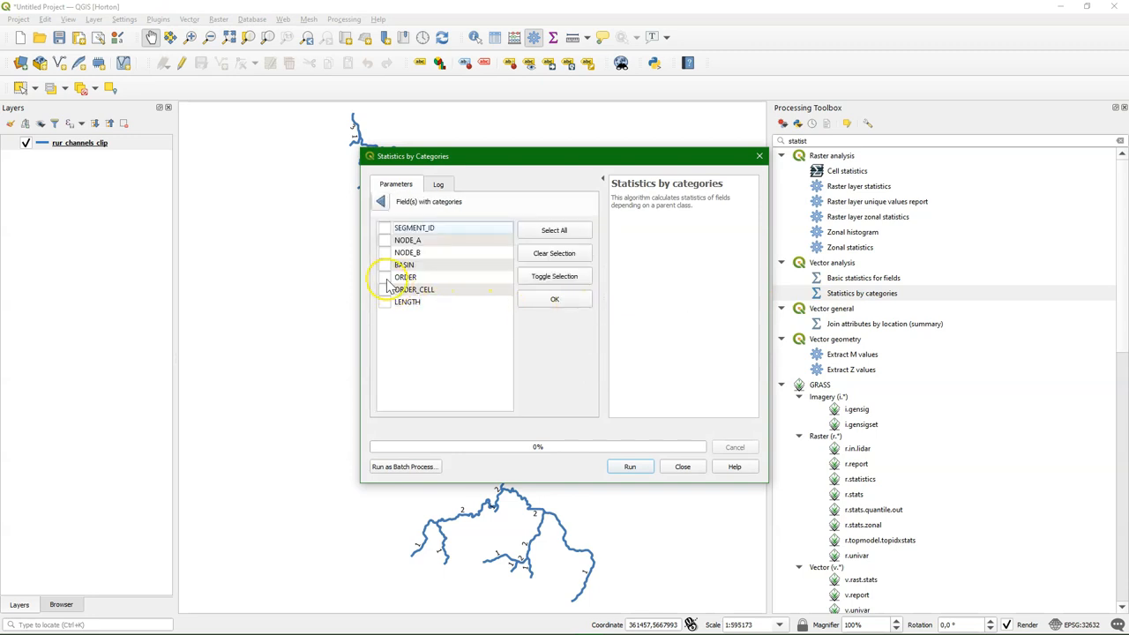
click(384, 277)
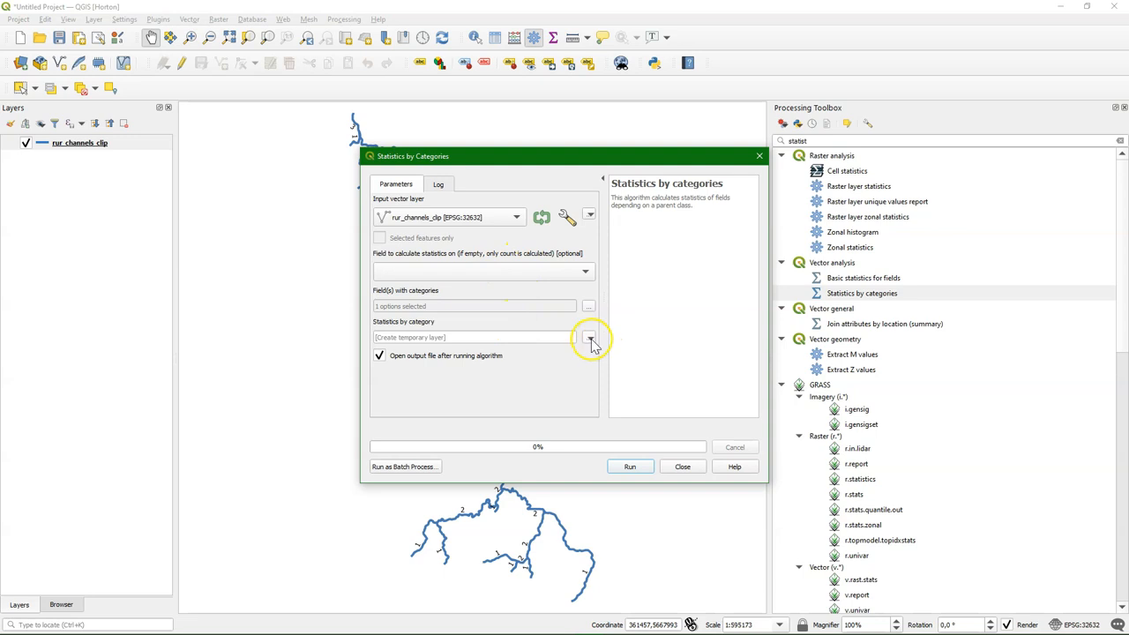
- Save the output to file as stats.csv, run the statistics and close the tool
click(589, 339)
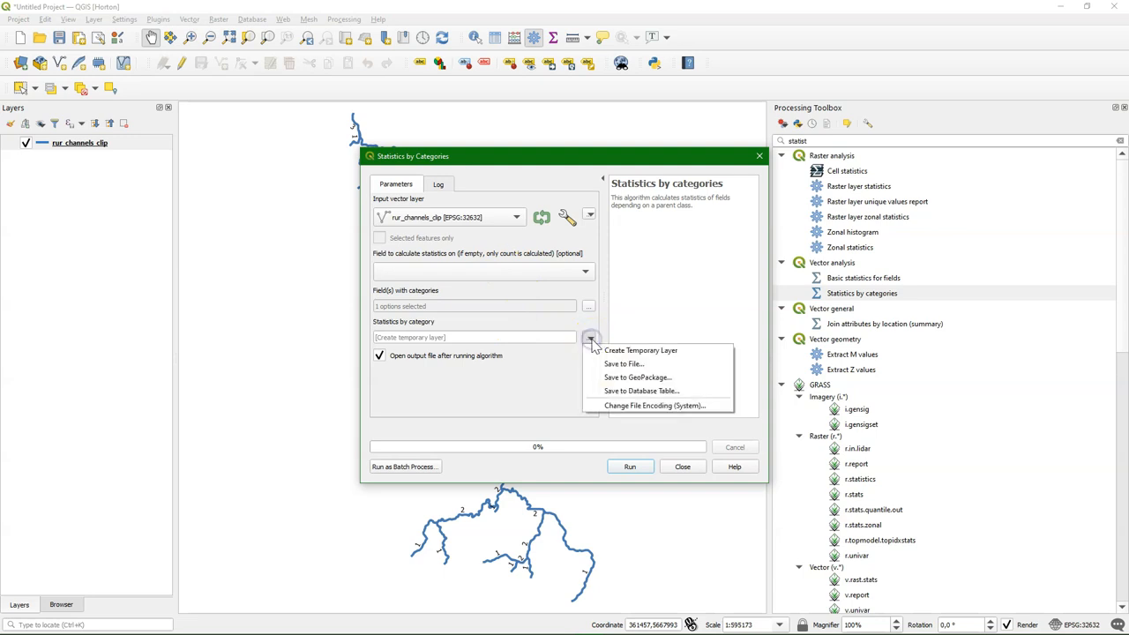
mouse_move(625, 363)
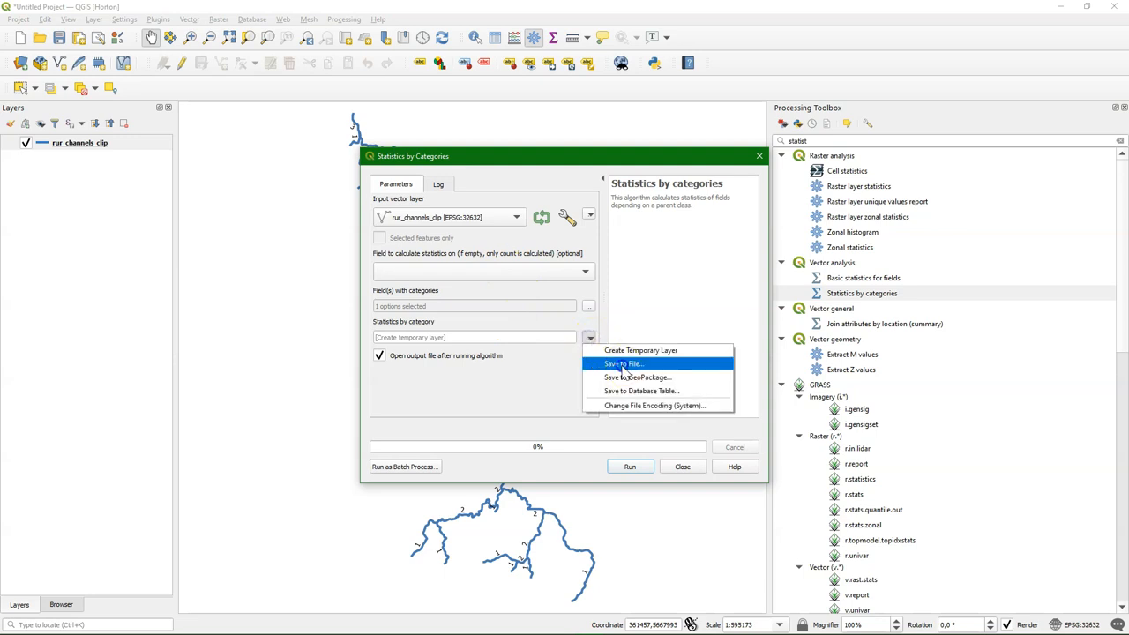
click(622, 363)
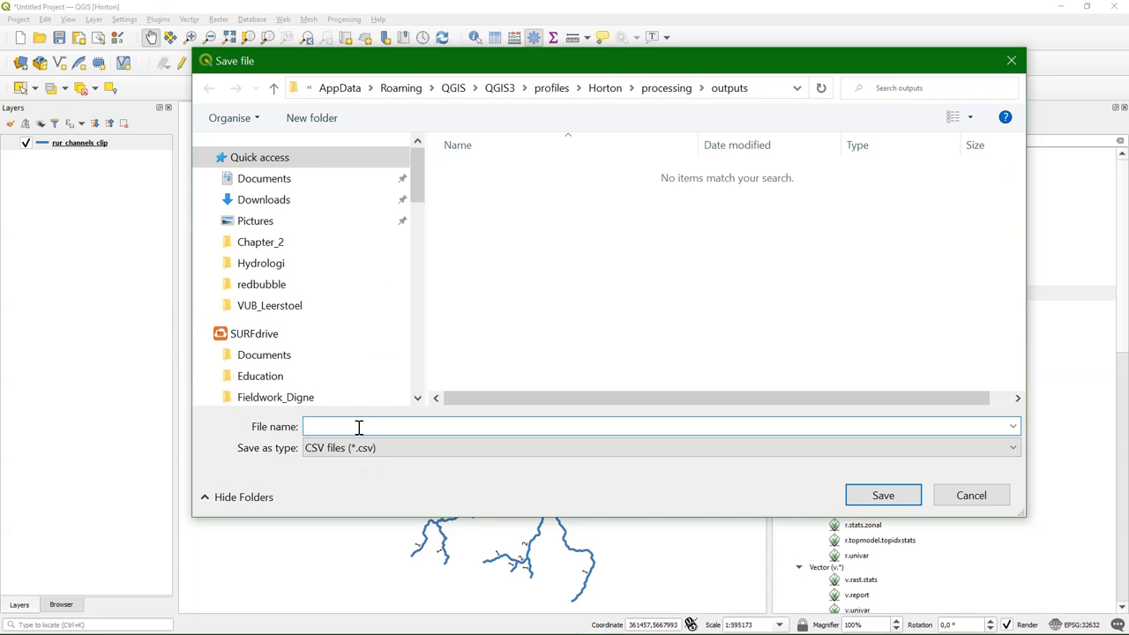
text(stats)
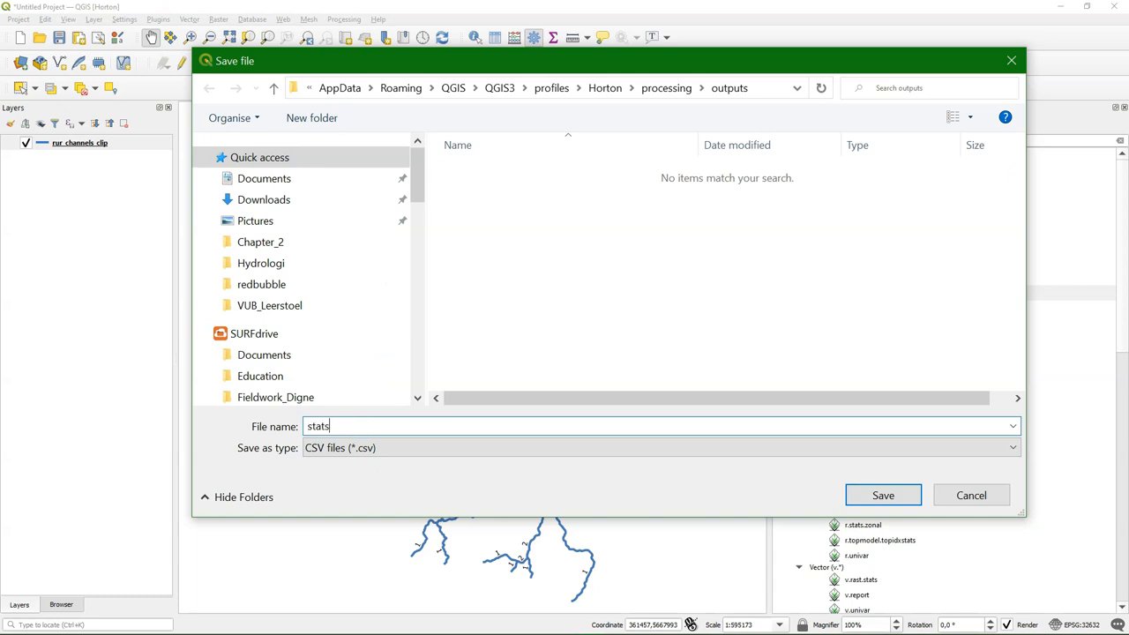
click(882, 494)
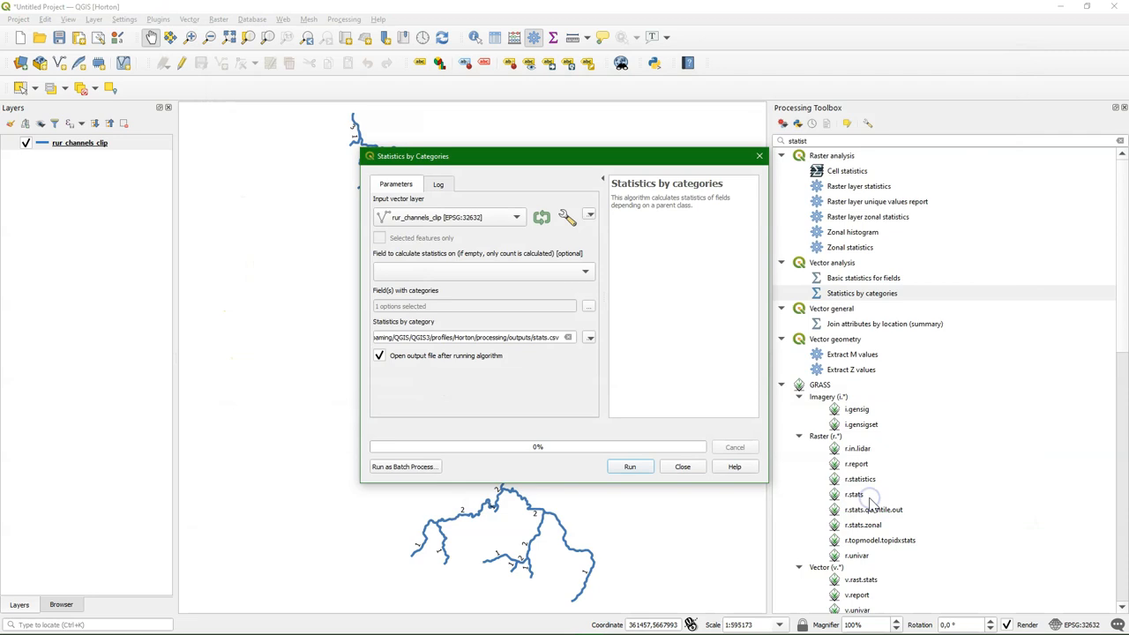
click(629, 466)
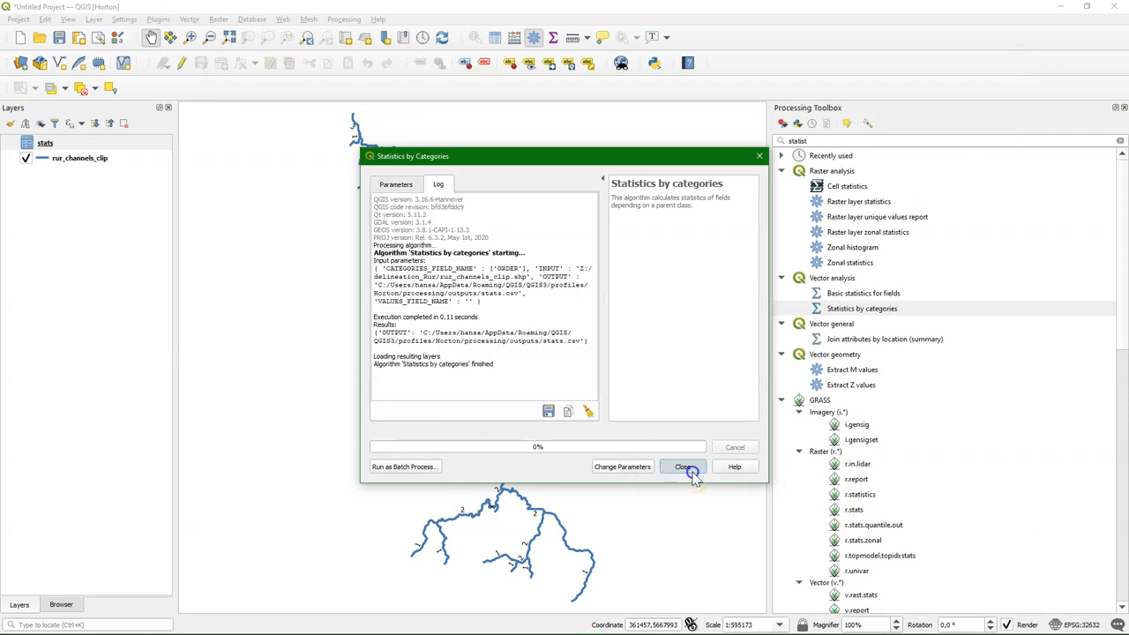
click(682, 466)
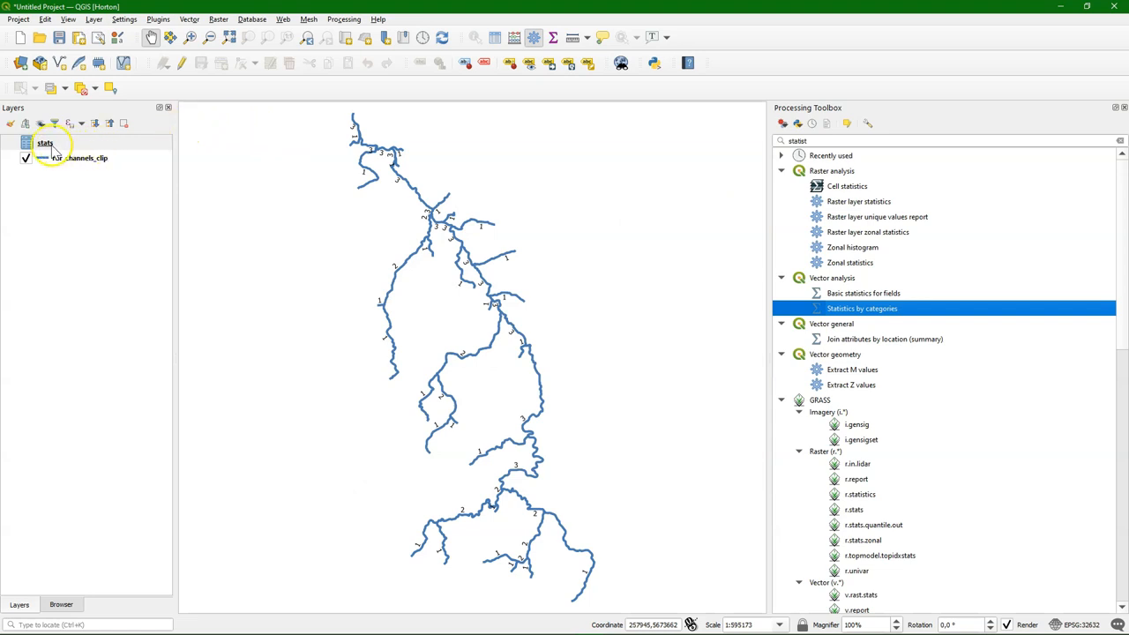
- Show the stats layer's attribute table sorted by the ORDER column
right_click(45, 141)
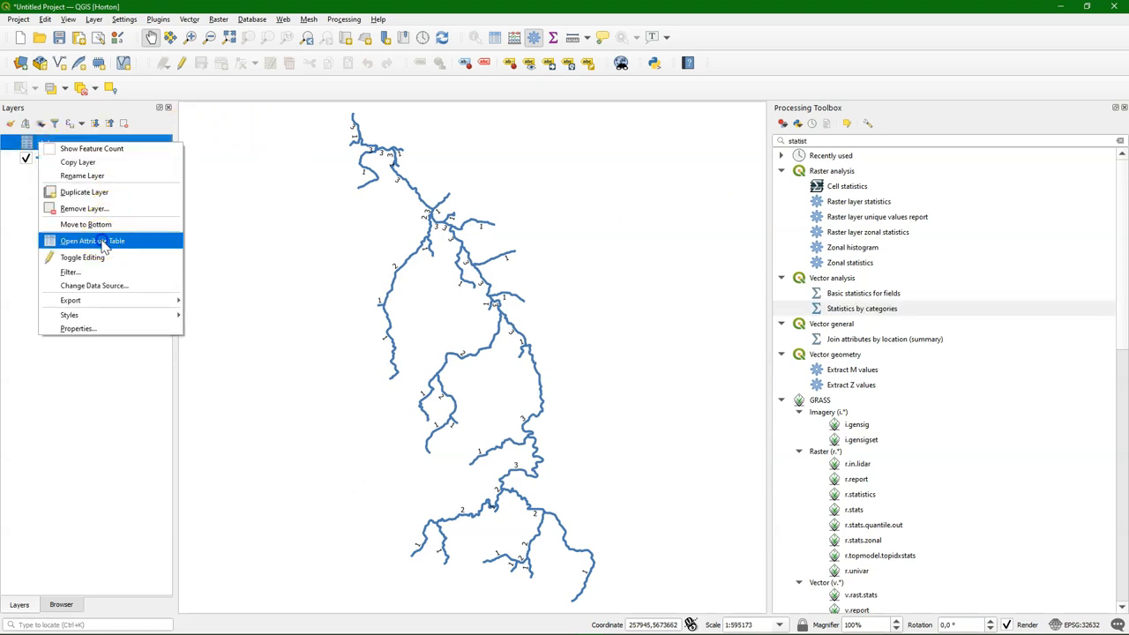
click(91, 240)
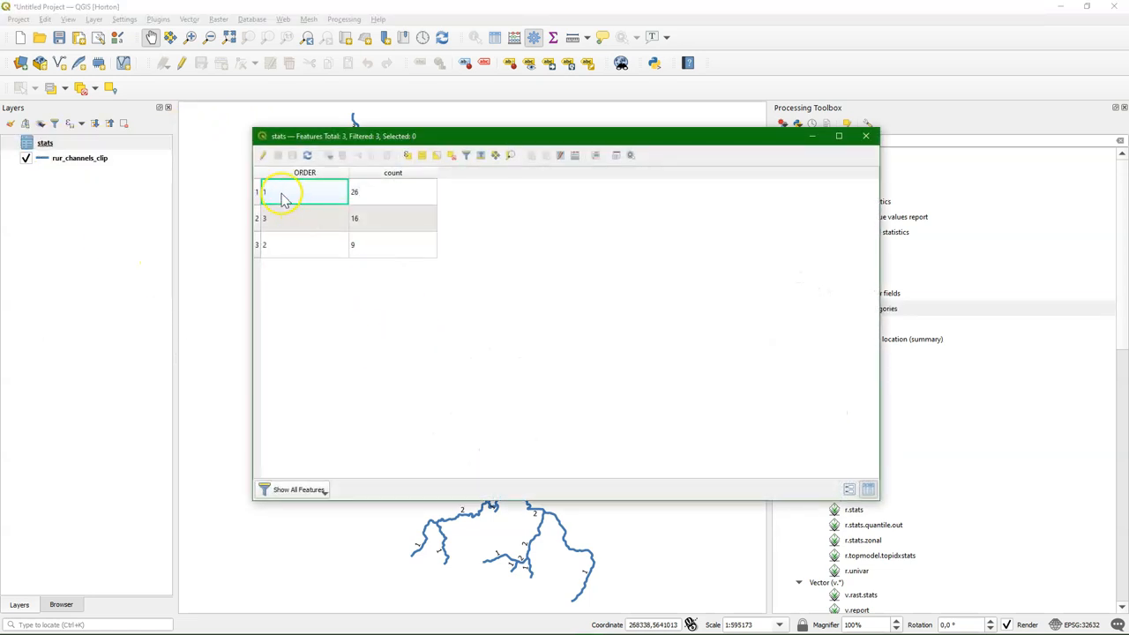
click(304, 173)
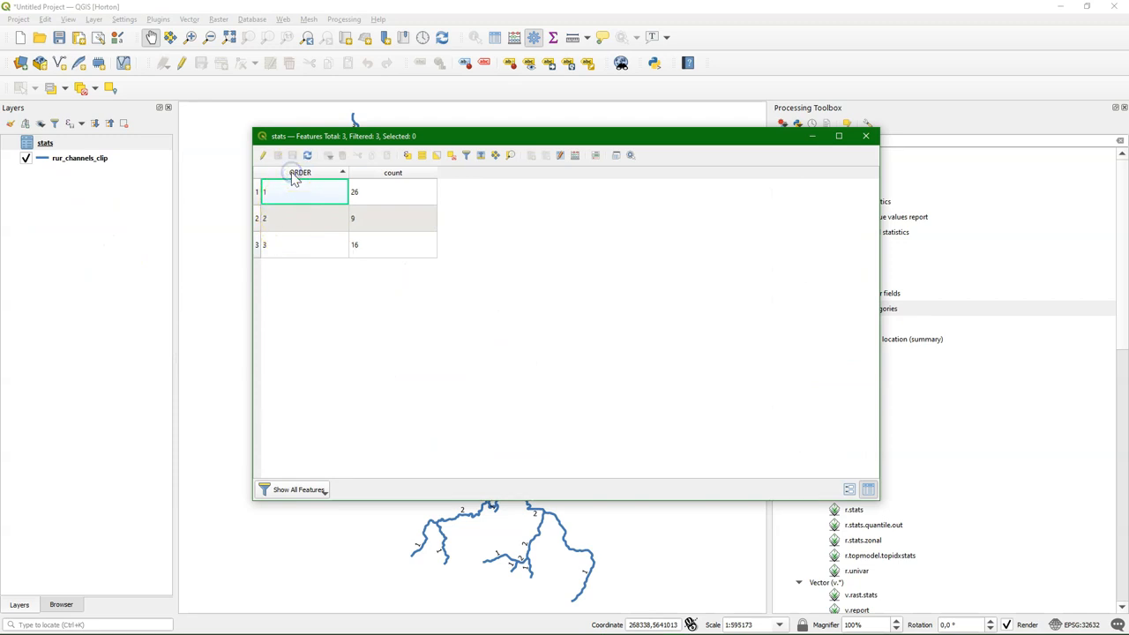
mouse_move(502, 247)
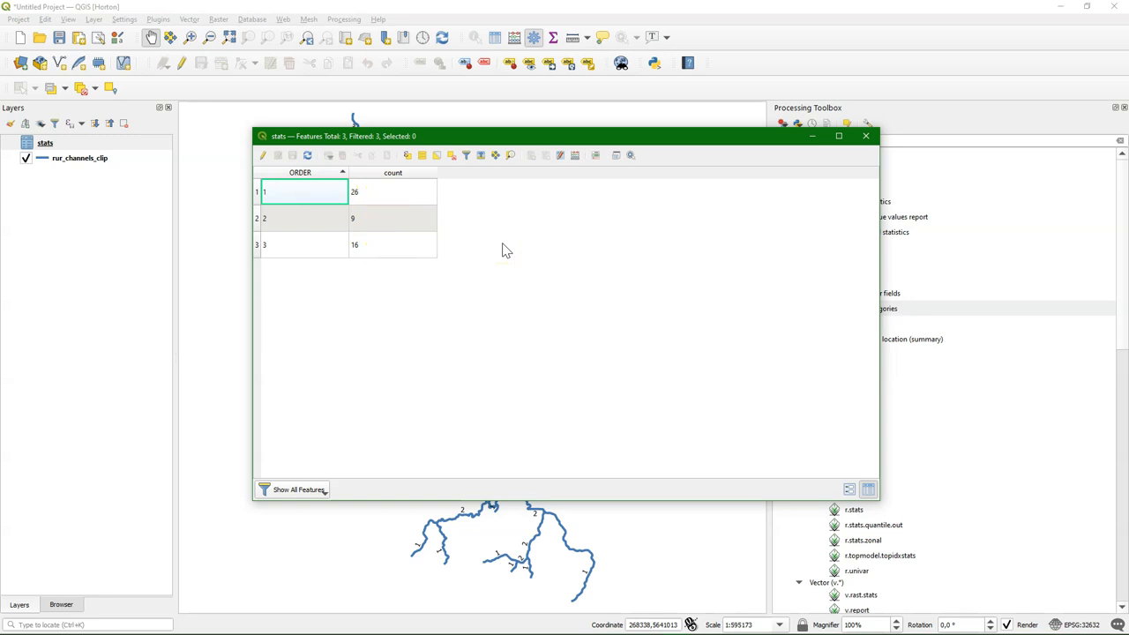
mouse_move(383, 319)
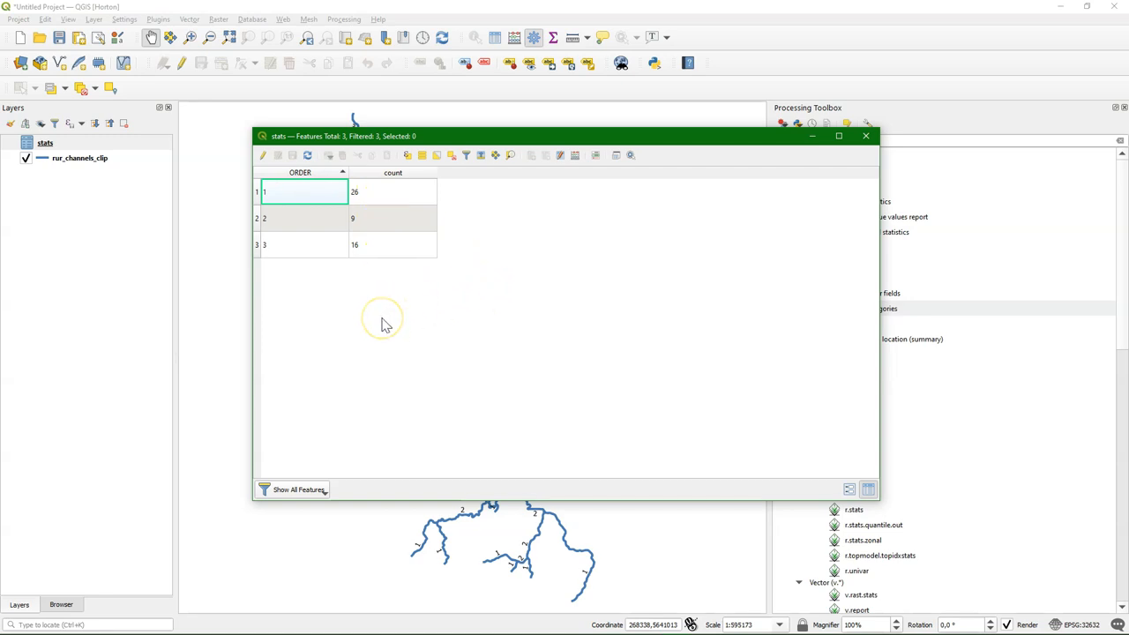
mouse_move(385, 325)
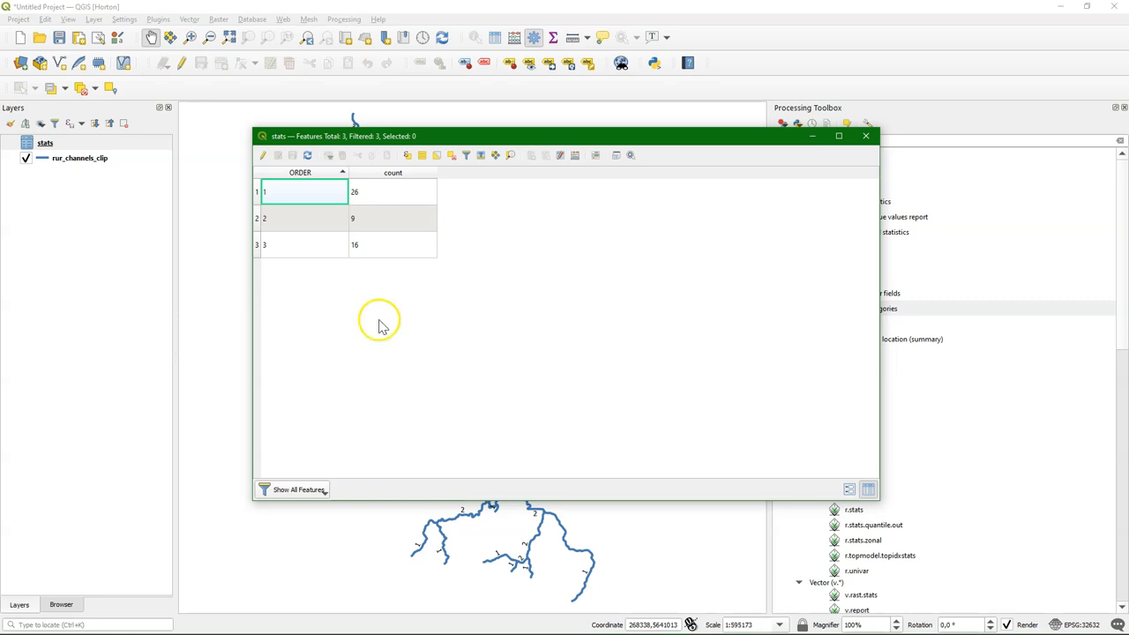
mouse_move(490, 624)
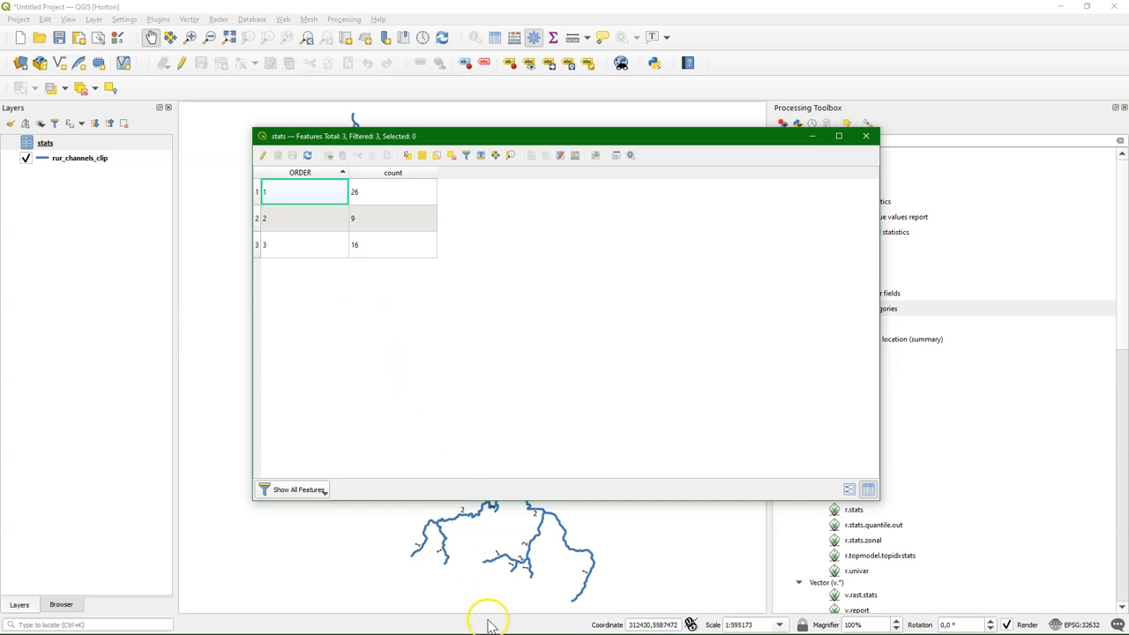
- Bring up Windows Calculator beside the stats table and compute 26 ÷ 9 ≈ 2.89
click(14, 624)
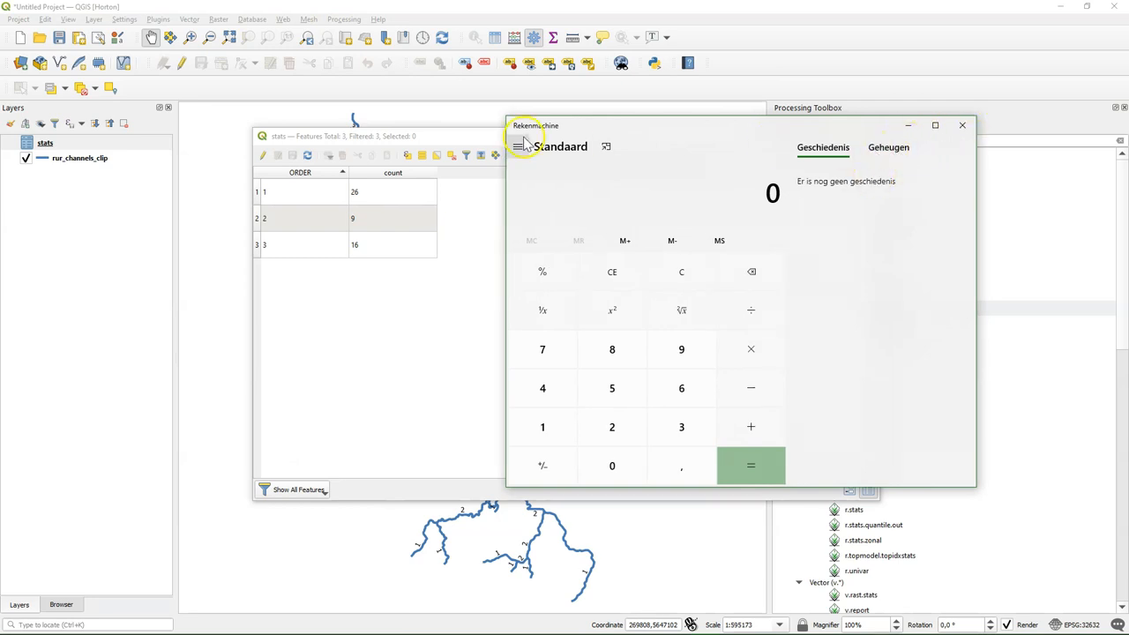
click(519, 146)
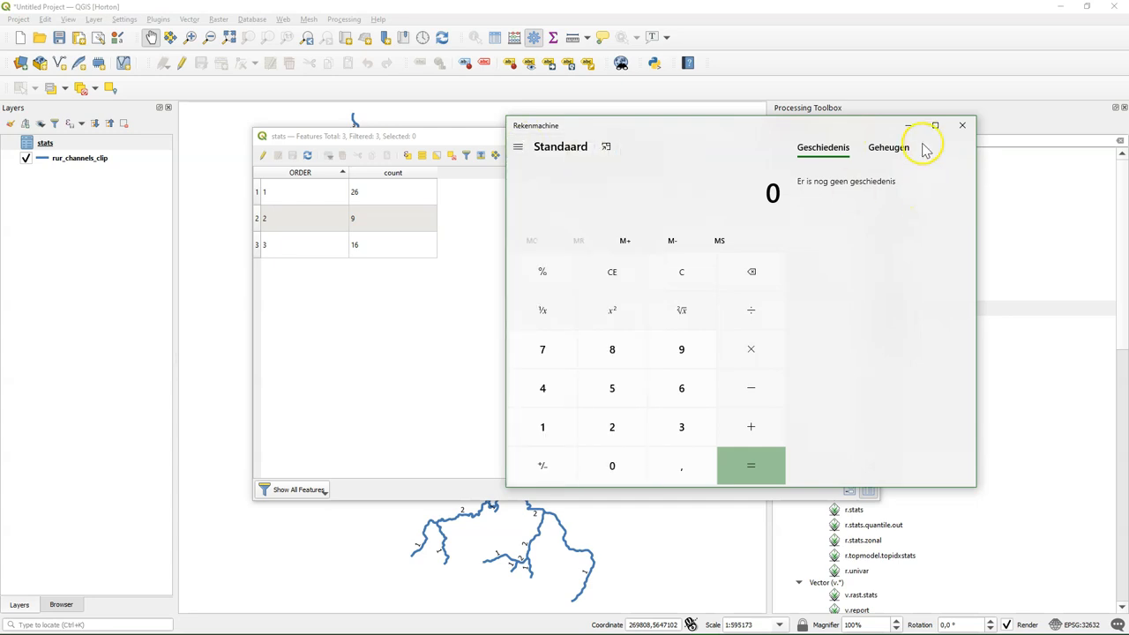
mouse_move(568, 157)
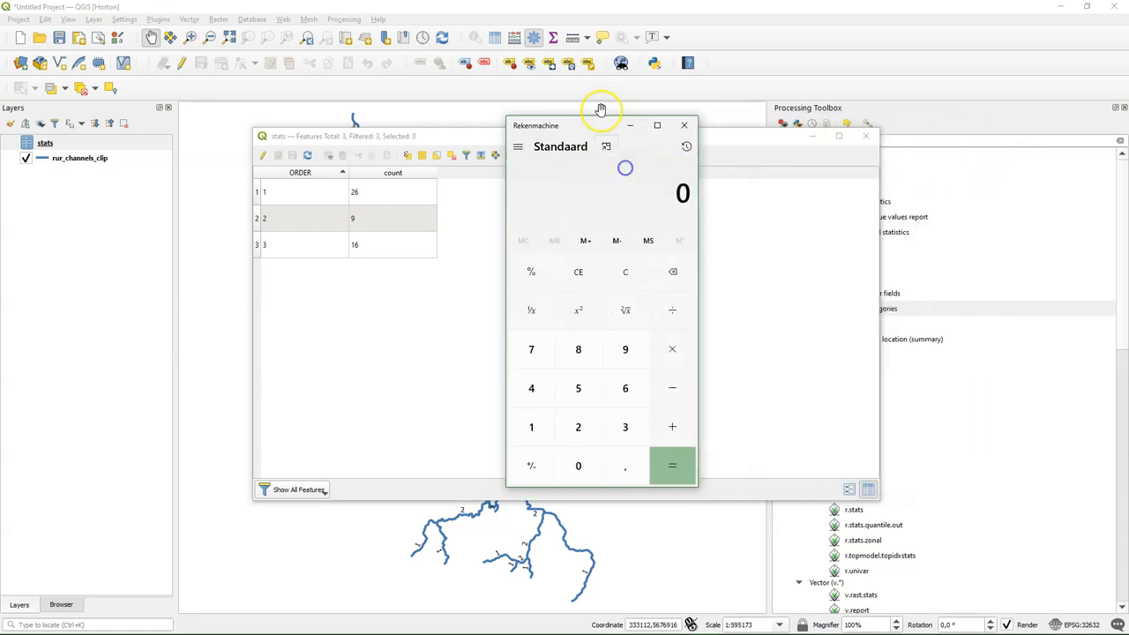
drag(600, 125, 600, 201)
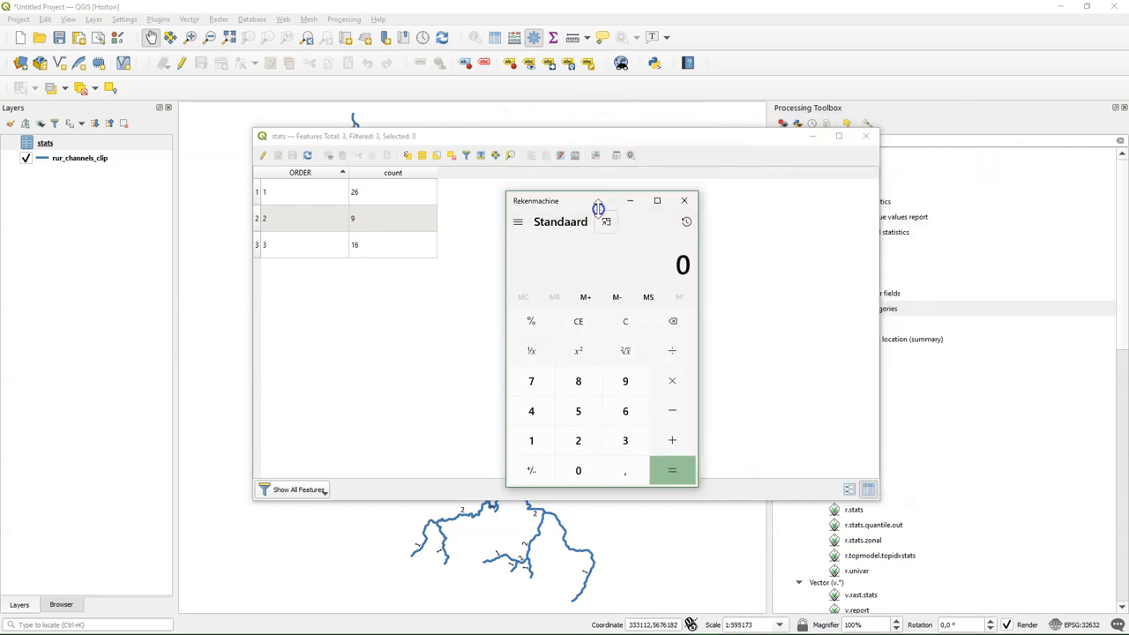
drag(597, 202, 709, 180)
text(26)
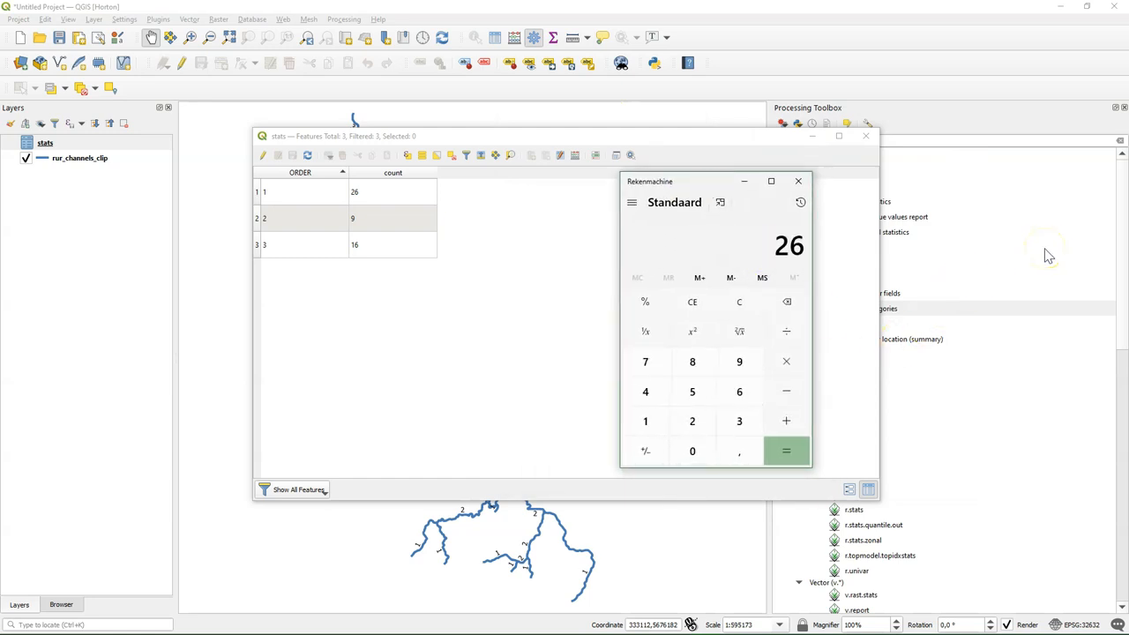
click(786, 420)
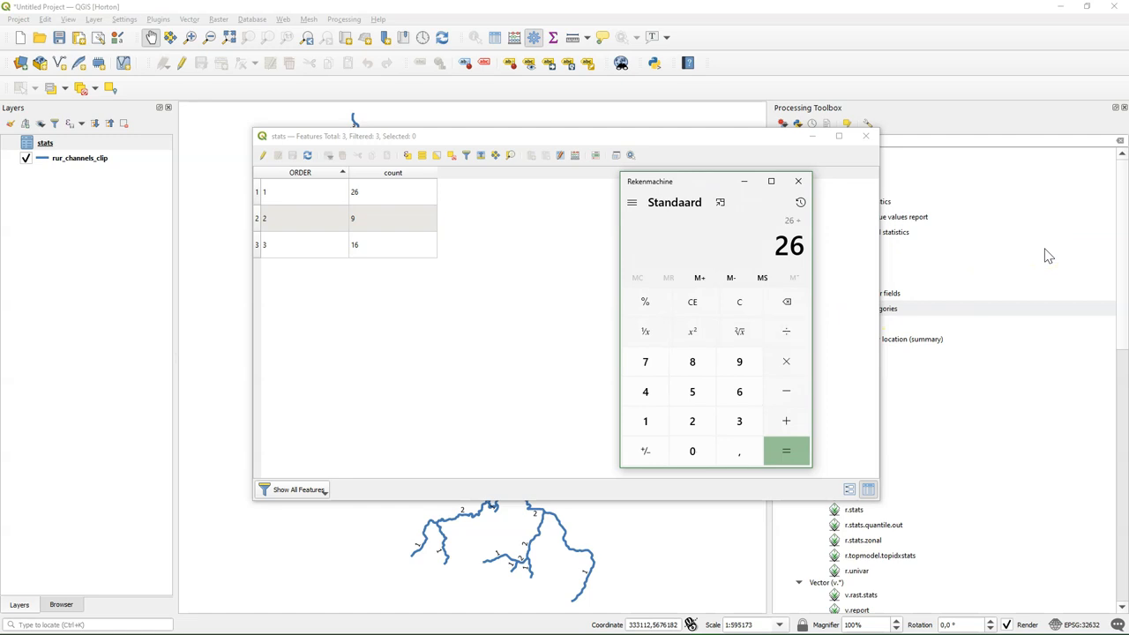
click(785, 452)
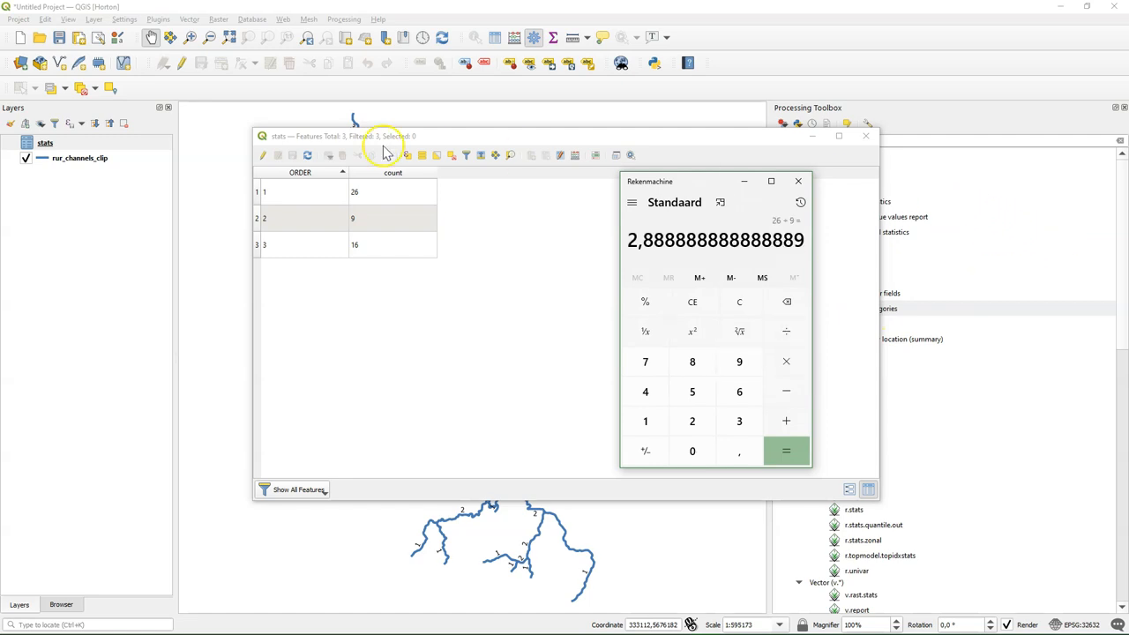
mouse_move(437, 196)
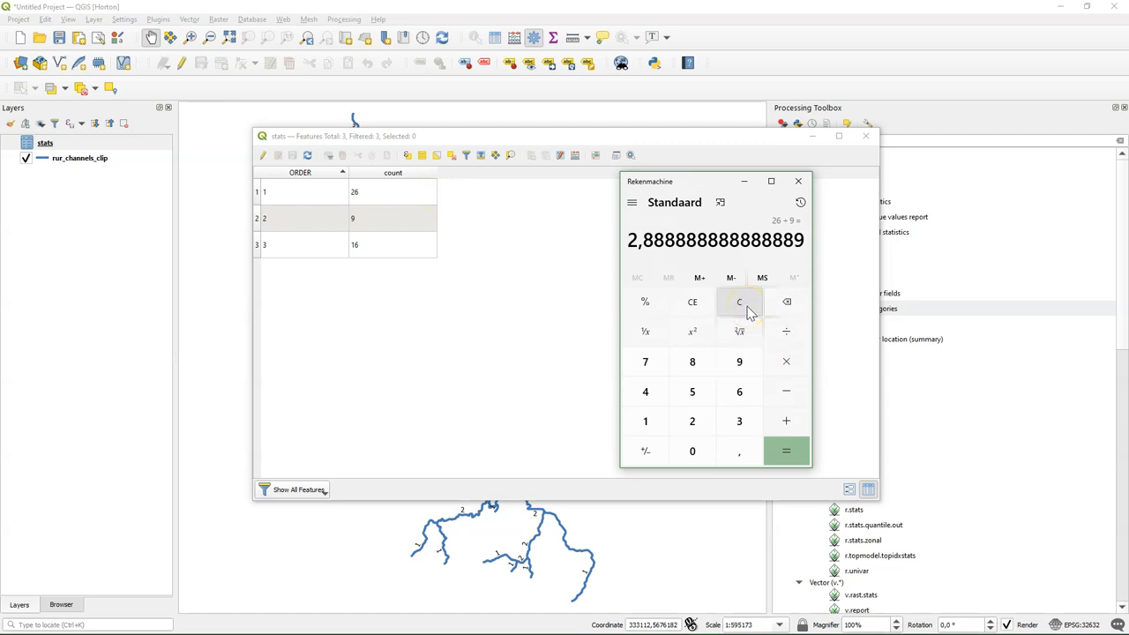
- Compute 9 ÷ 16 = 0.5625, then close the calculator and the stats table
click(739, 302)
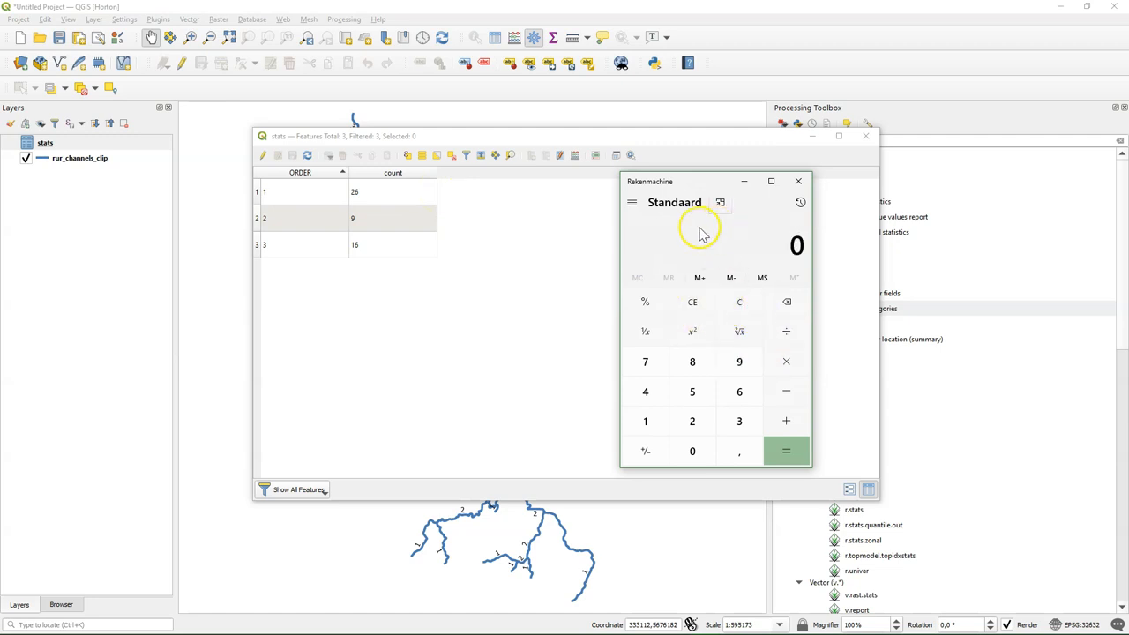
click(739, 362)
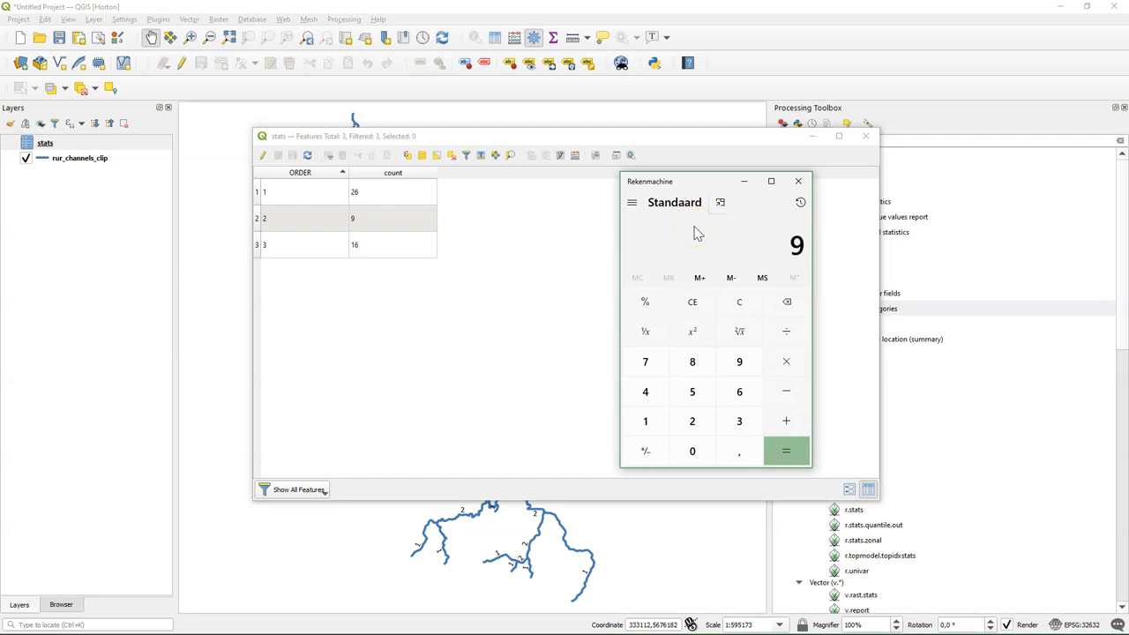
click(784, 420)
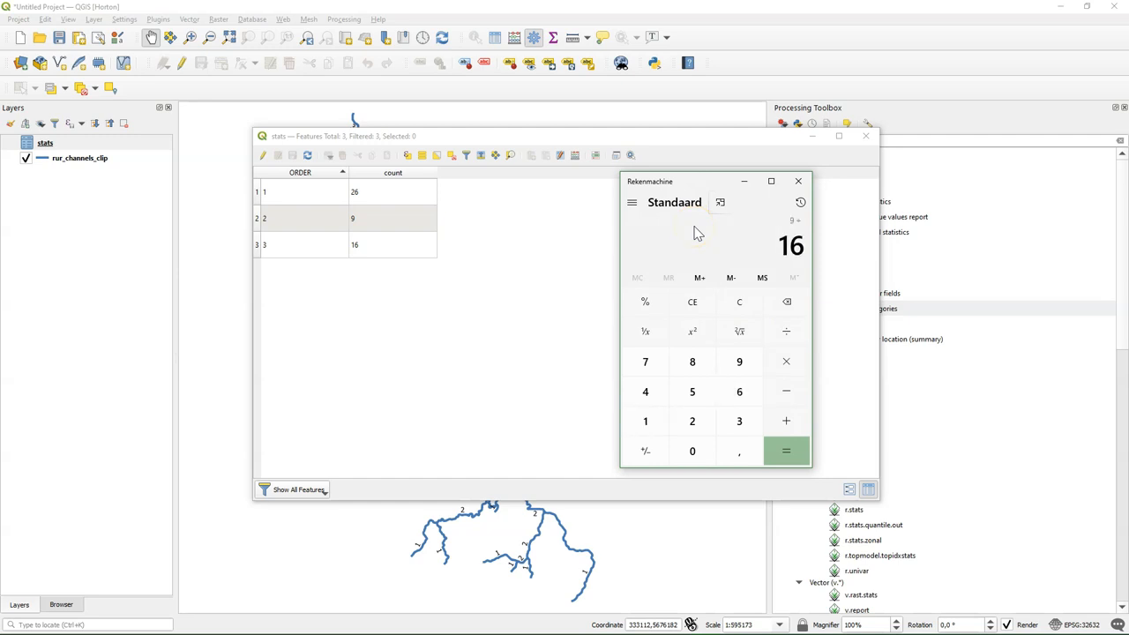
click(785, 452)
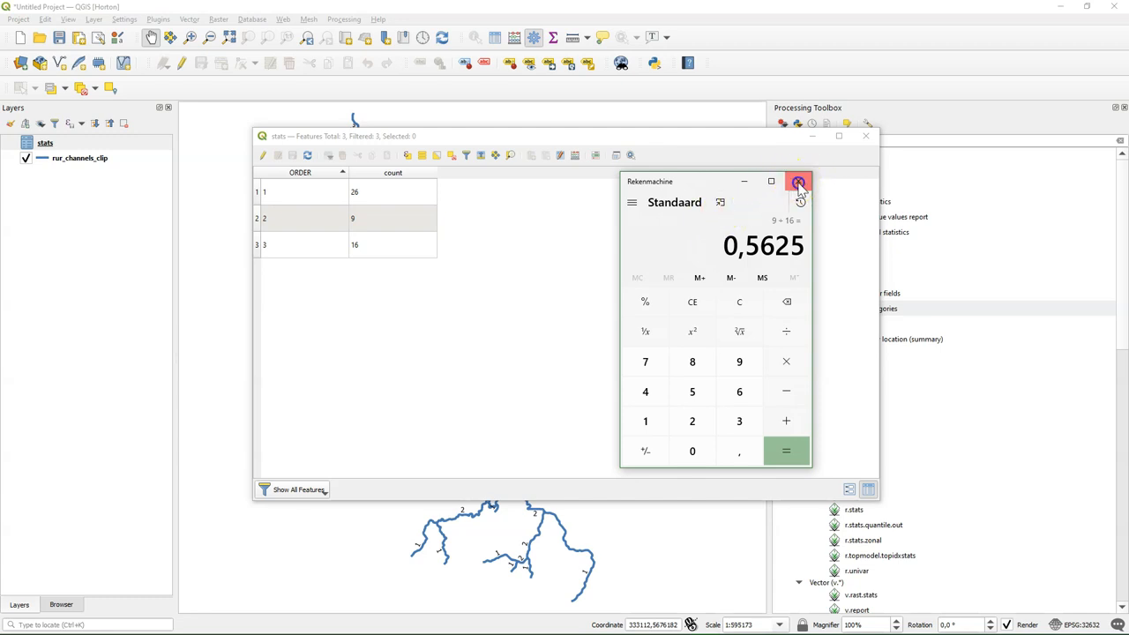
click(797, 182)
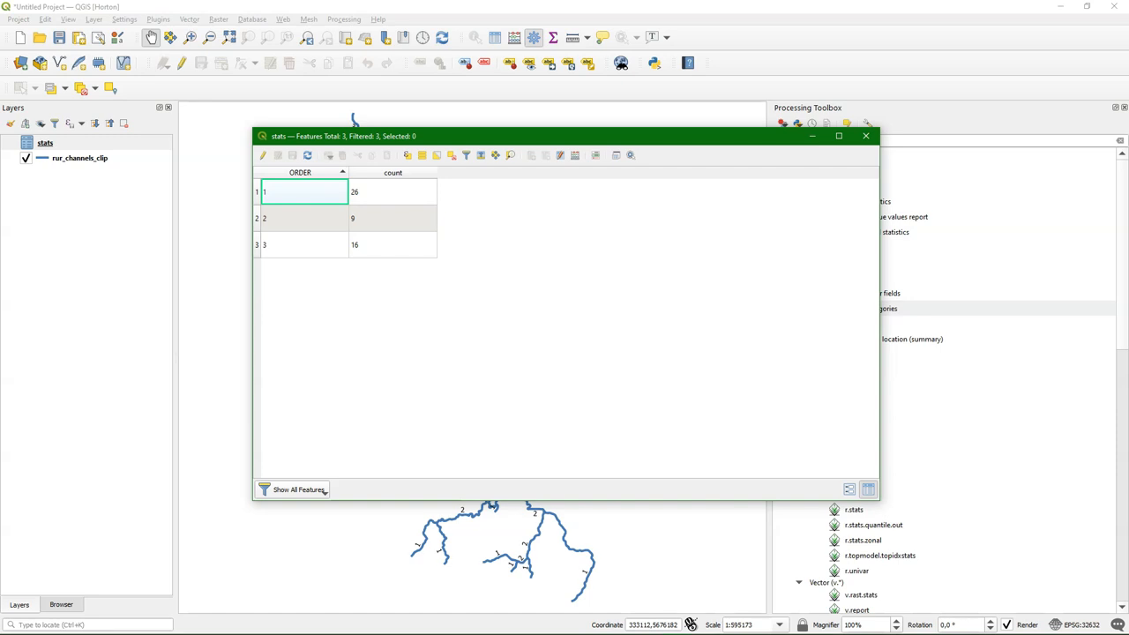
mouse_move(803, 180)
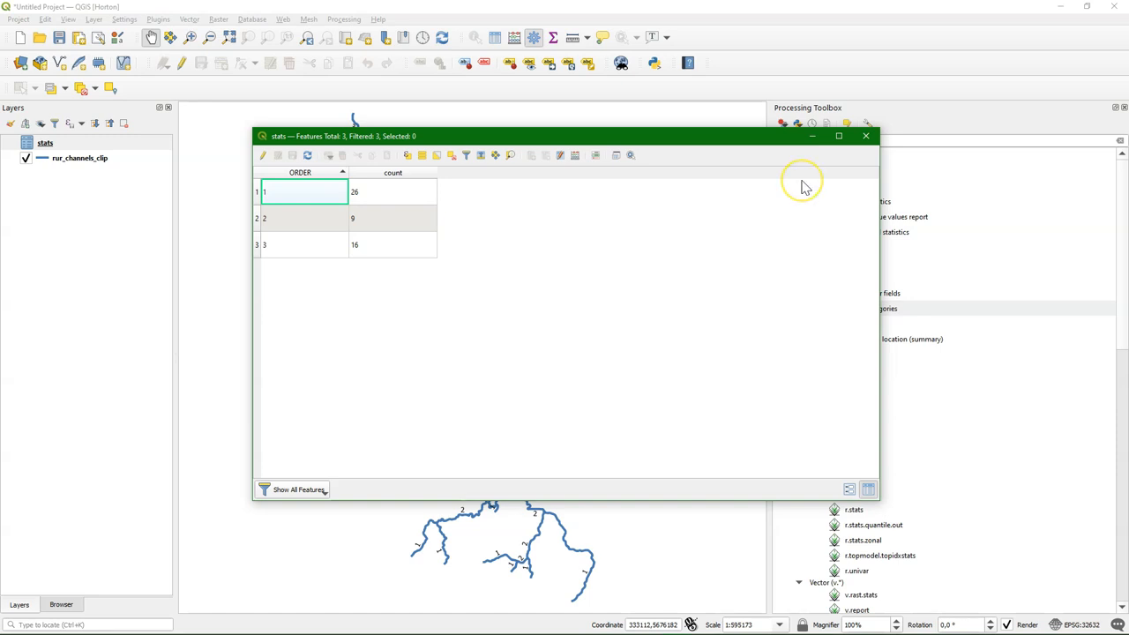
mouse_move(810, 180)
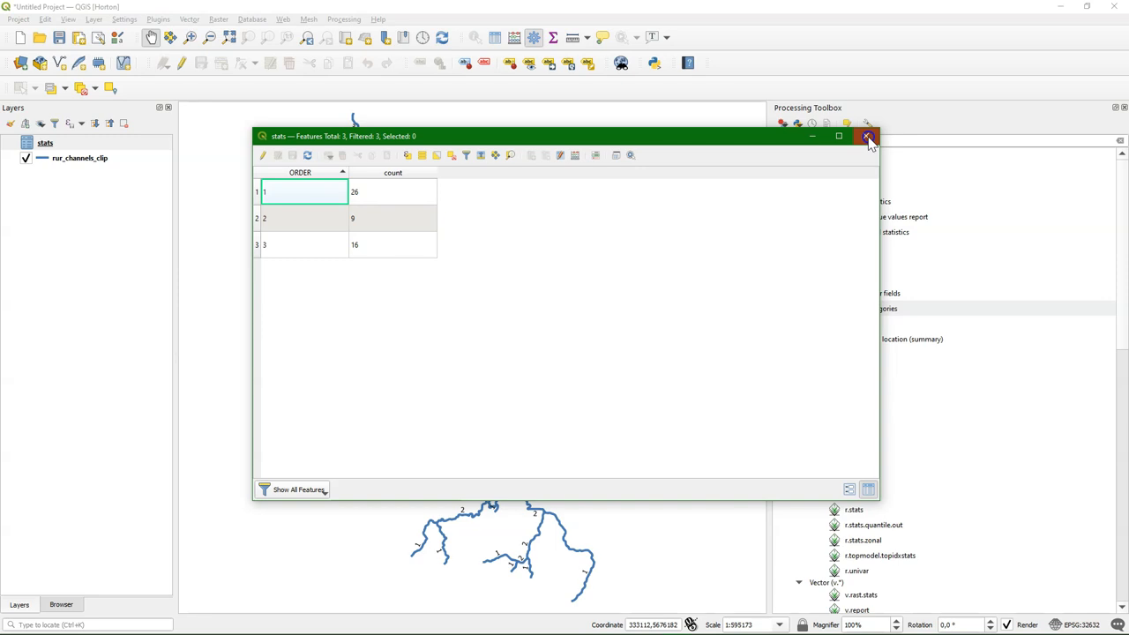
click(868, 136)
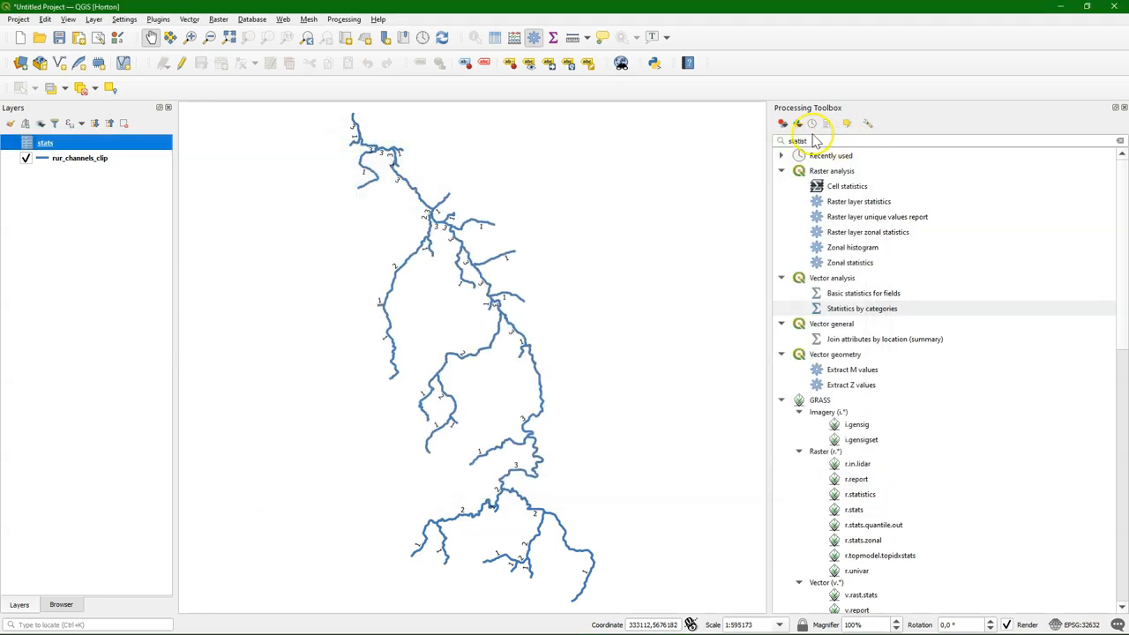
mouse_move(661, 86)
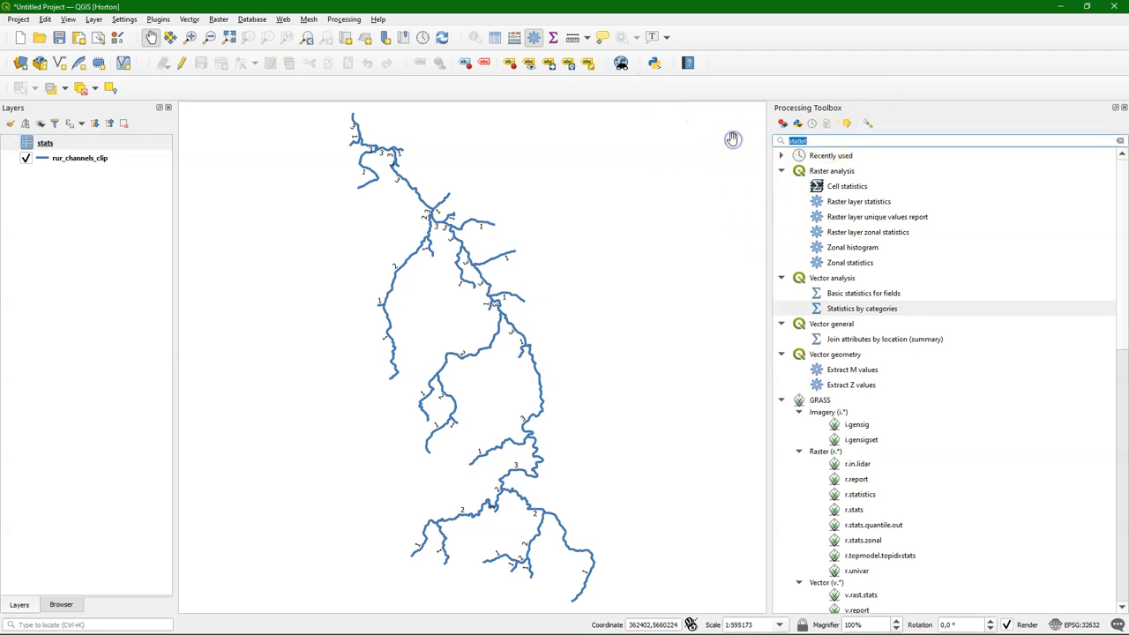
- Run Vector layer histogram on the channels layer with attribute ORDER and view the result
text(histogram)
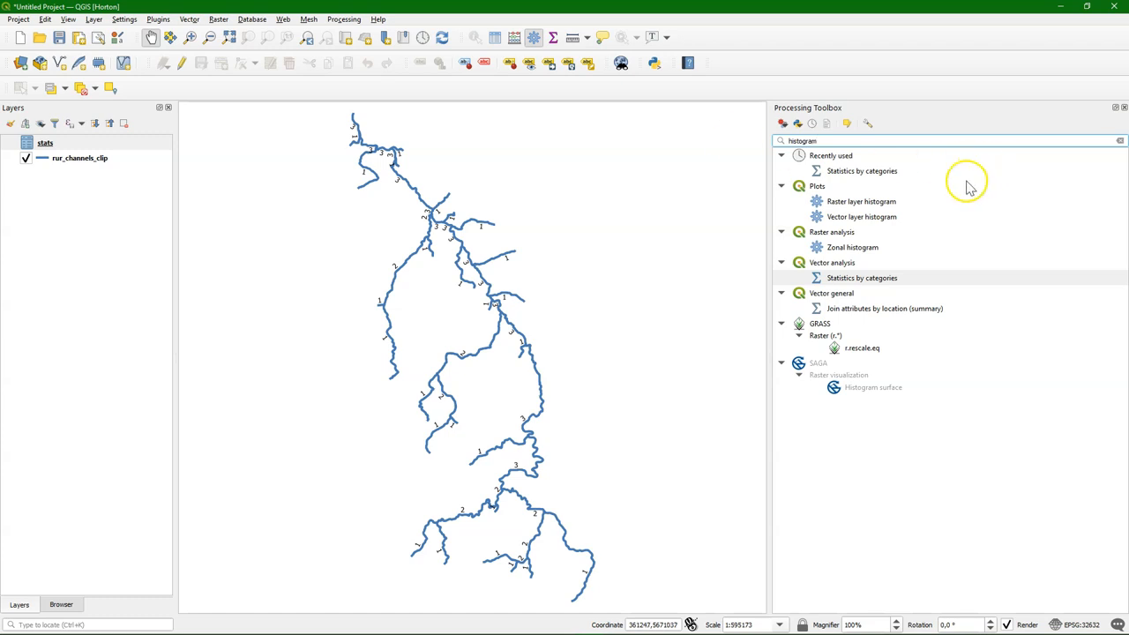
double_click(861, 215)
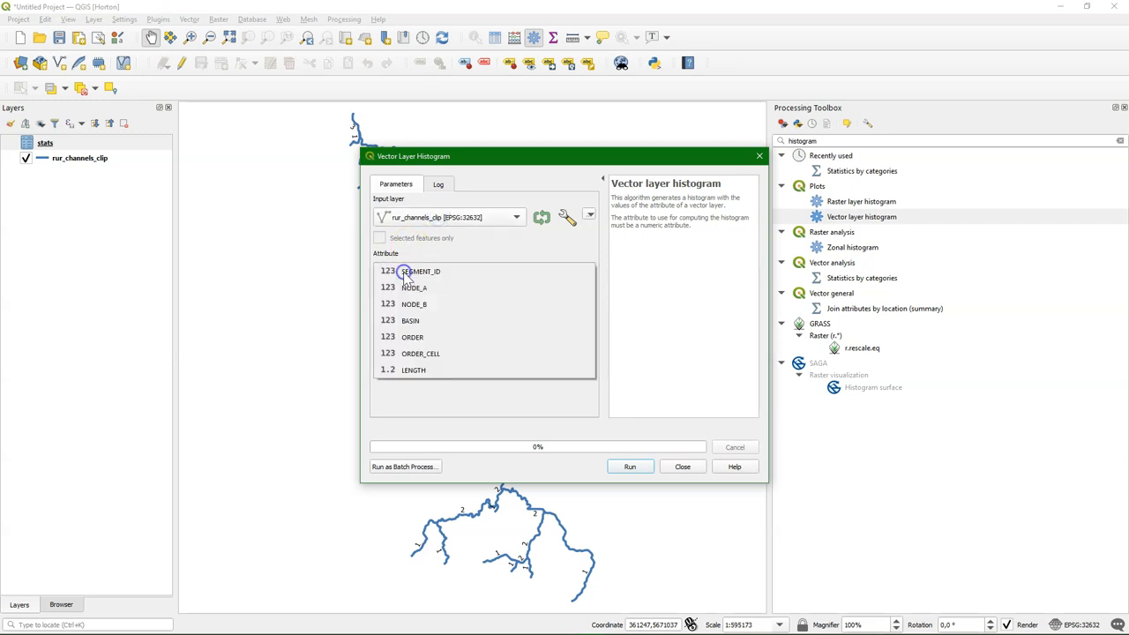
click(413, 337)
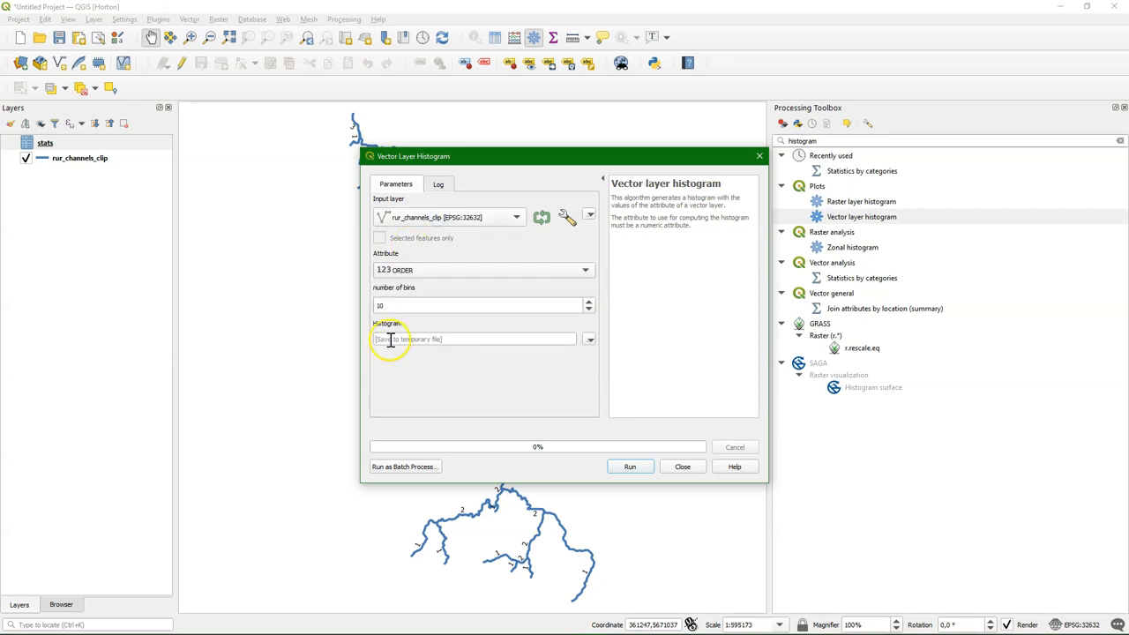
click(630, 465)
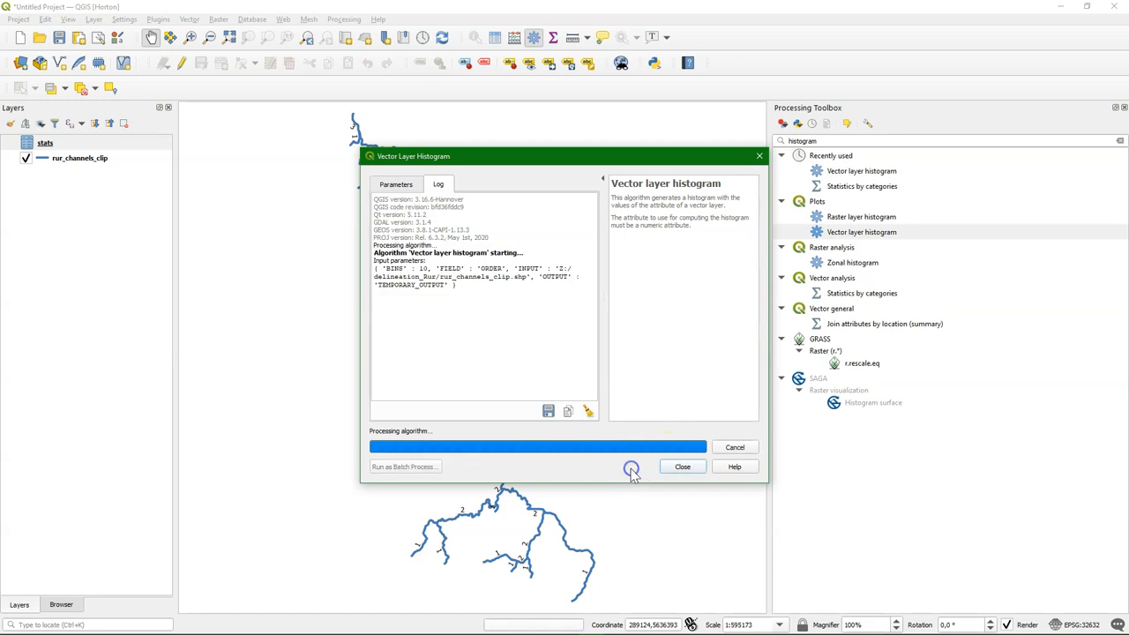
mouse_move(598, 483)
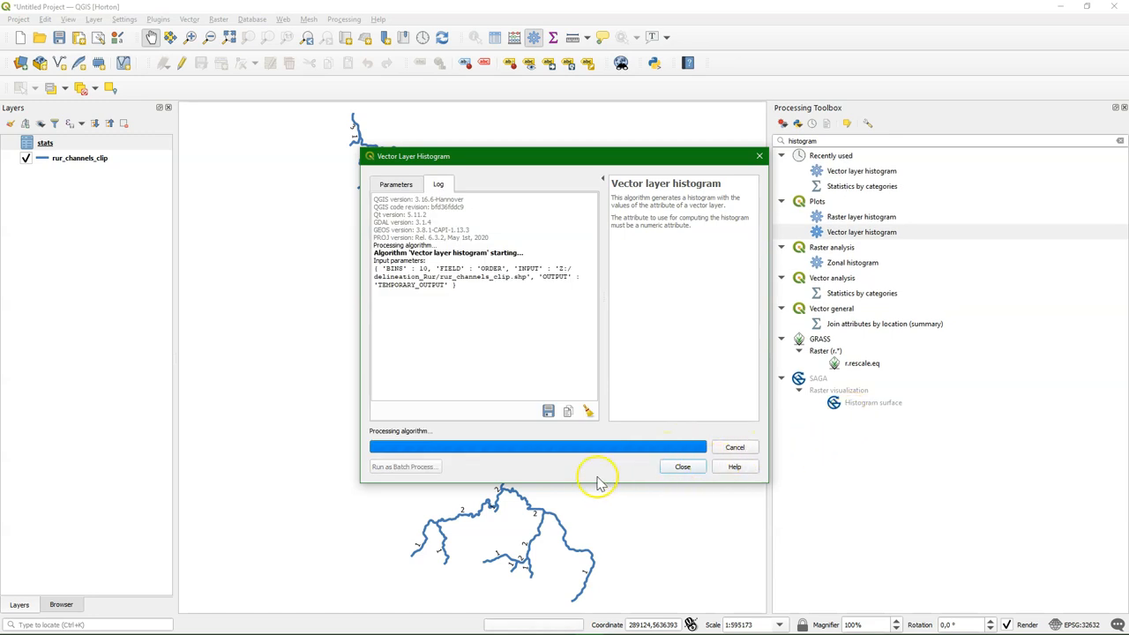
click(680, 465)
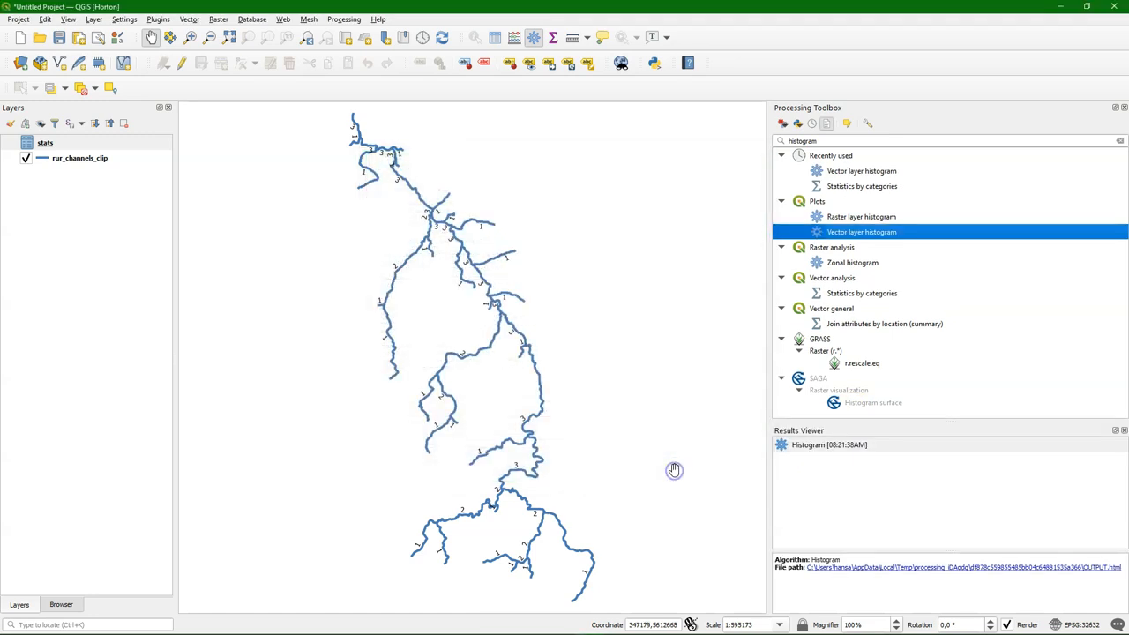
click(827, 444)
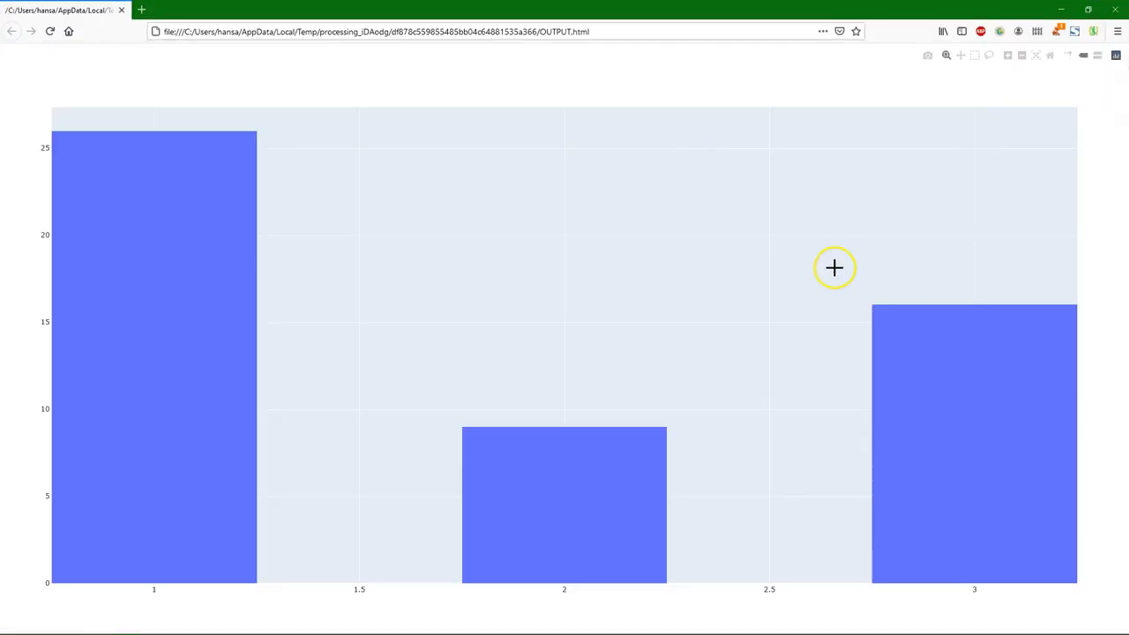
mouse_move(833, 269)
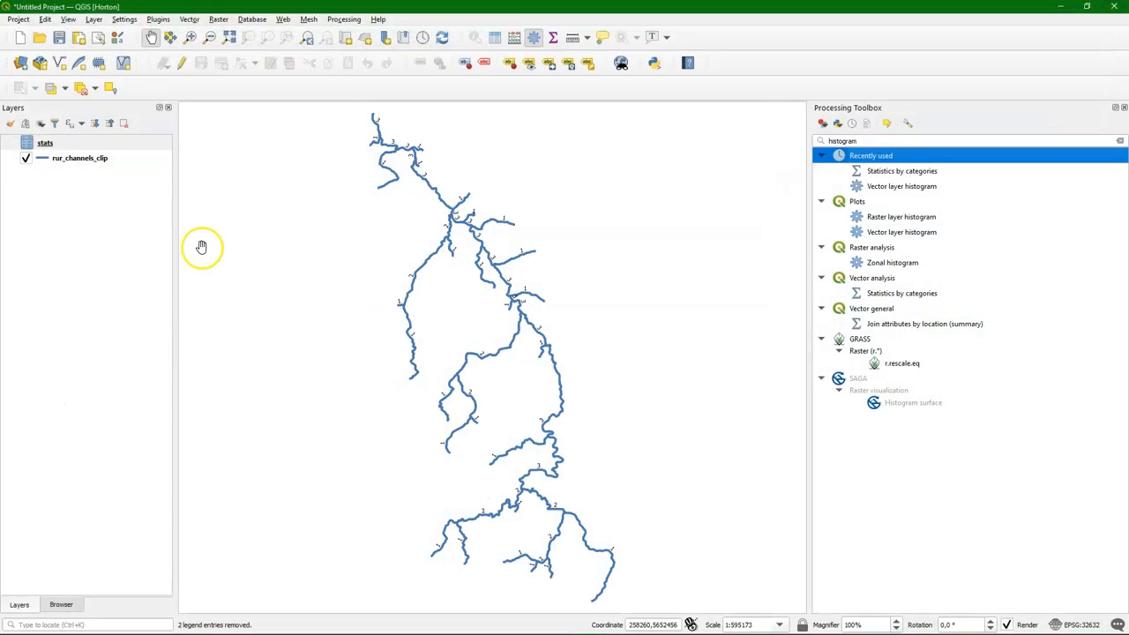
mouse_move(313, 166)
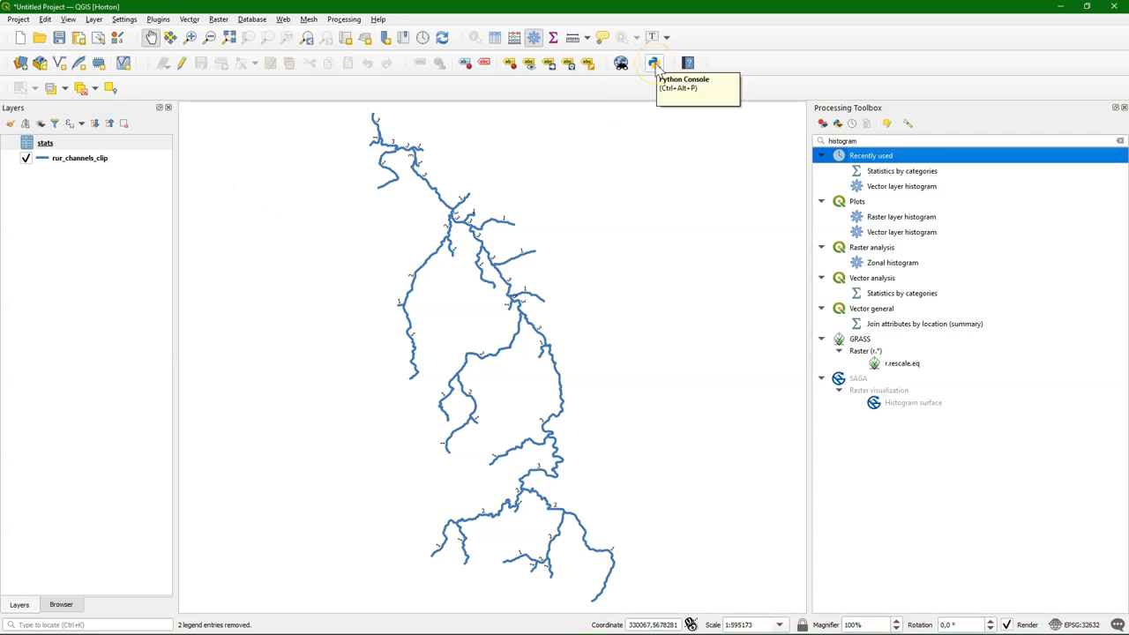
- Start a channels = ... line in the Python console, checking the layer's source path in its properties
click(652, 64)
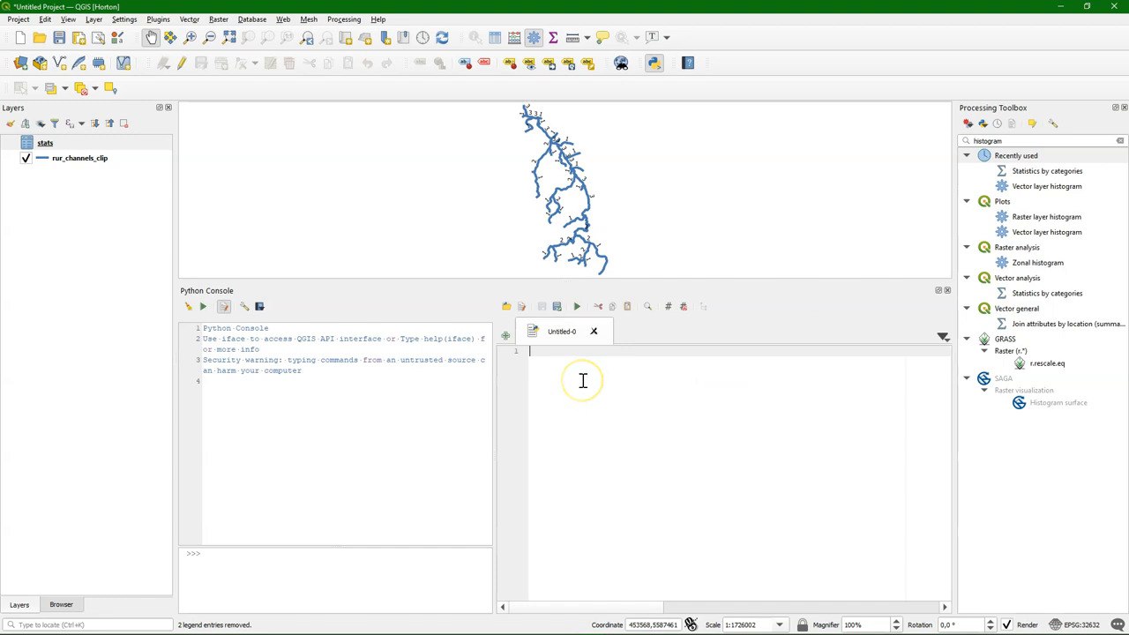
text(channels)
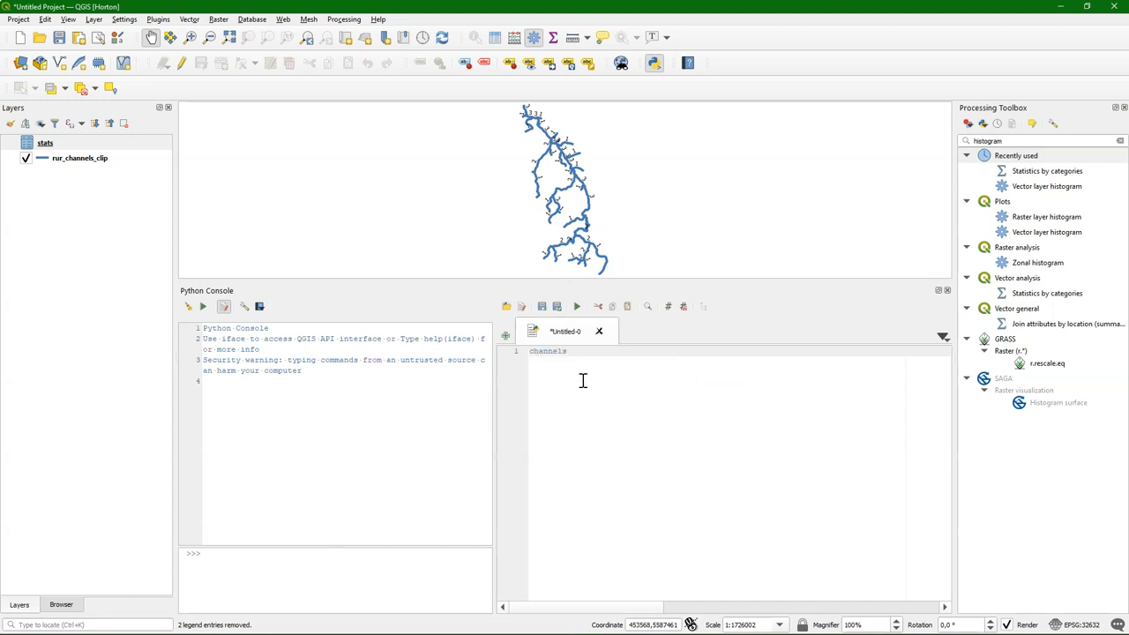
text(= ")
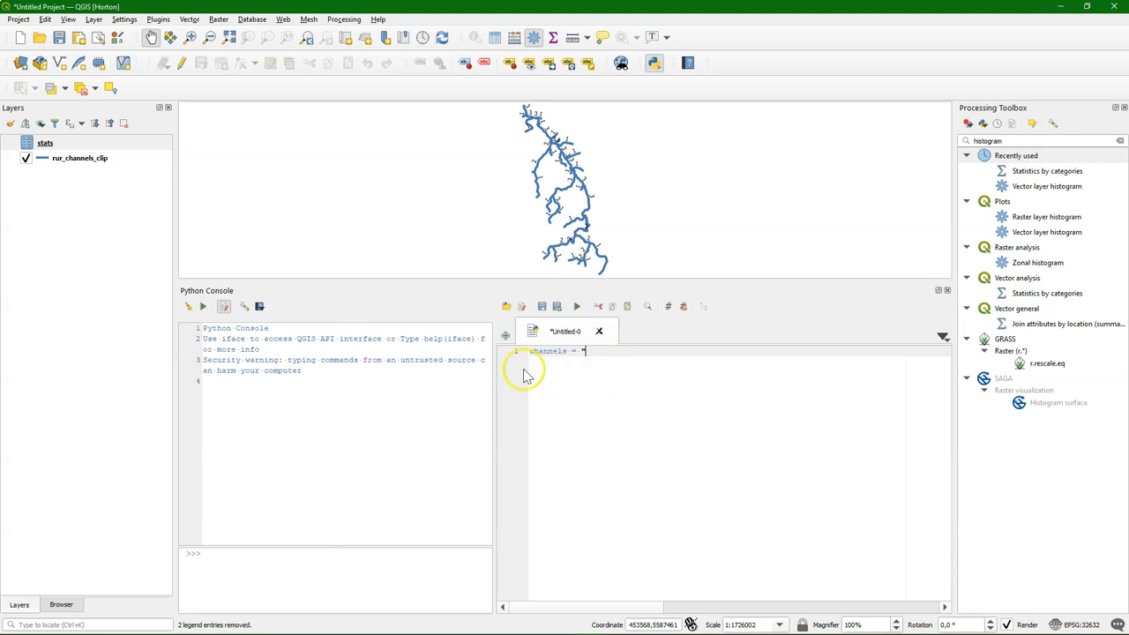
right_click(80, 158)
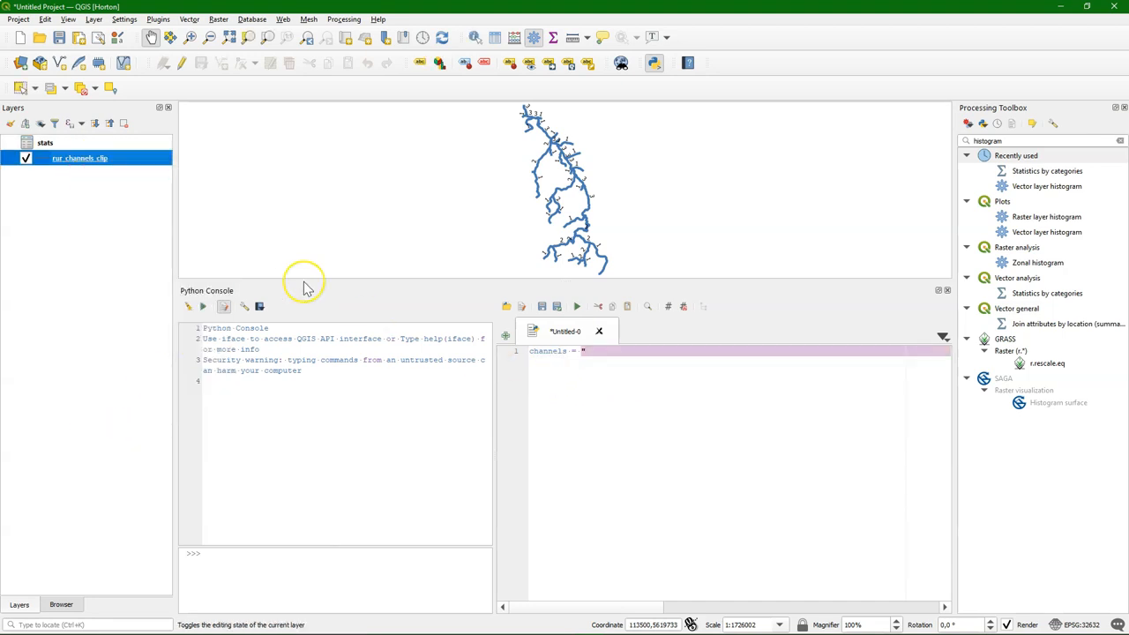
double_click(79, 159)
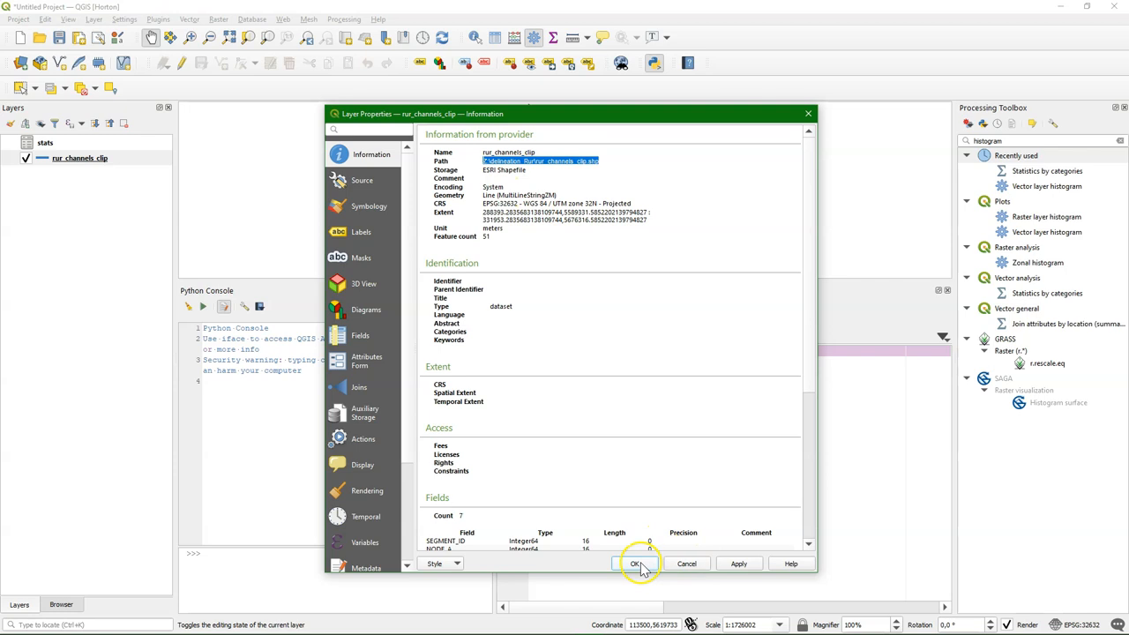
click(635, 564)
text(channels = "Z:/delineation_Rur/rur_channels_clip.shp)
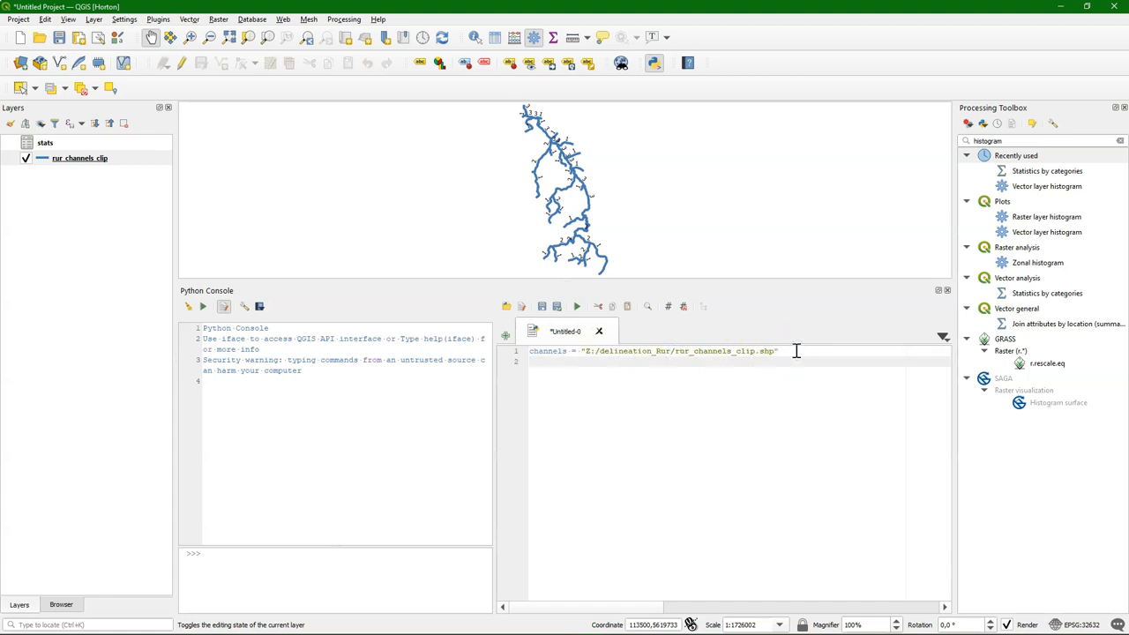
- Write vlayer = iface.addVectorLayer(channels, "channels", "ogr")
text(vlaye)
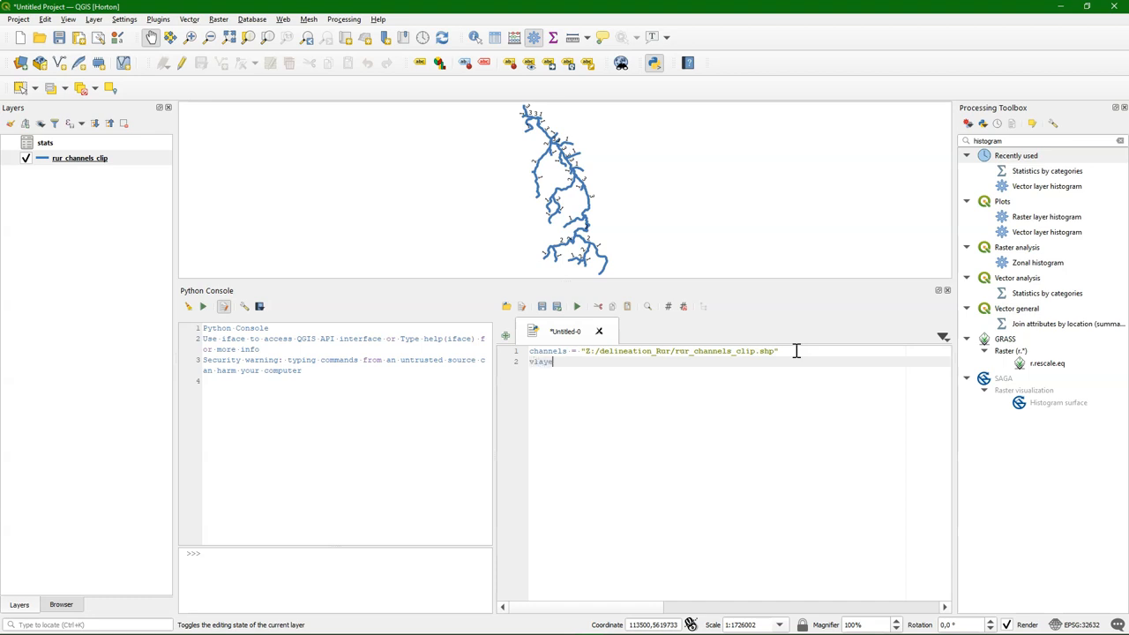
text(=)
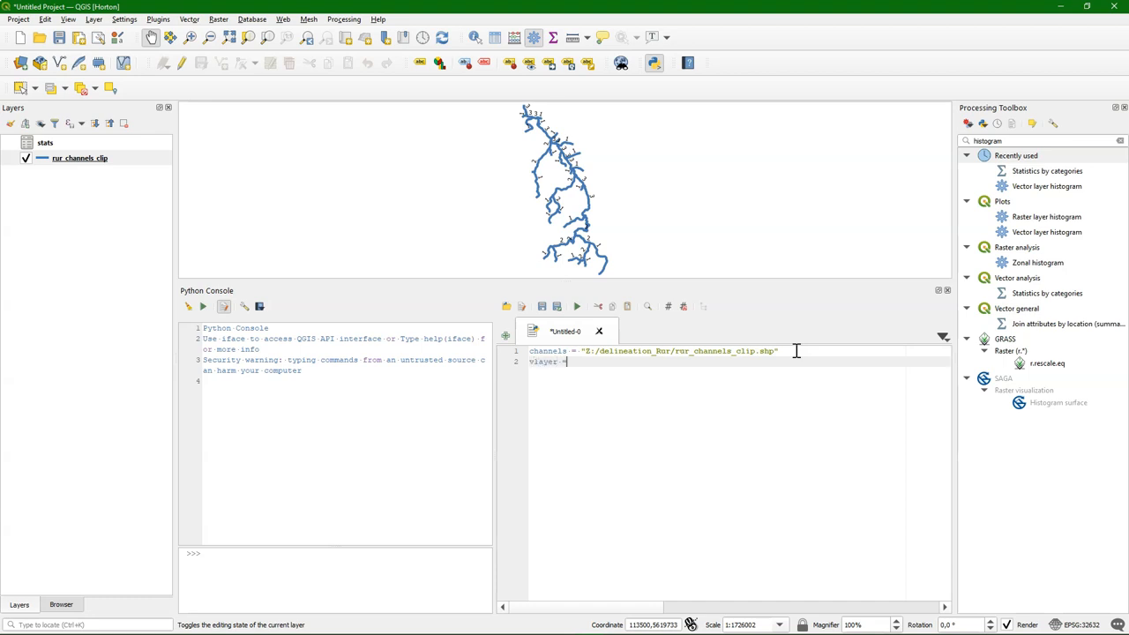
text(iface.addV)
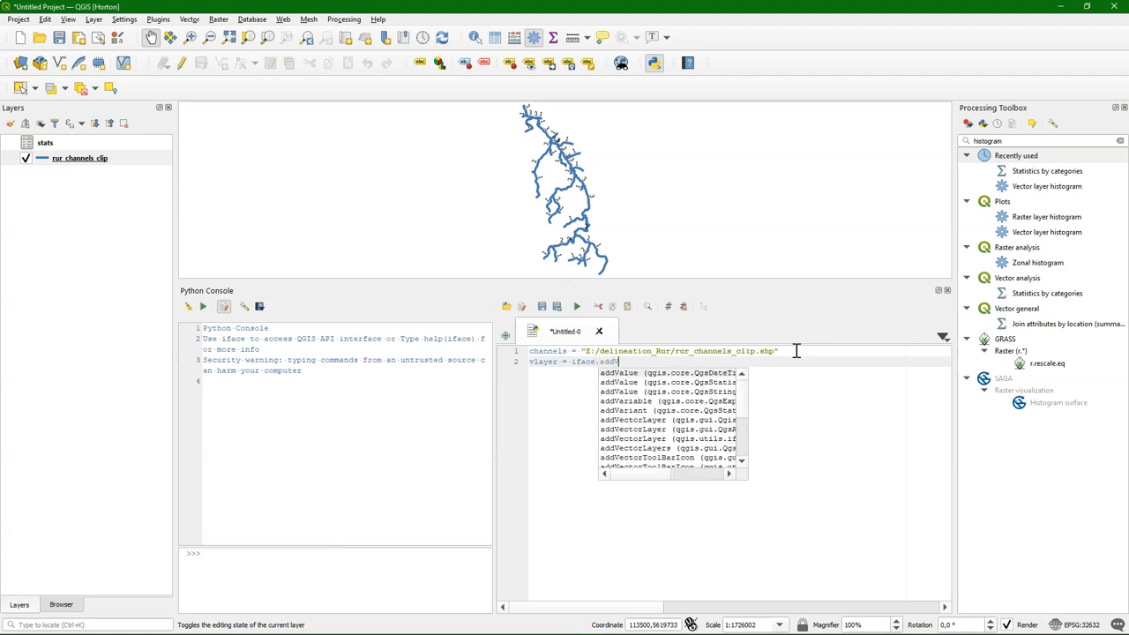
text(ectorLayer)
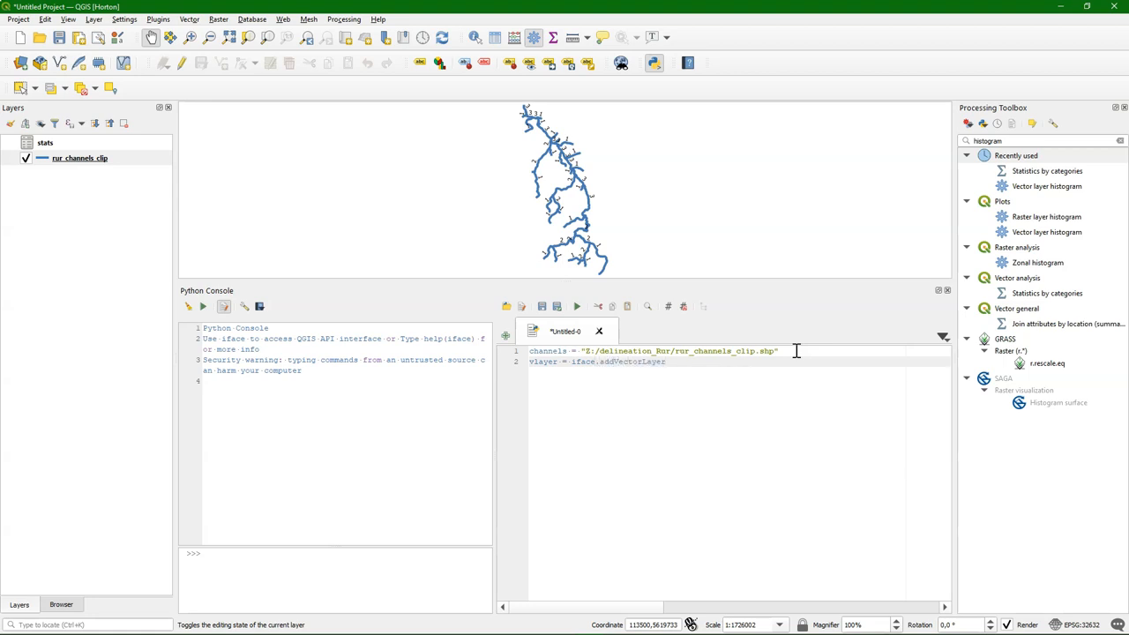
text(()
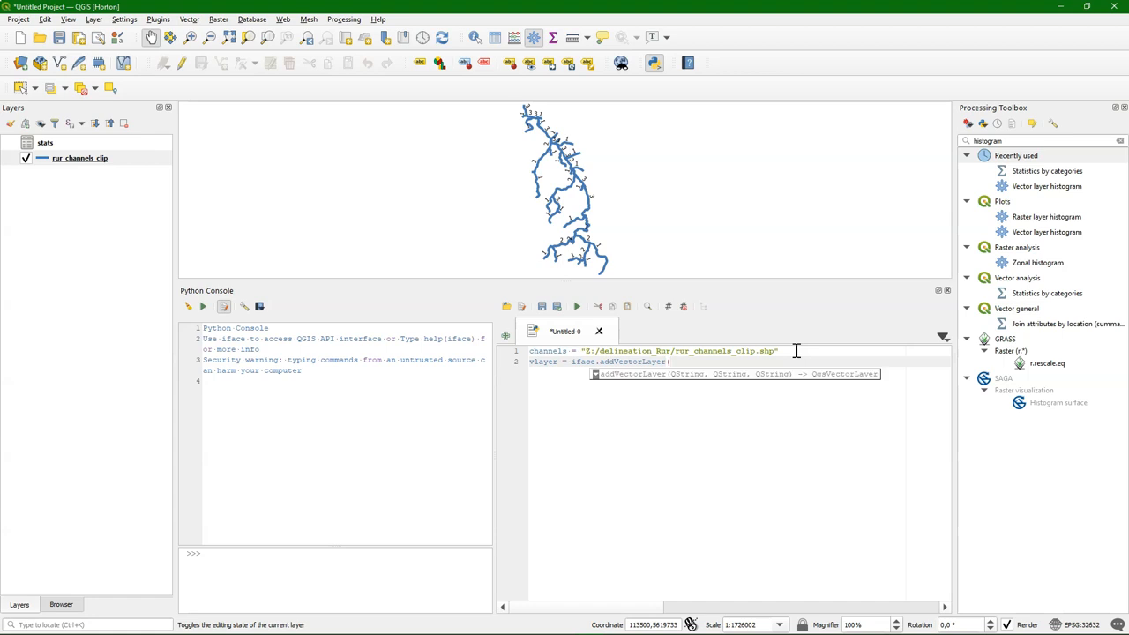
text(channels, ")
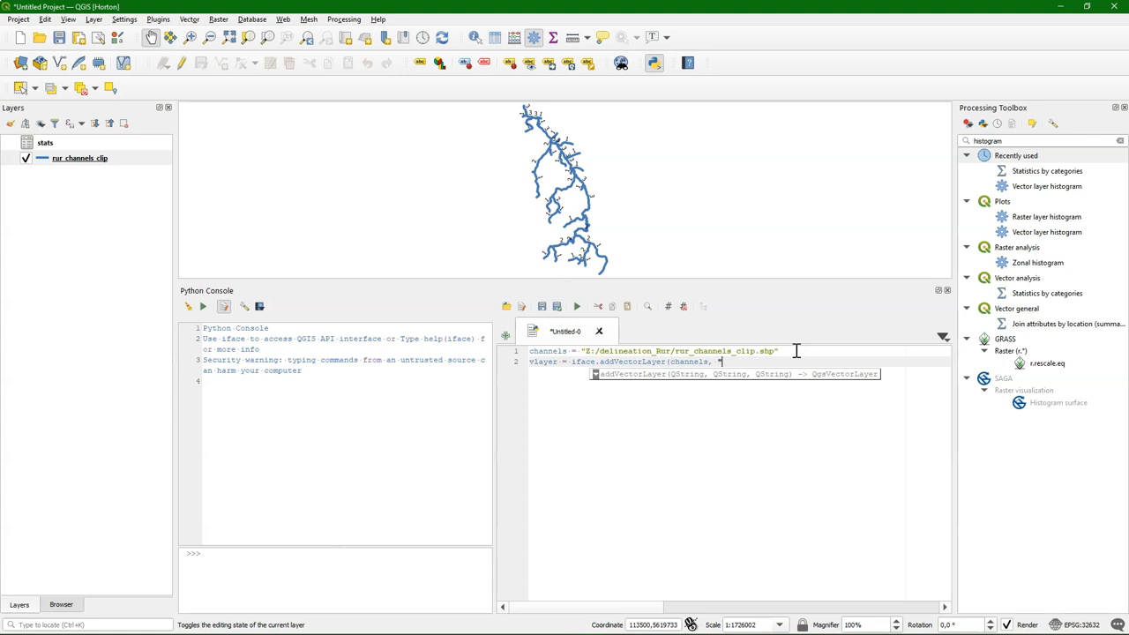
text(ch)
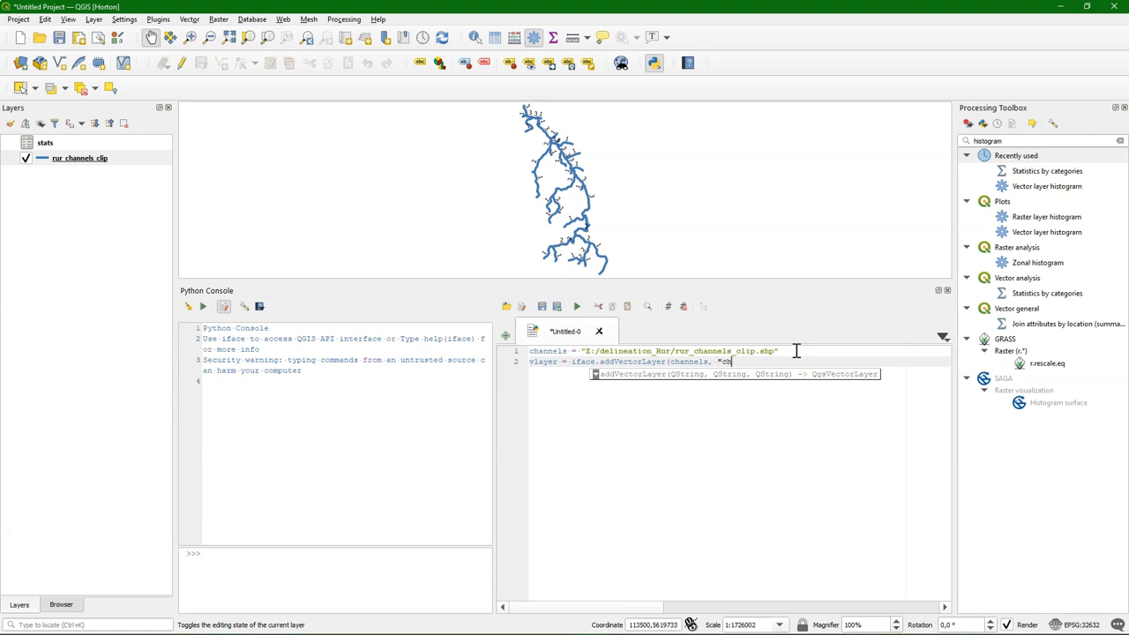
text(nnels)
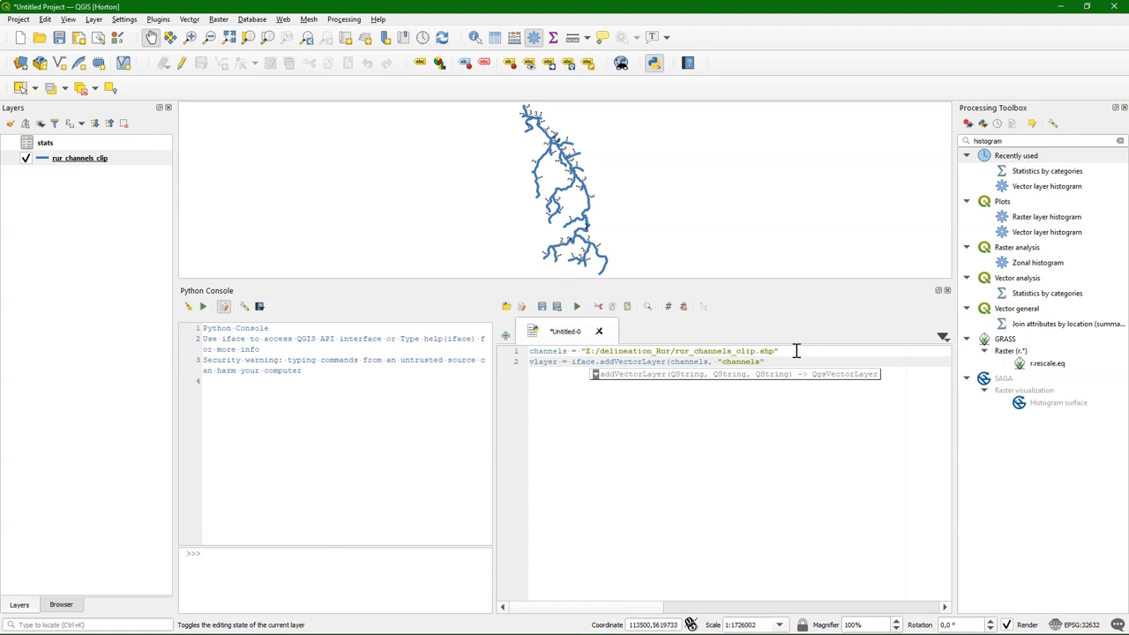
text("og)
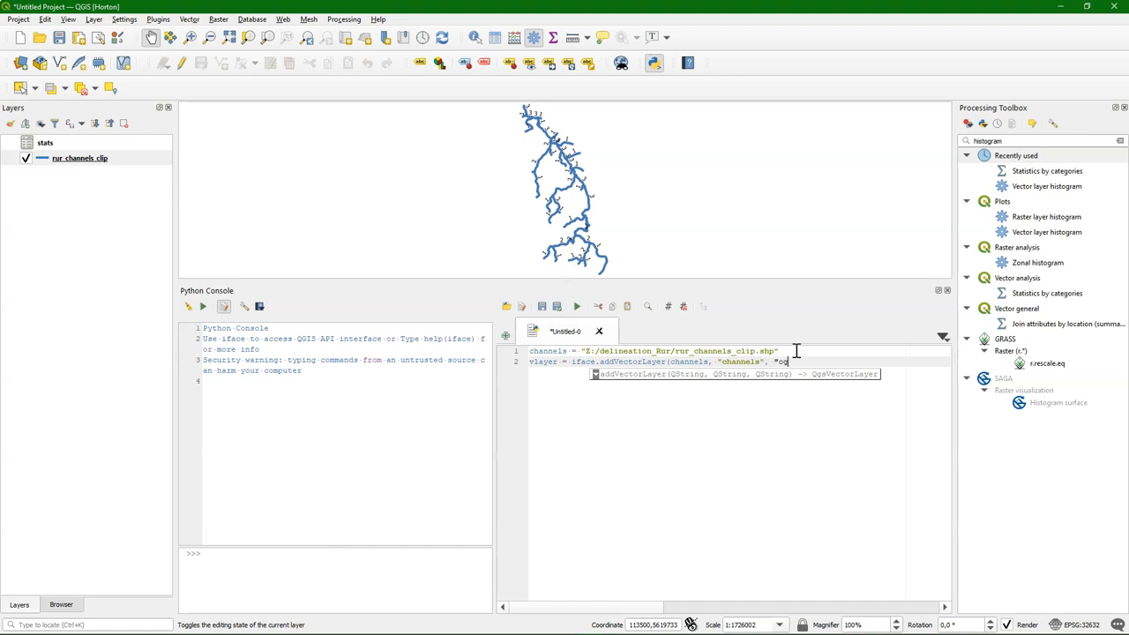
text(gr"))
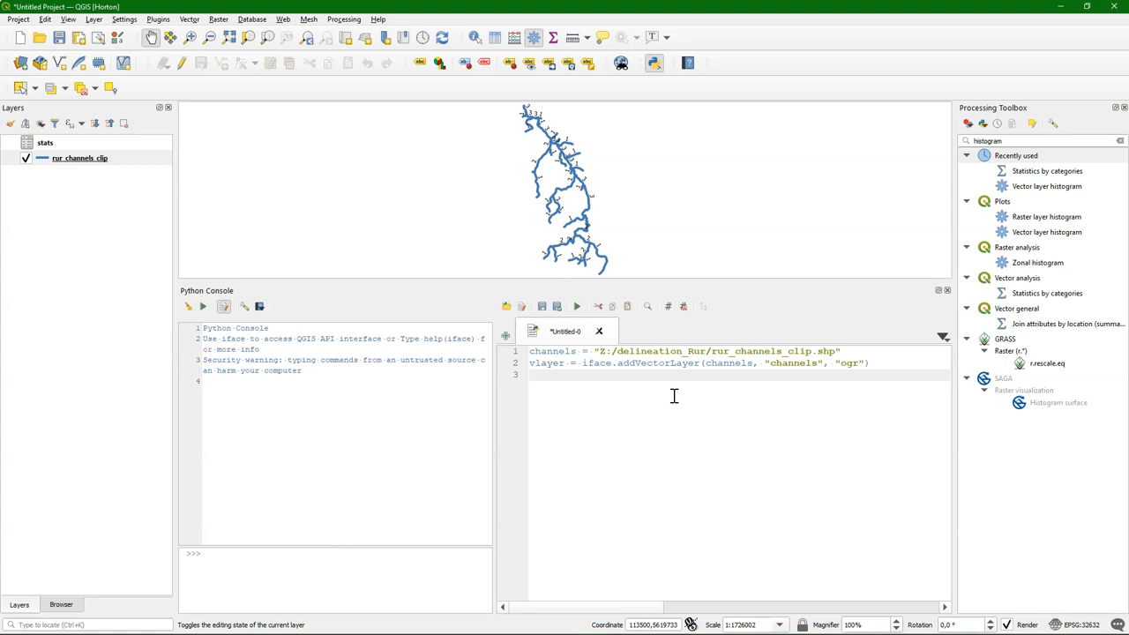
- Define stats = "Z:/delineation_Rur/stats.csv" and add the comment # Run Statistics by categories tool
text(stats =)
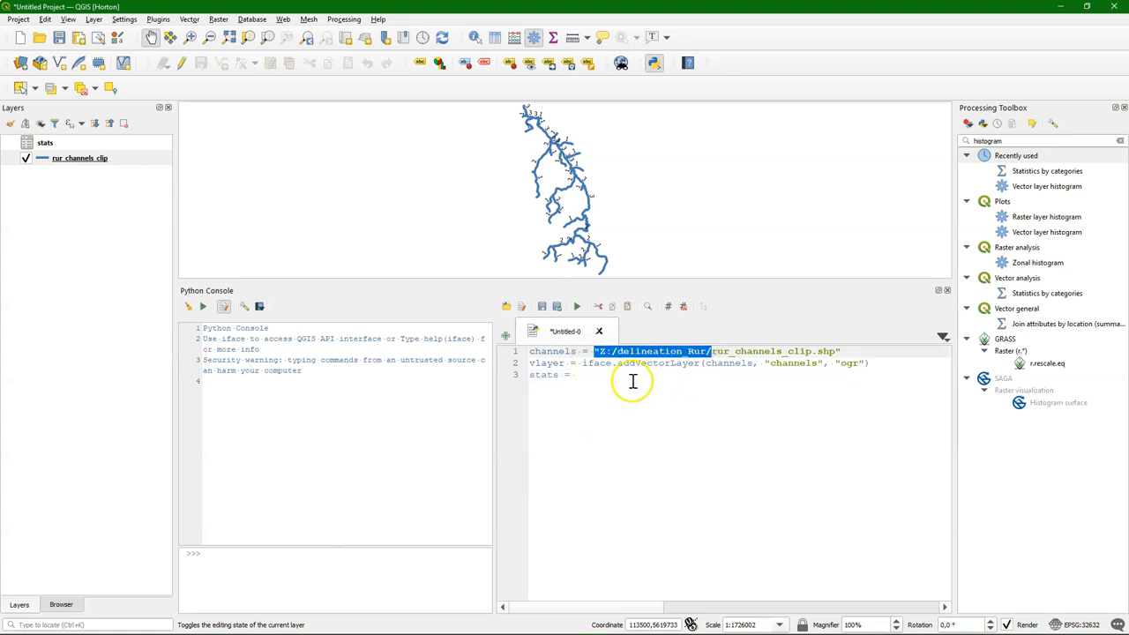
text("Z:/delineation_Rur/)
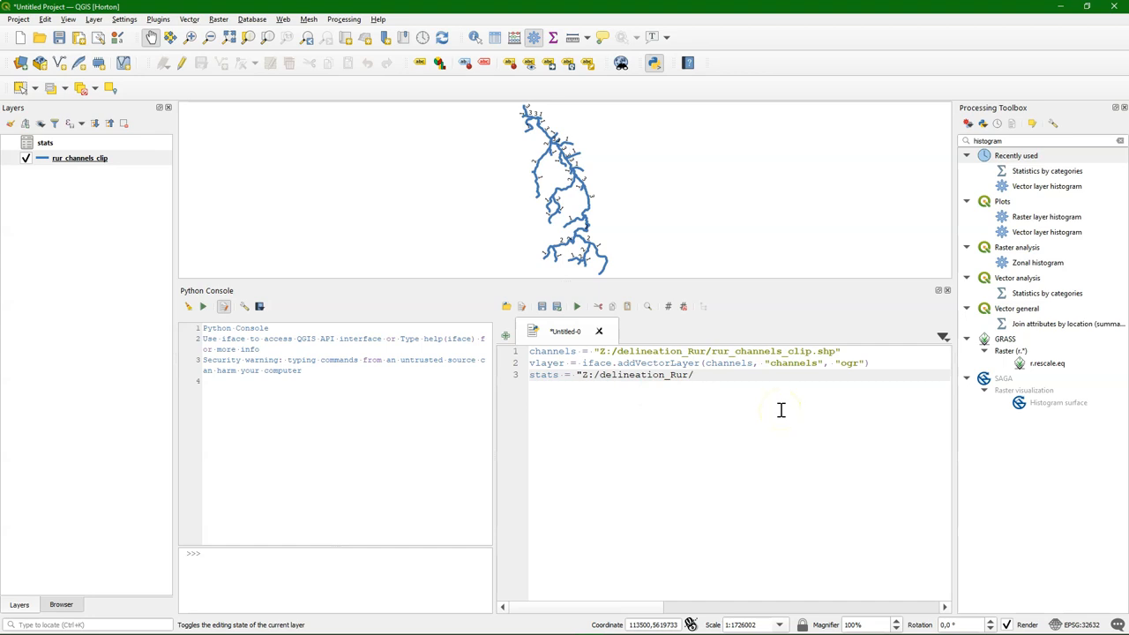
text(statistic)
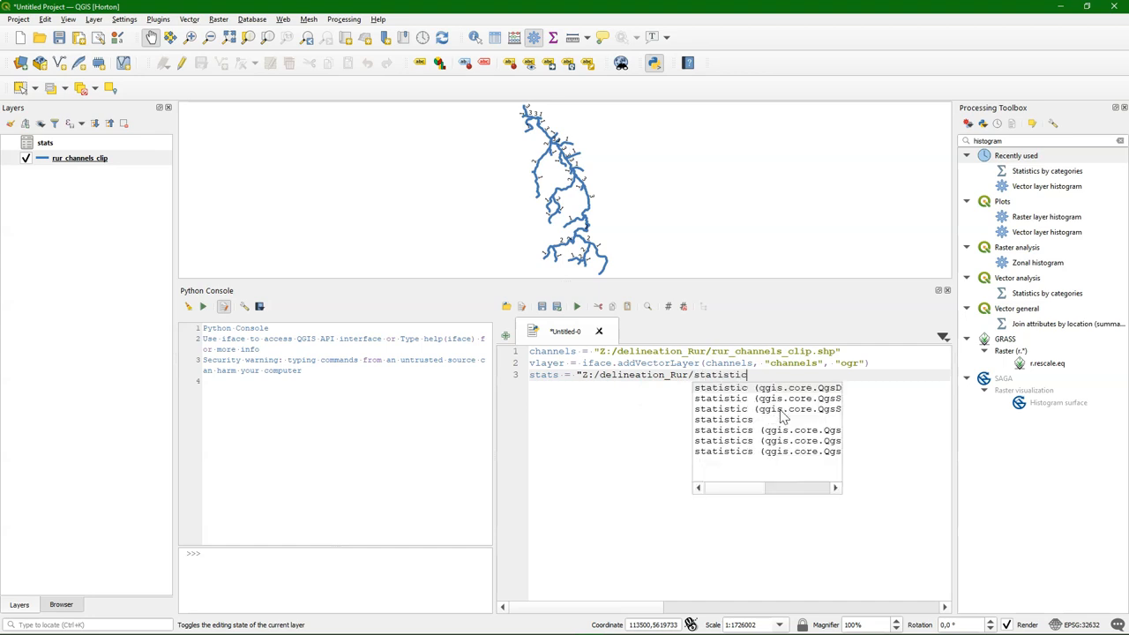
text(s.csv)
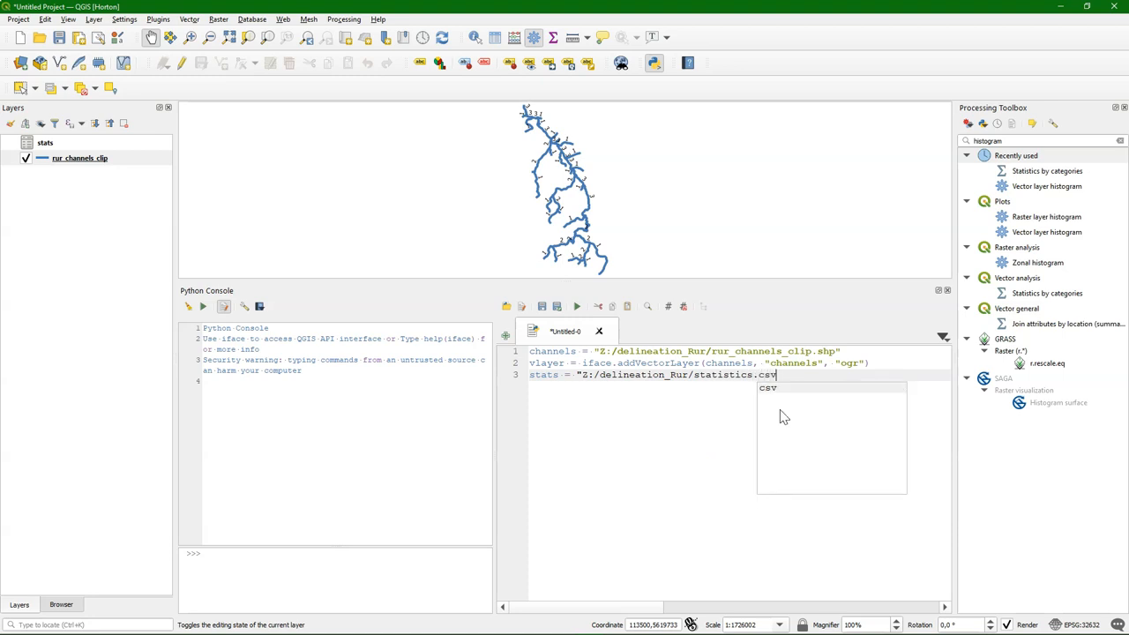
text(")
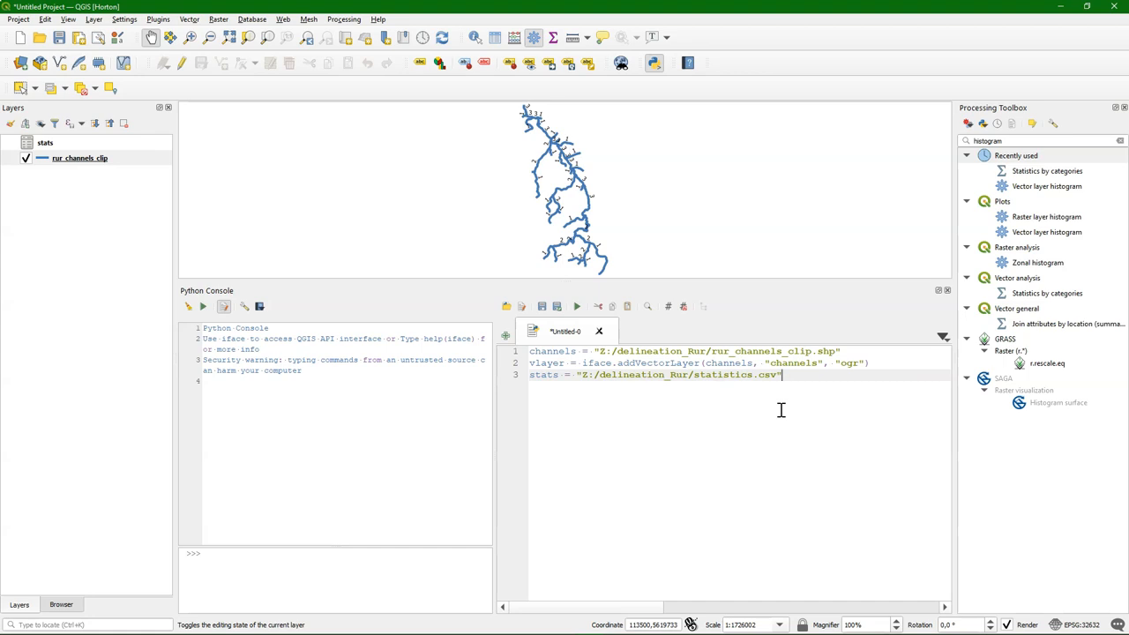
text(# Run Statistics by categories tool)
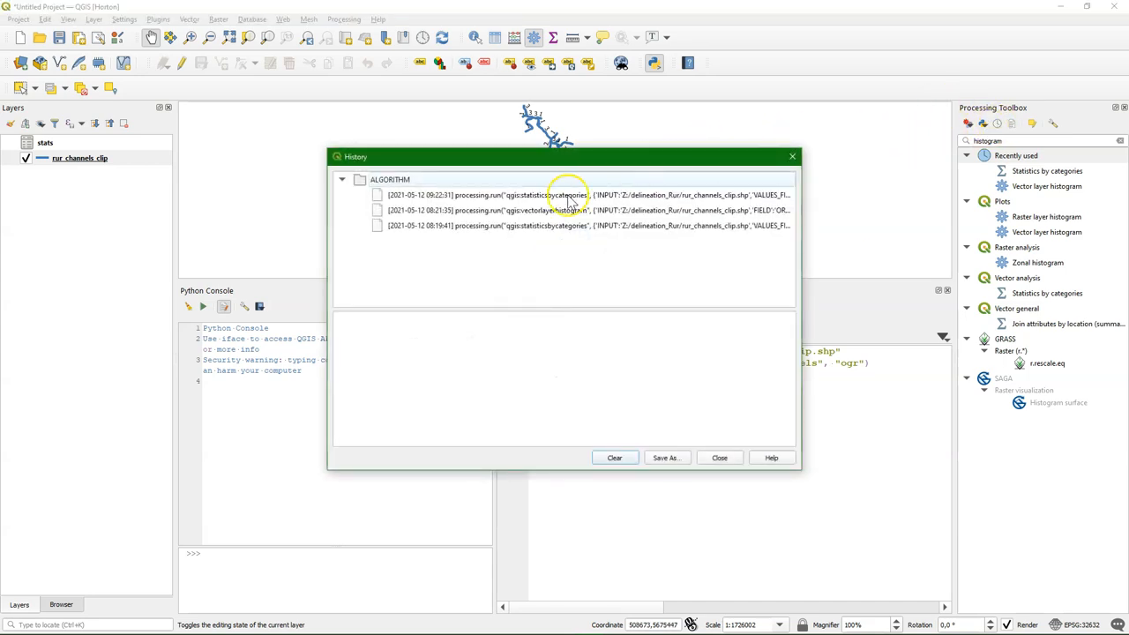
- Copy the statisticsbycategories command from Processing history and swap INPUT for channels and OUTPUT for stats
click(573, 194)
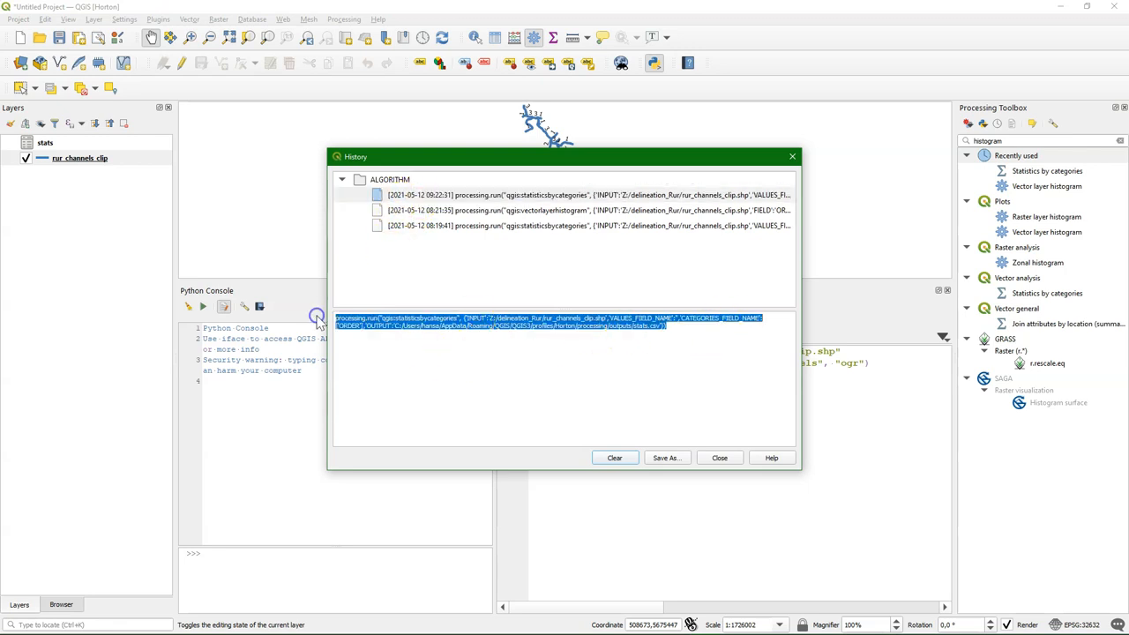
click(720, 457)
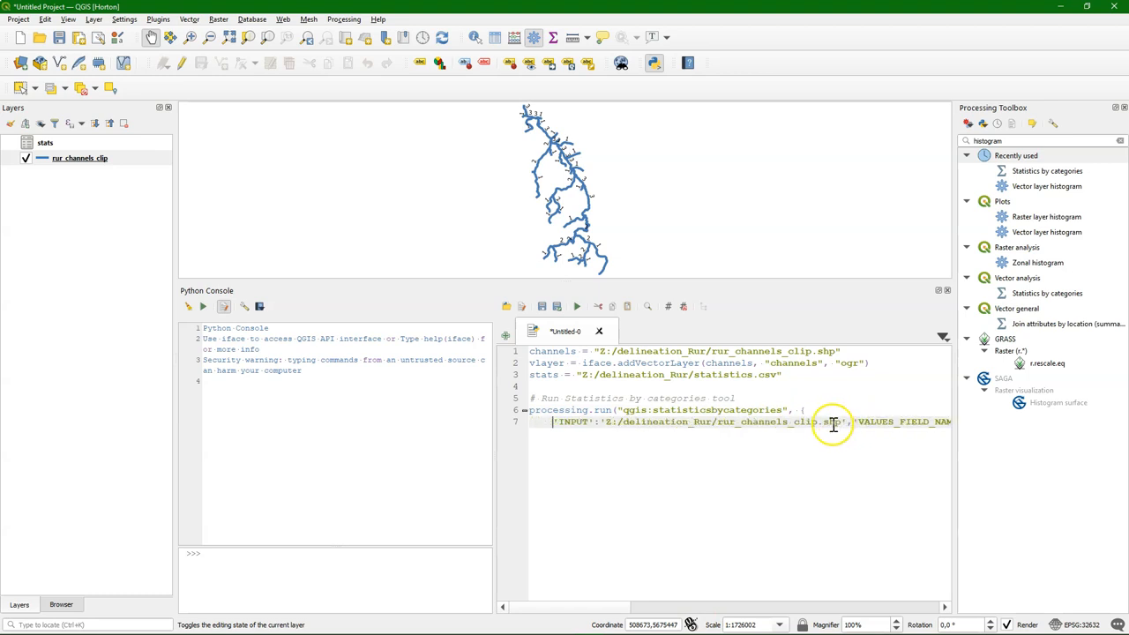
mouse_move(573, 420)
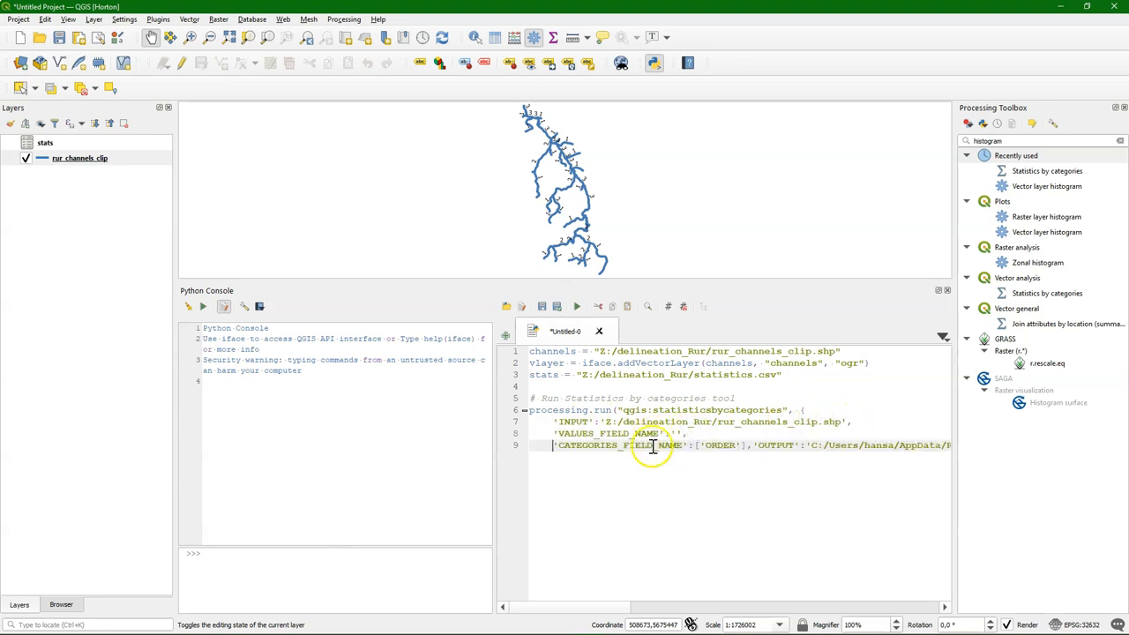
mouse_move(759, 444)
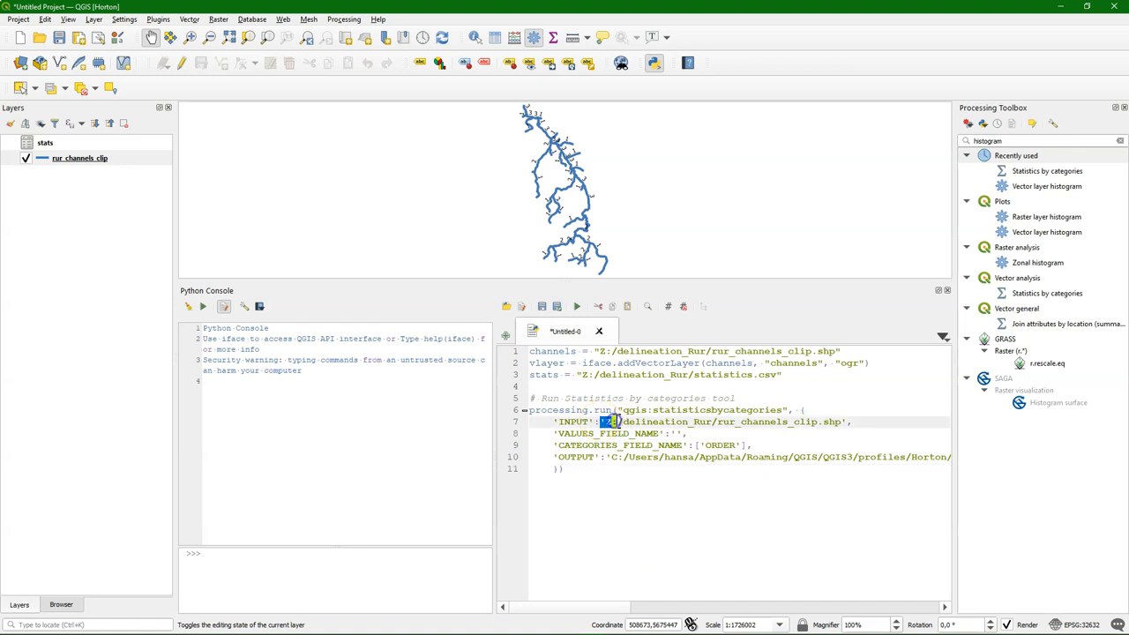
double_click(550, 351)
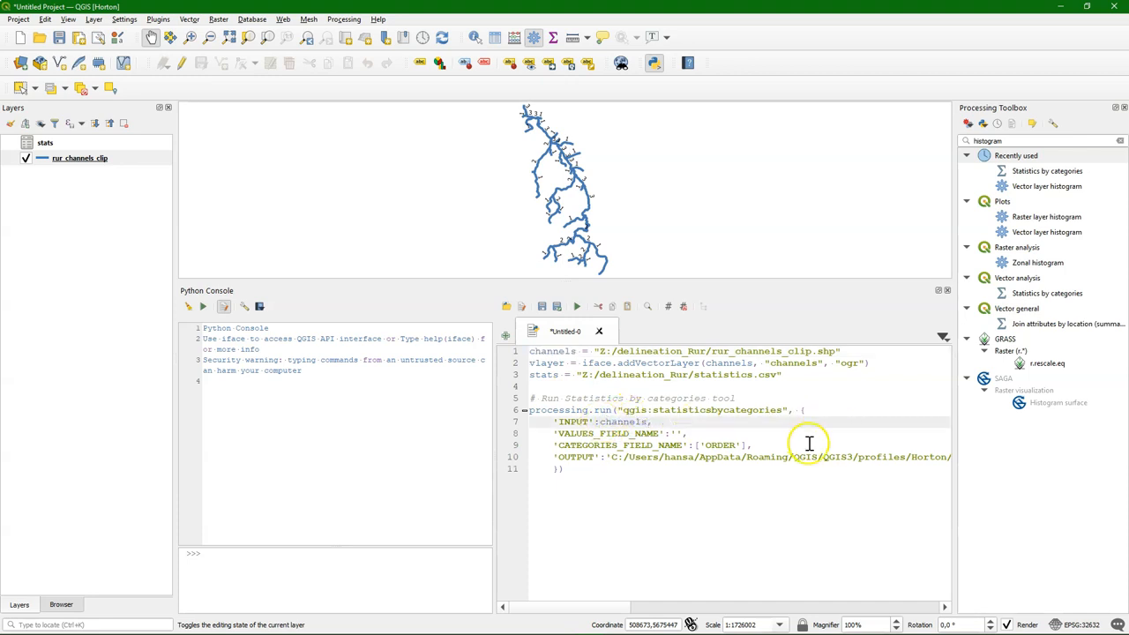
double_click(543, 374)
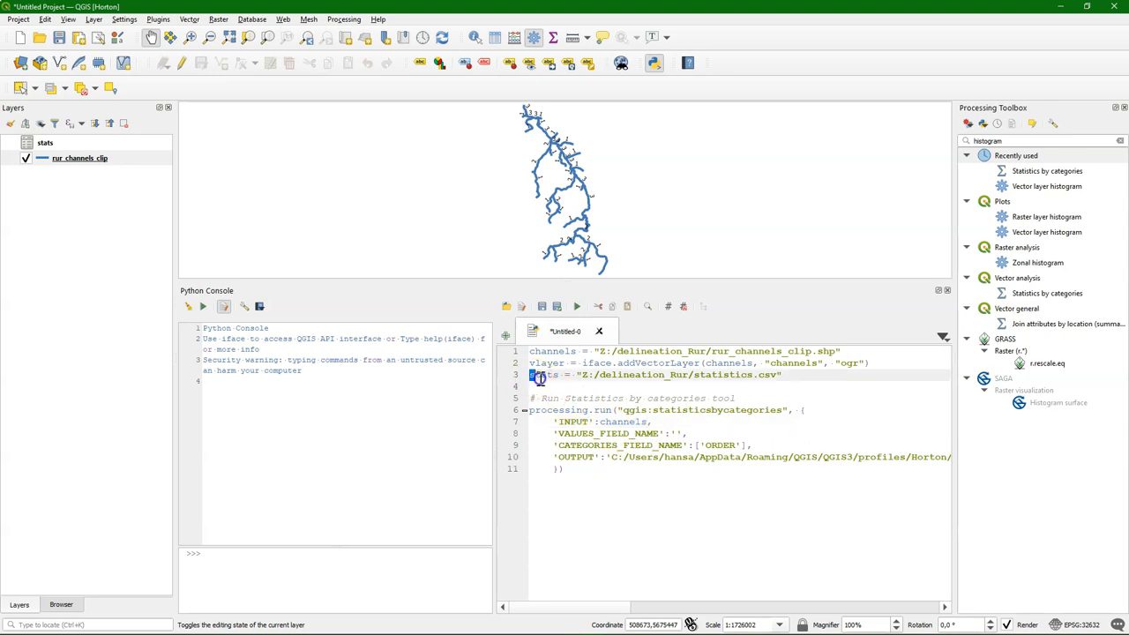
double_click(543, 374)
text(result = )
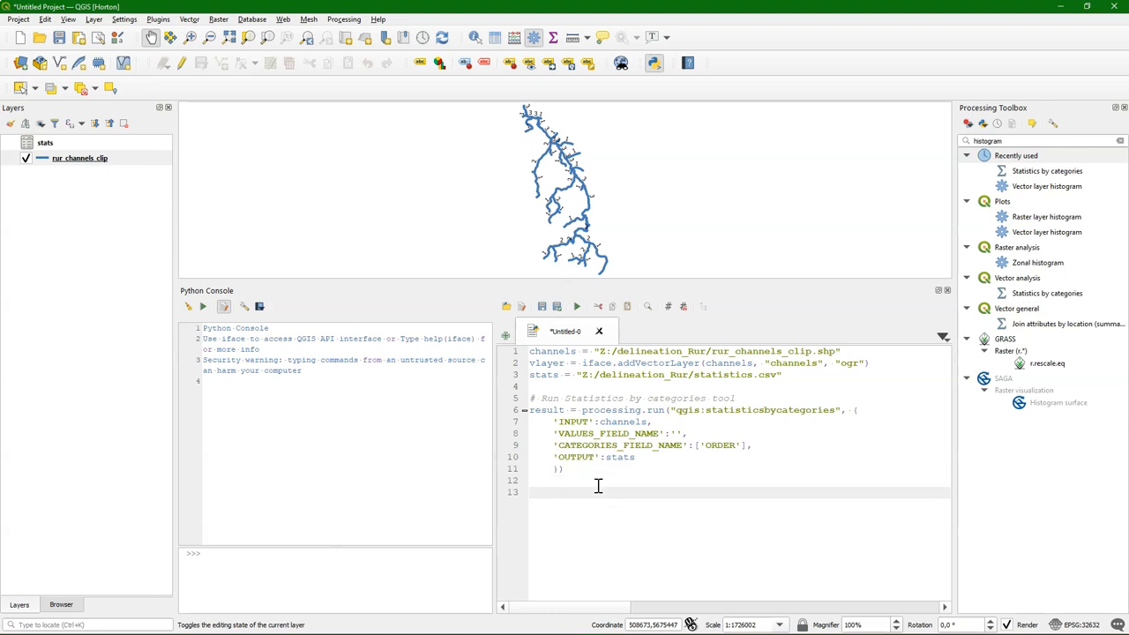
- Write statstable = iface.addVectorLayer(result['OUTPUT'], "stats", "ogr")
text(statsta)
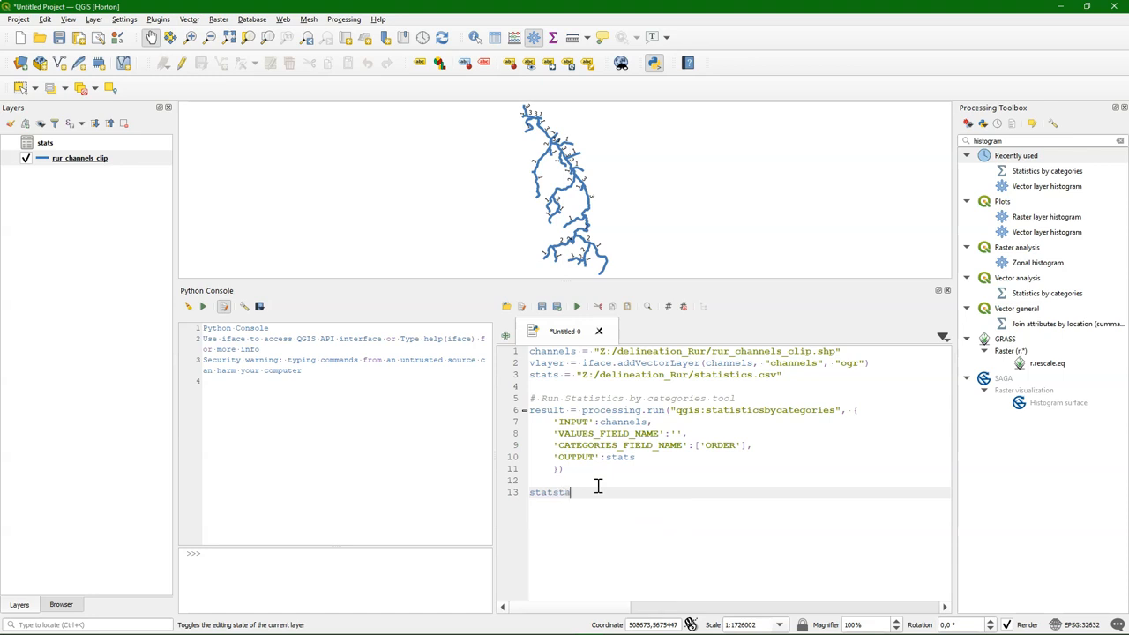
text(ble = iface.addVectorLayer)
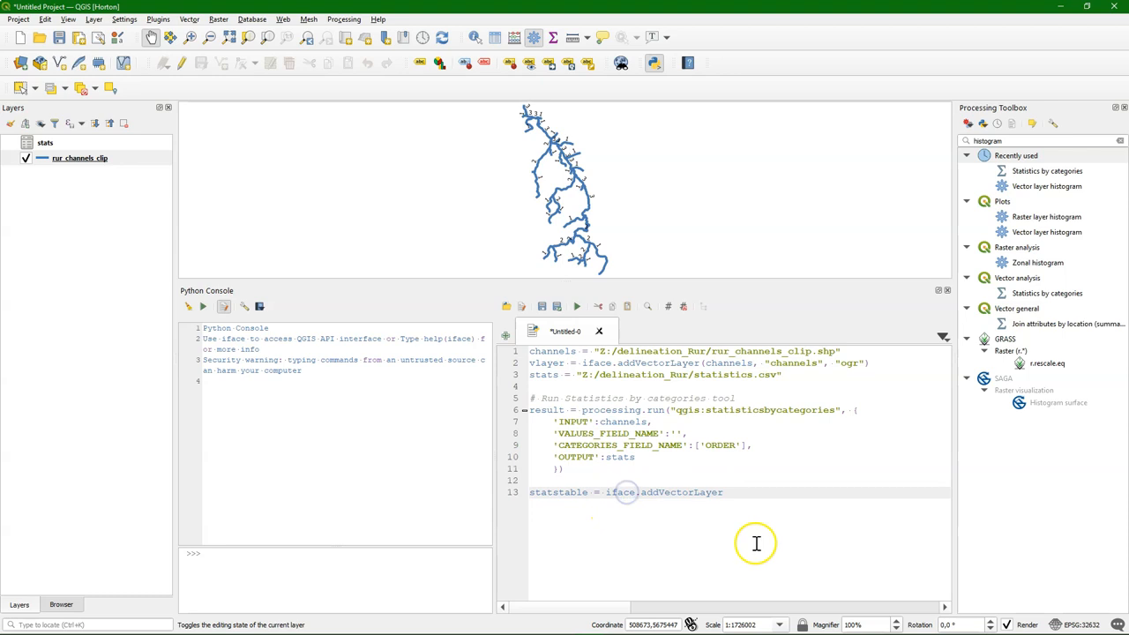
mouse_move(756, 520)
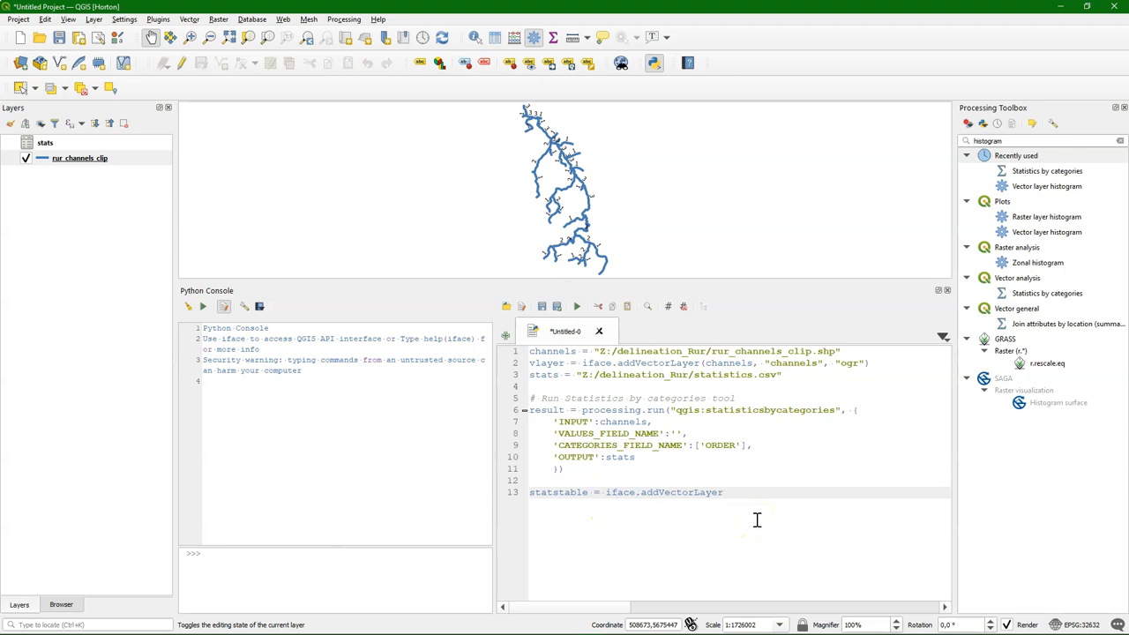
text(()
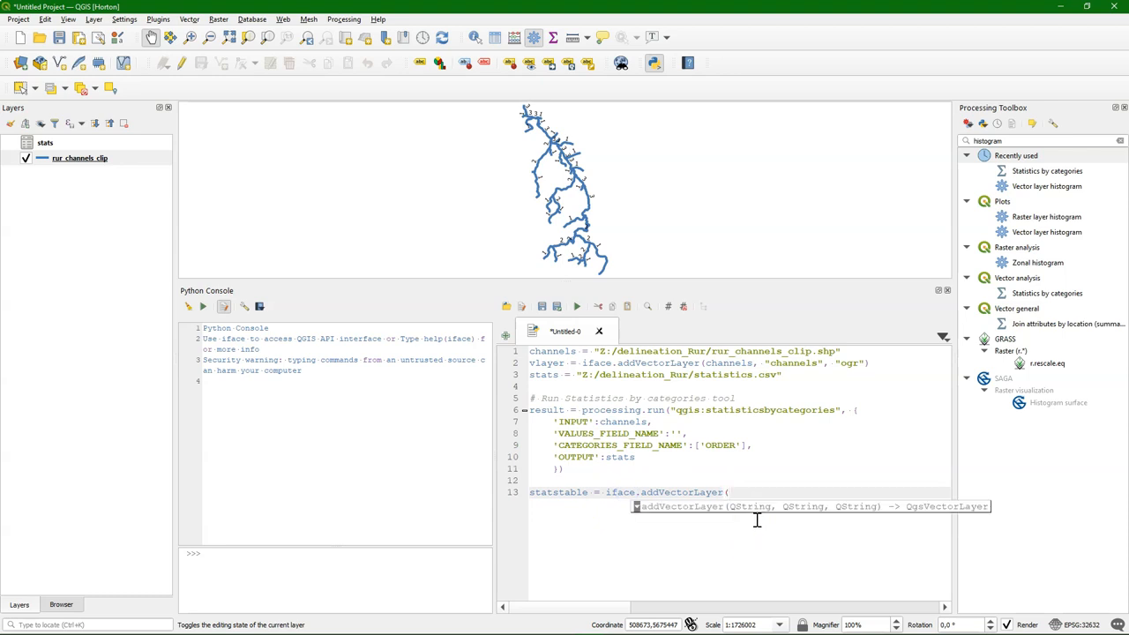
text(res)
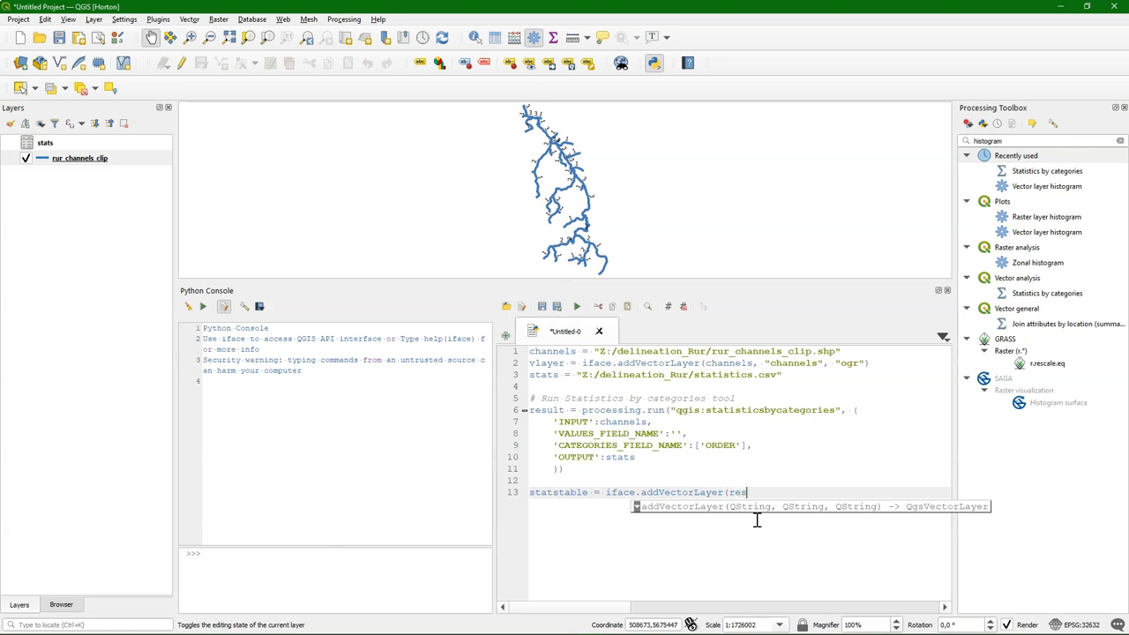
text(ult[)
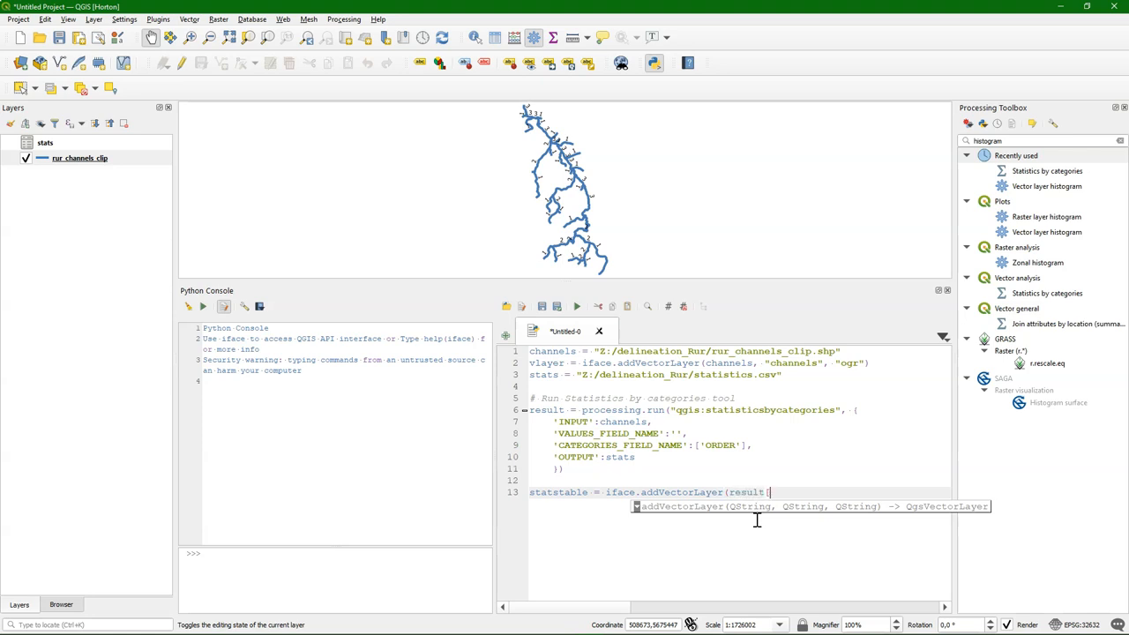
text(')
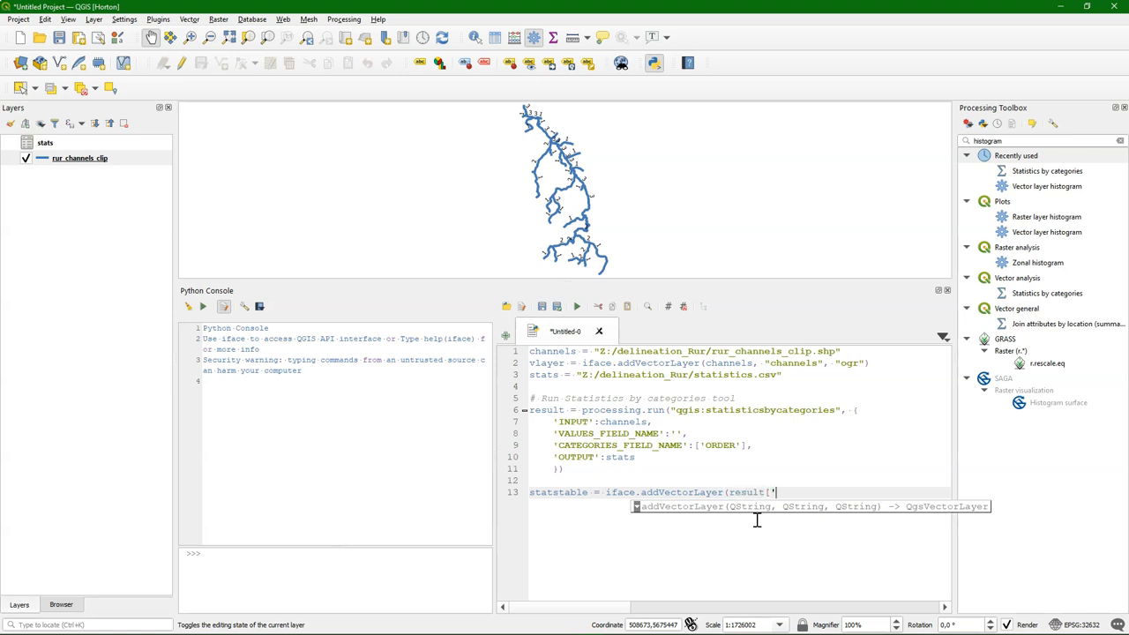
text(OUTPUT)
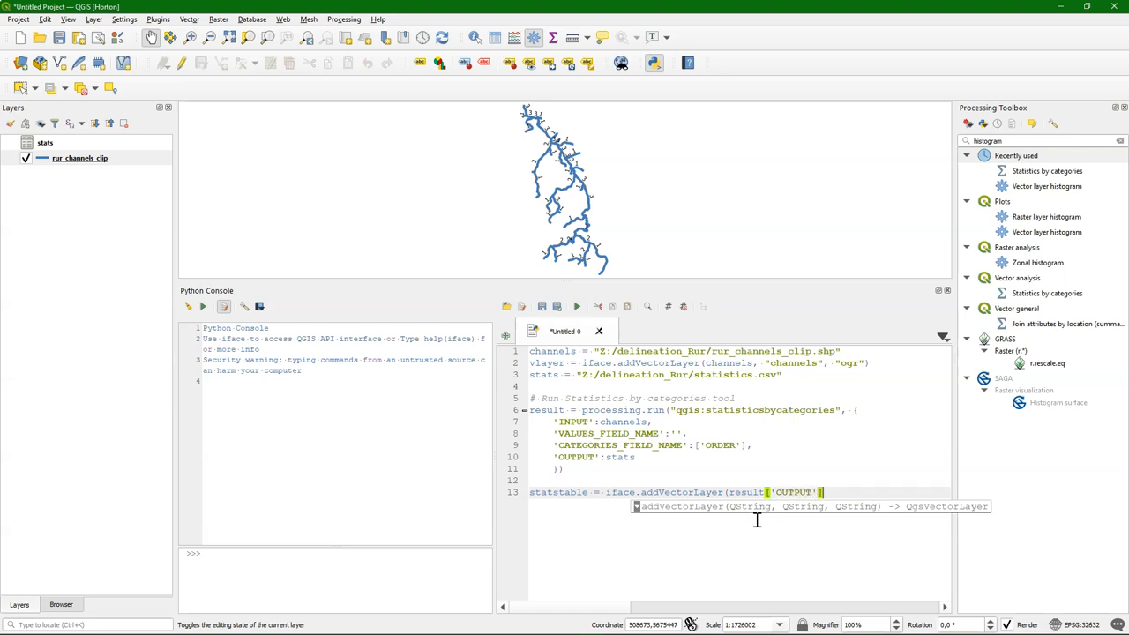
text(],)
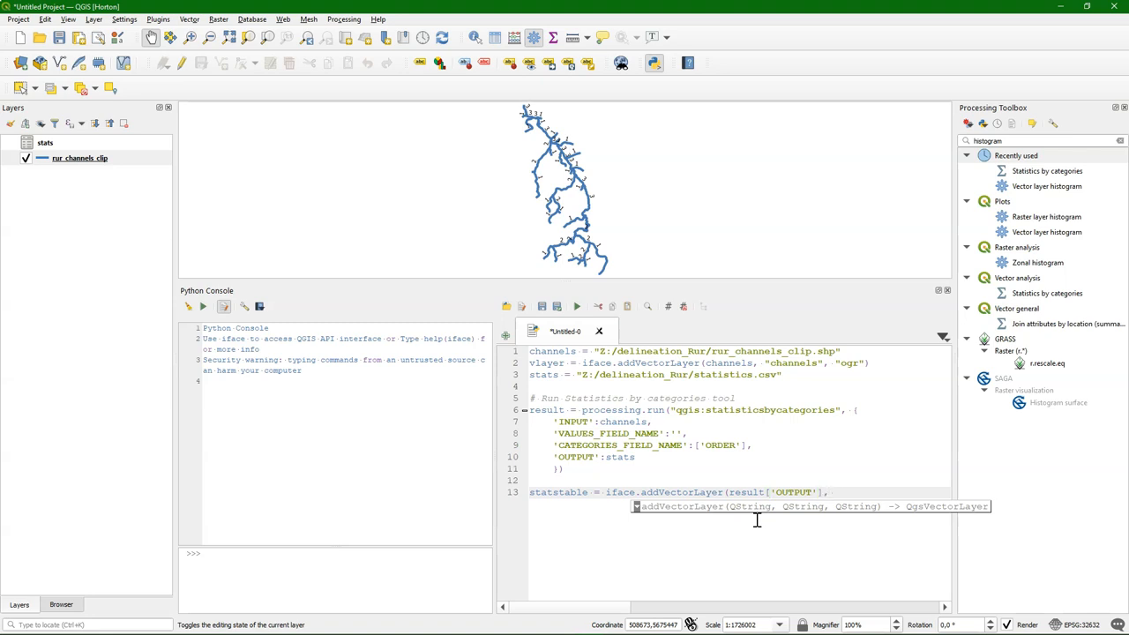
text("stats", ")
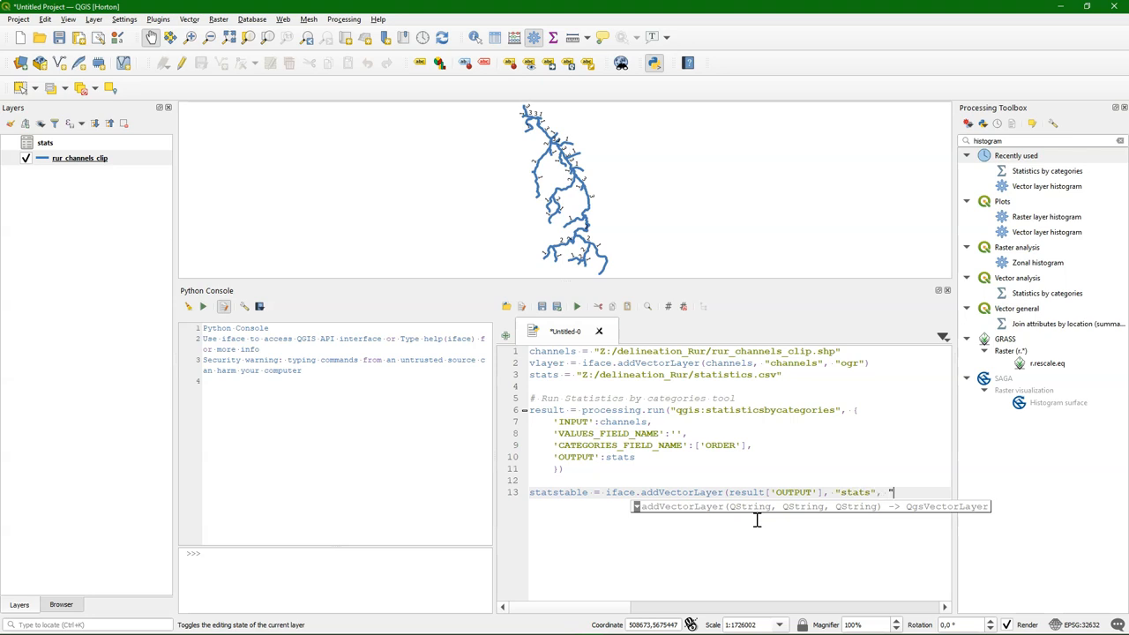
text(ogr")
text(# Make a list with the)
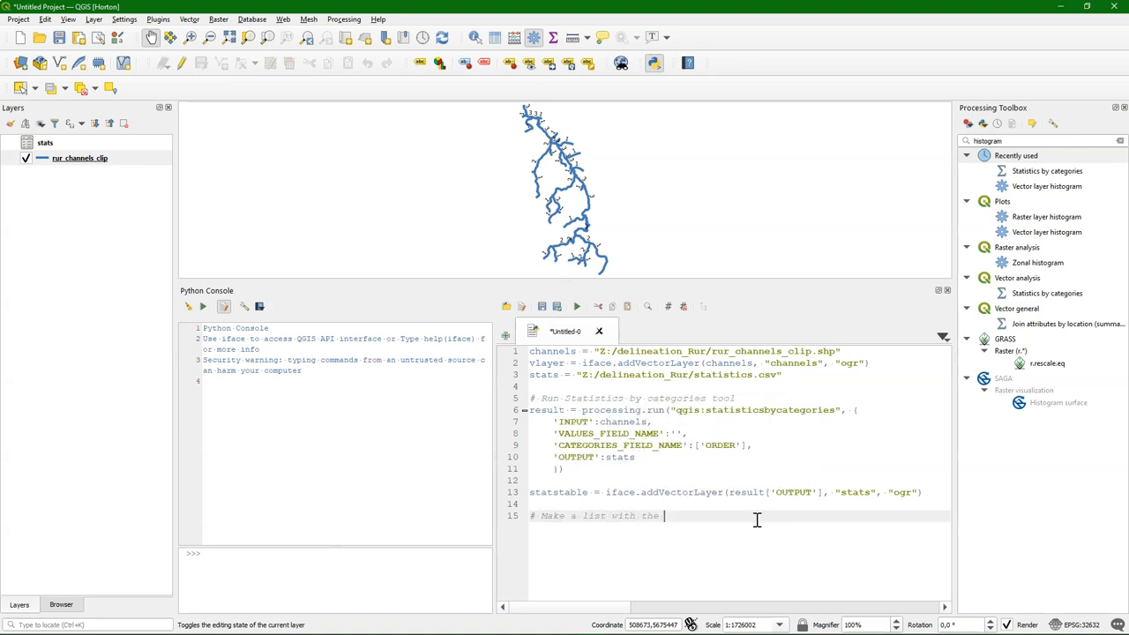
- Finish the comment about counts of channels and define countList = []
text(count)
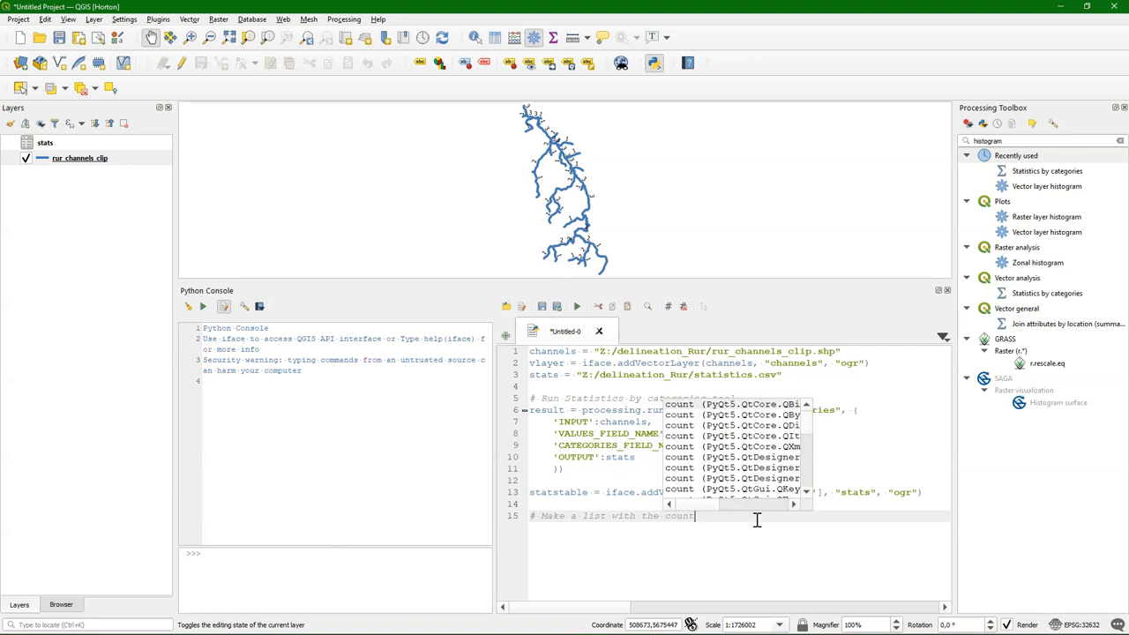
text(of channels per Strahler order)
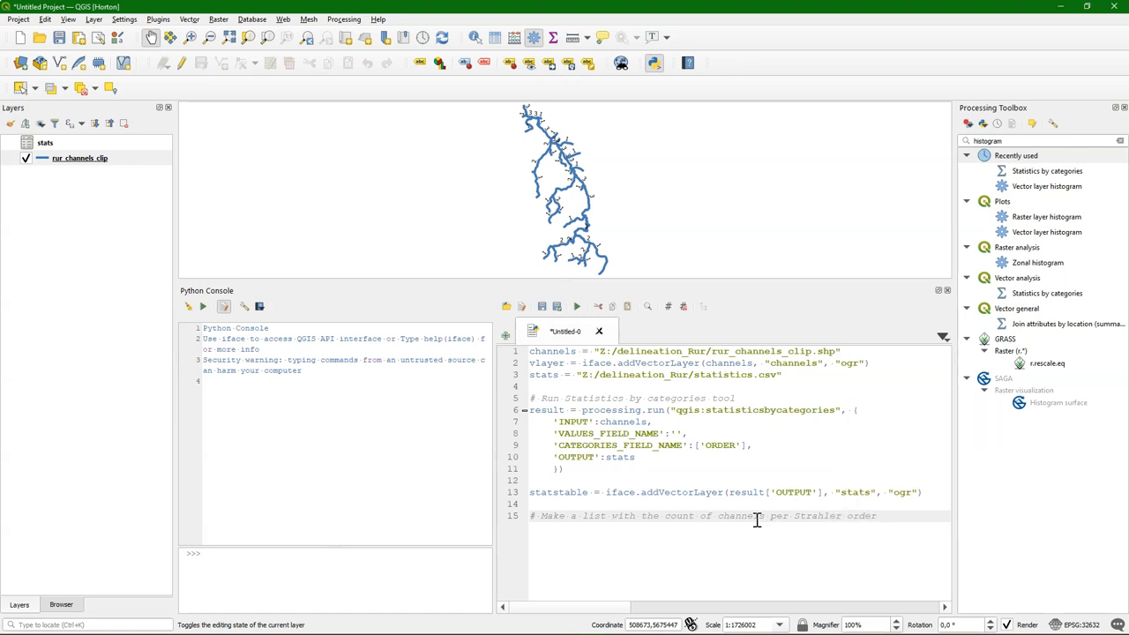
text(countList =)
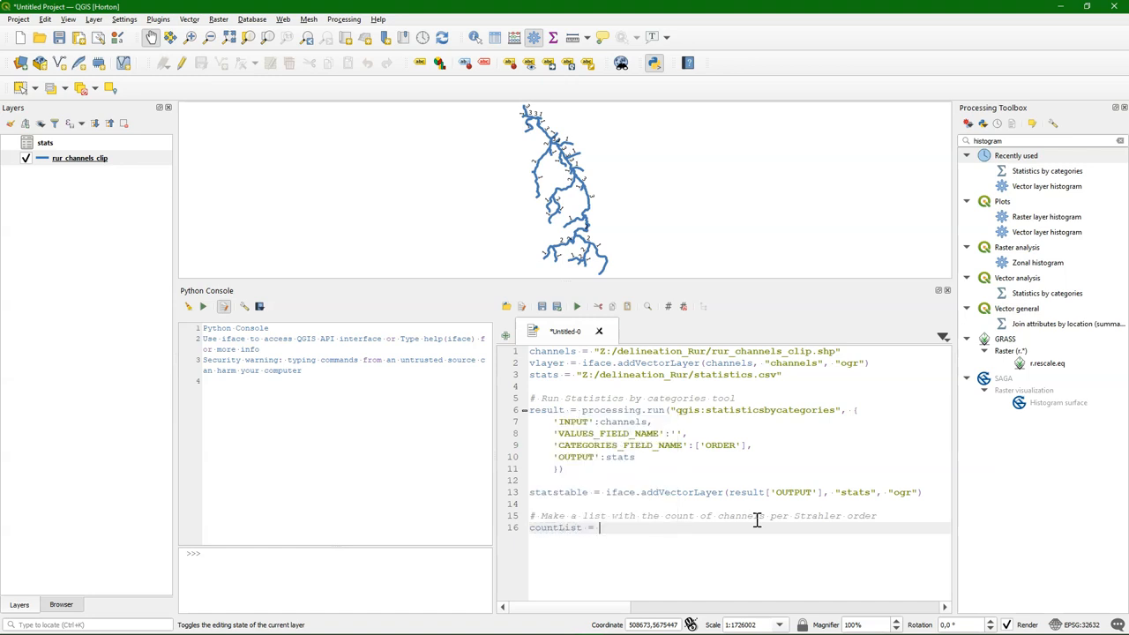
text([])
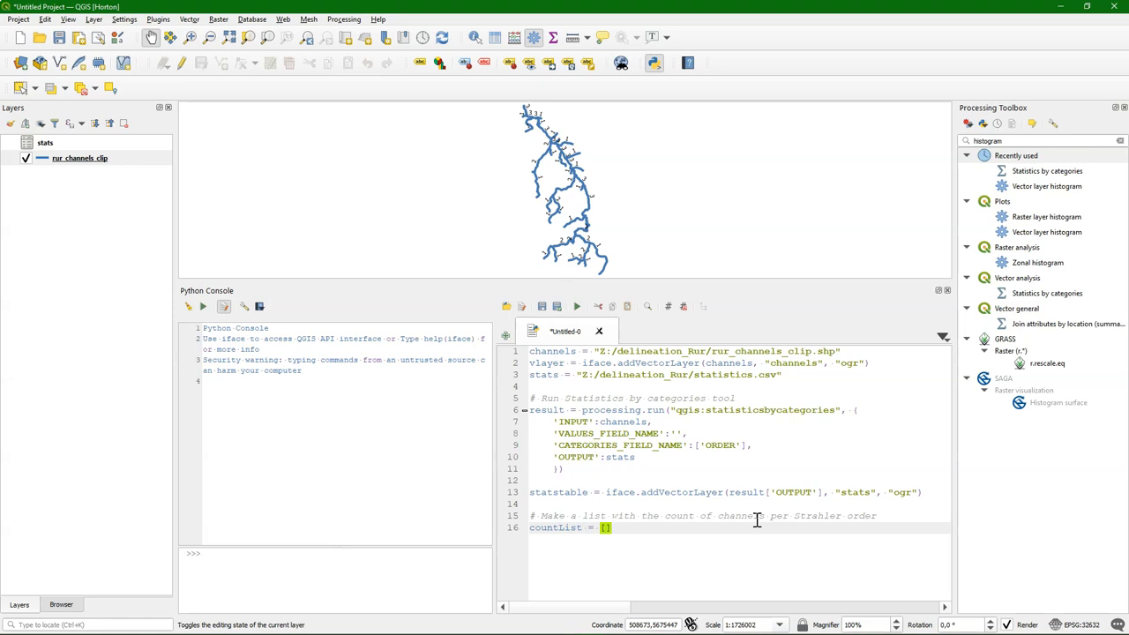
- Write for feature in statstable.getFeatures(): and begin countList.append(feature[
text(for)
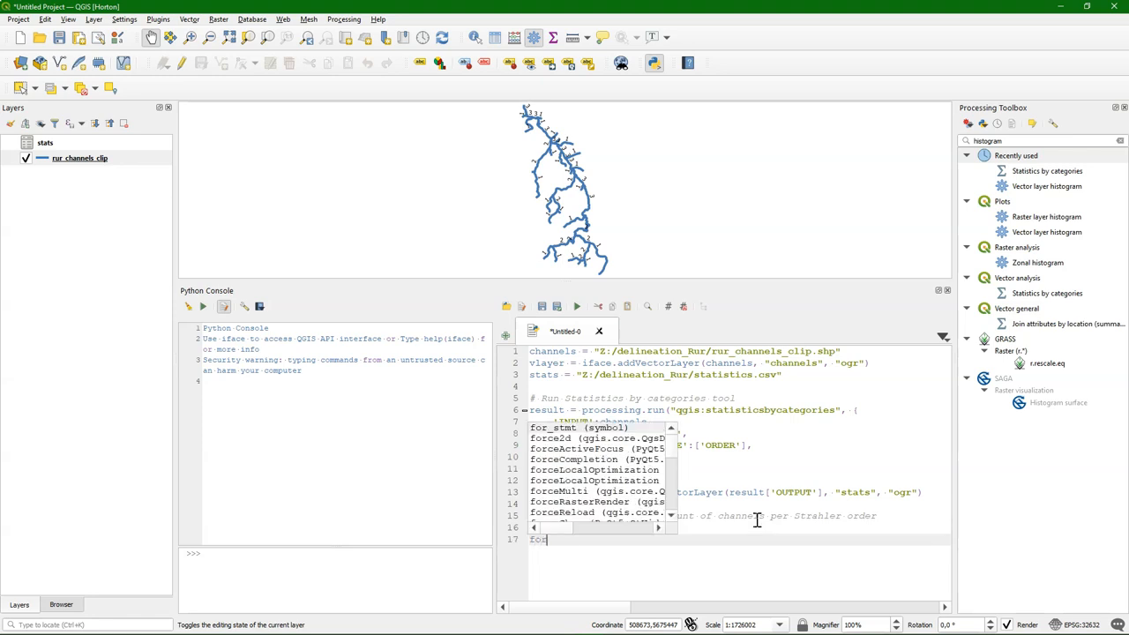
text(feature in)
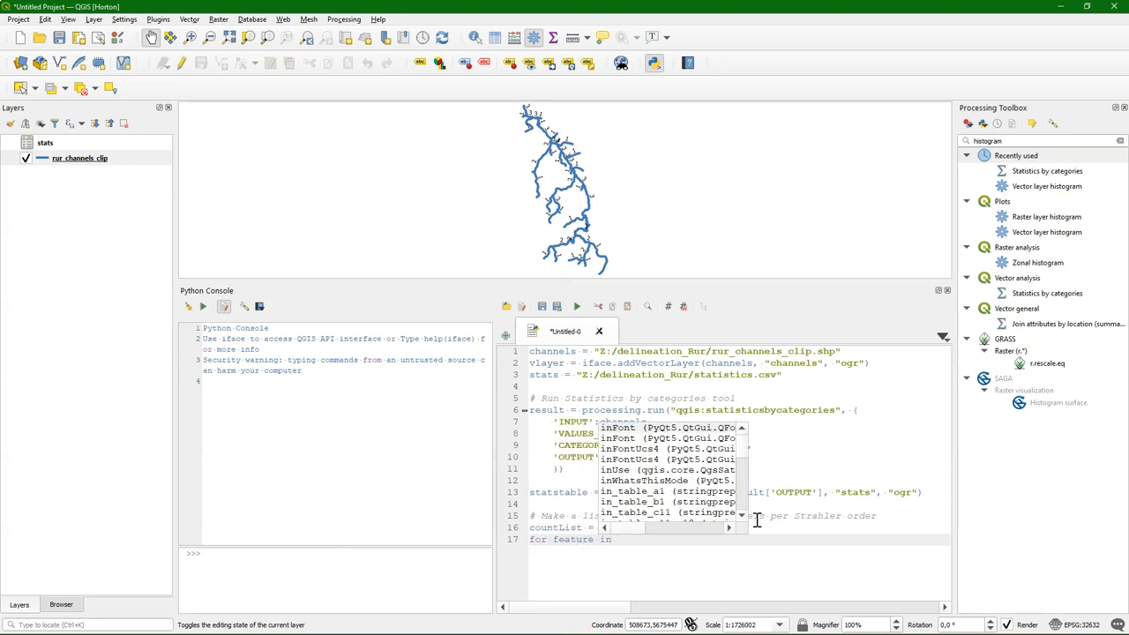
text(statstable)
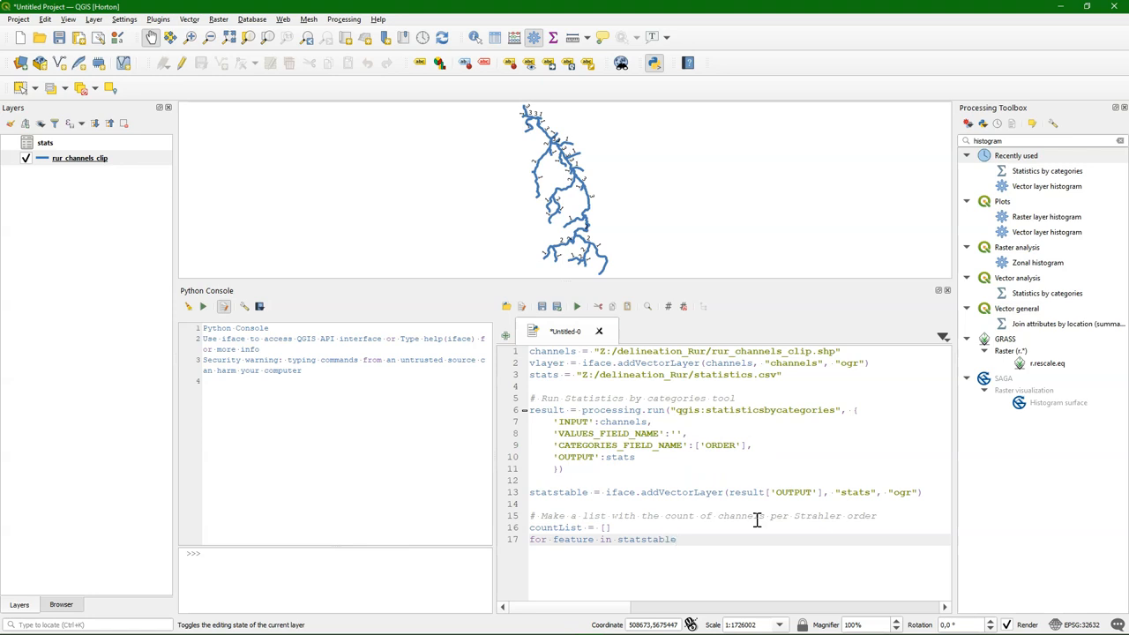
text(.getFeatures()
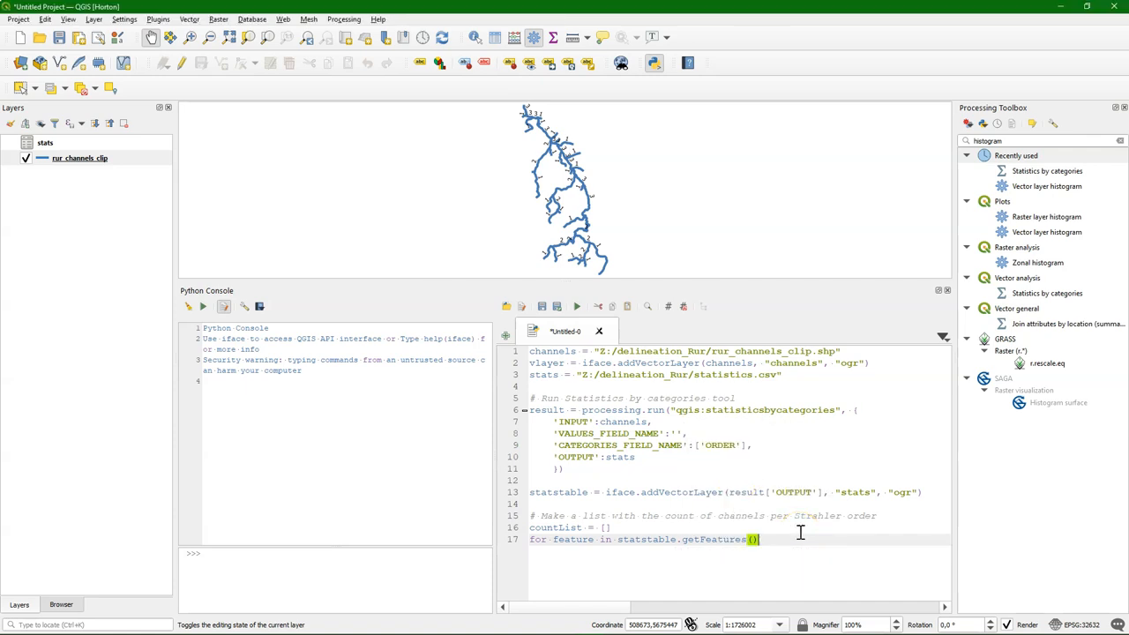
text(:)
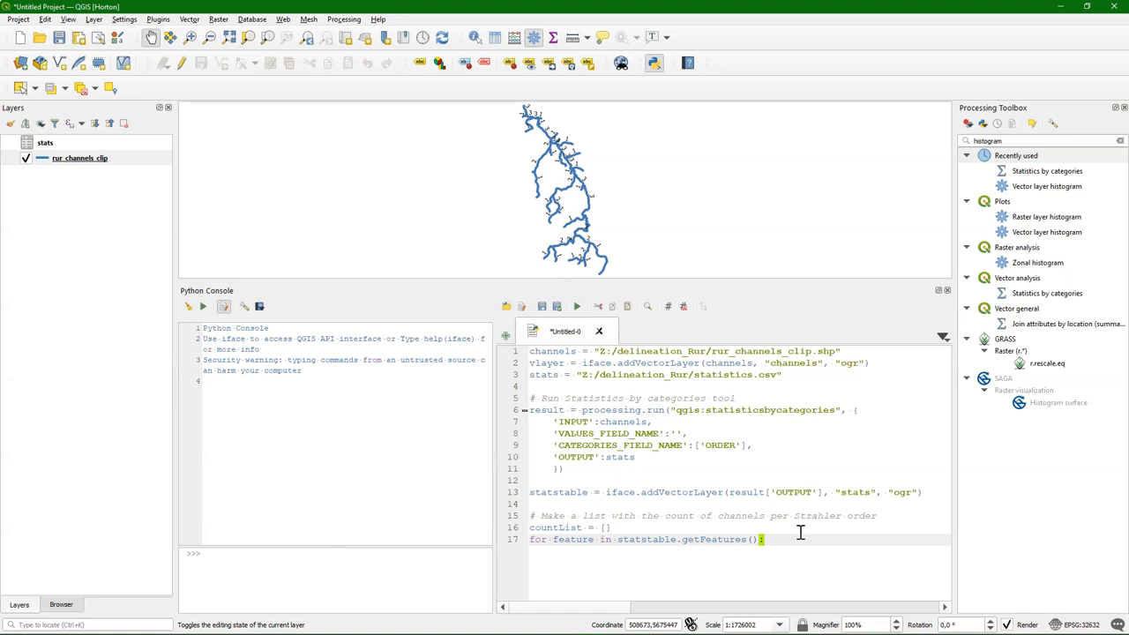
key(enter)
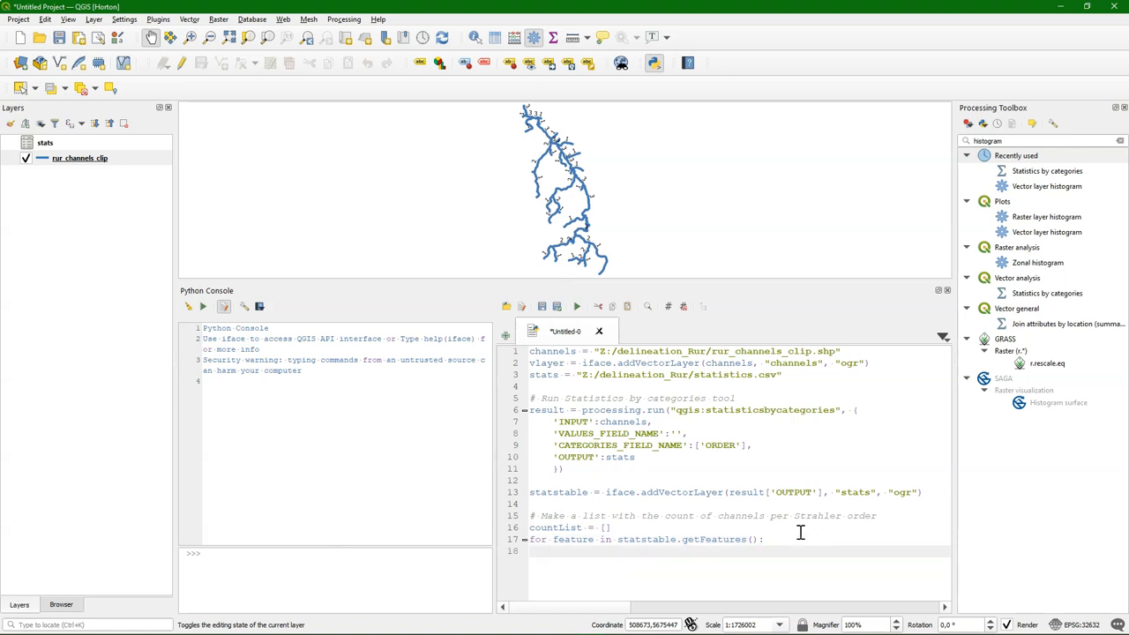
text(countList)
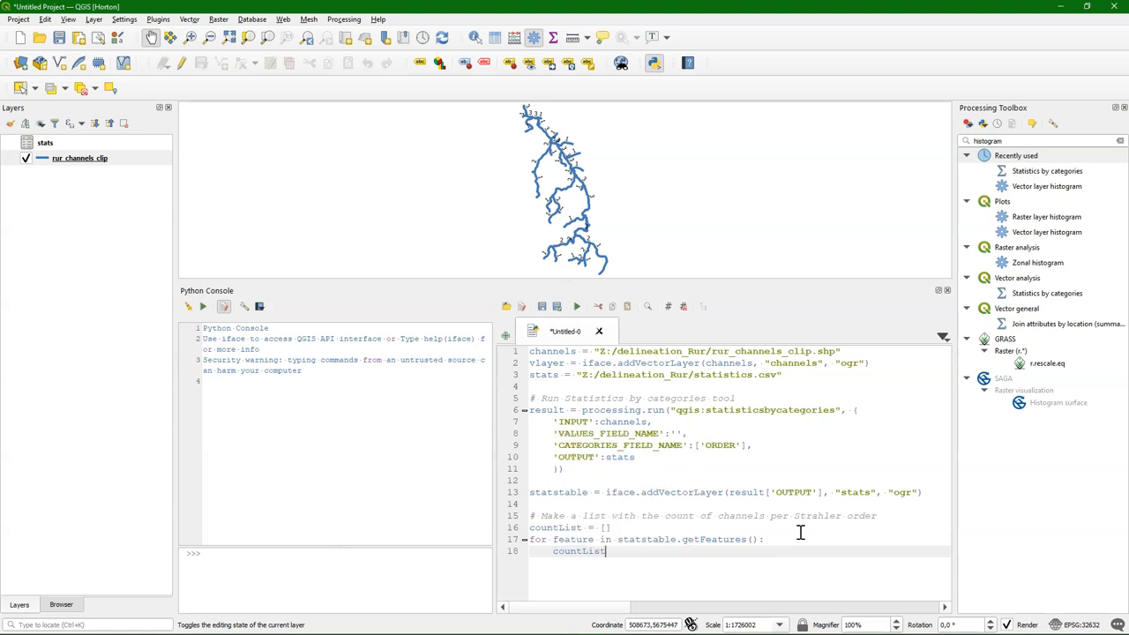
text(.append)
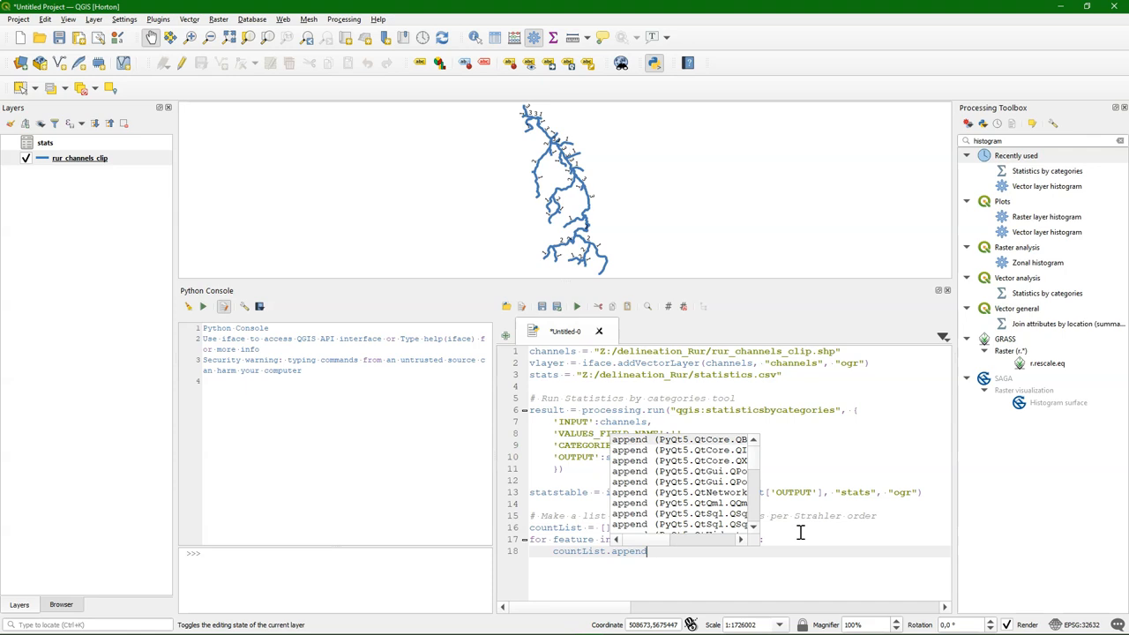
text(()
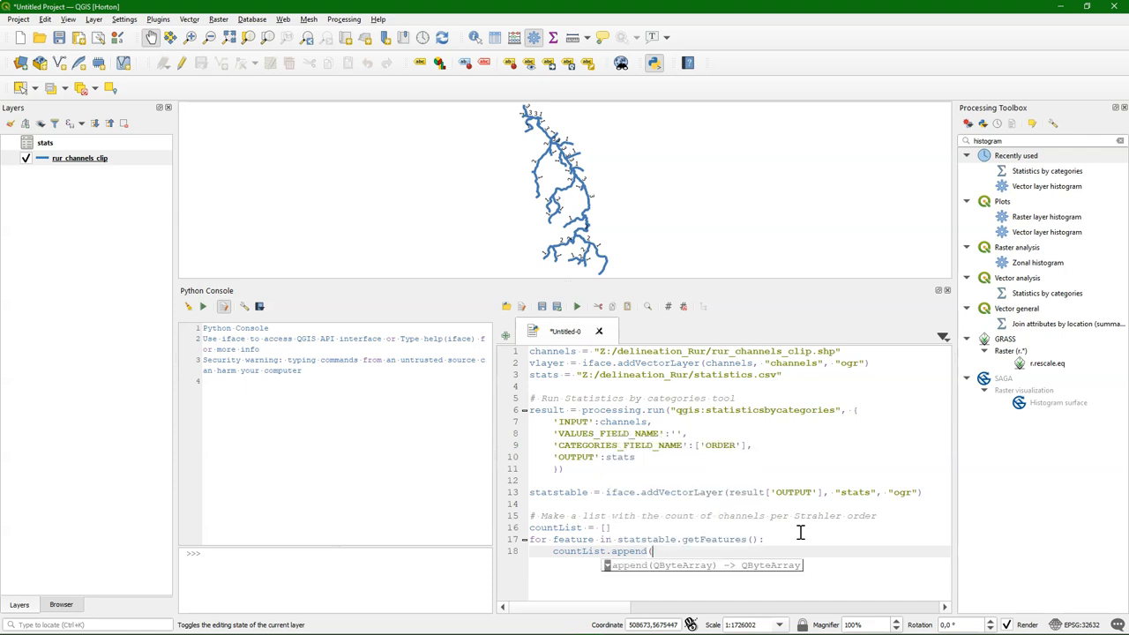
text(feature)
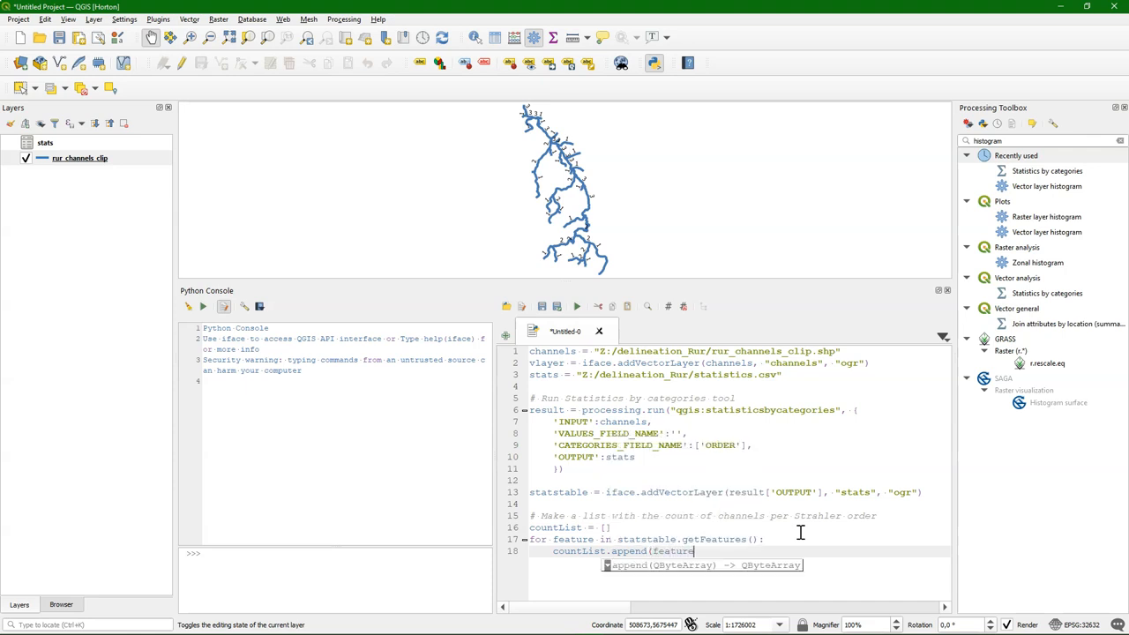
text([)
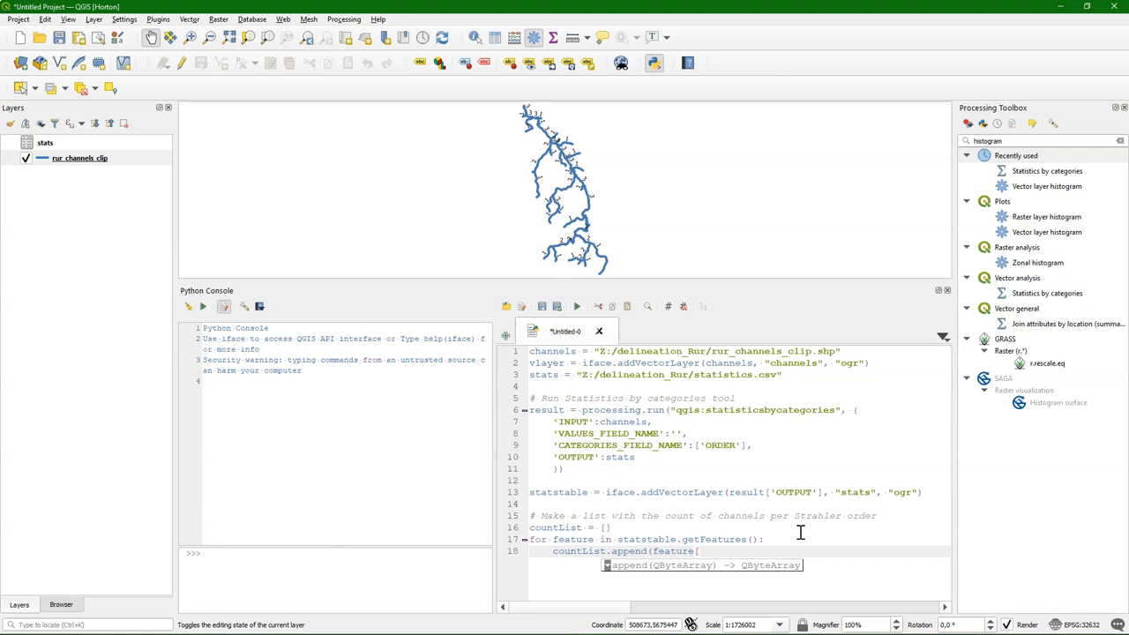
- Check the stats table's count field name and complete the line as countList.append(feature["count"])
text(")
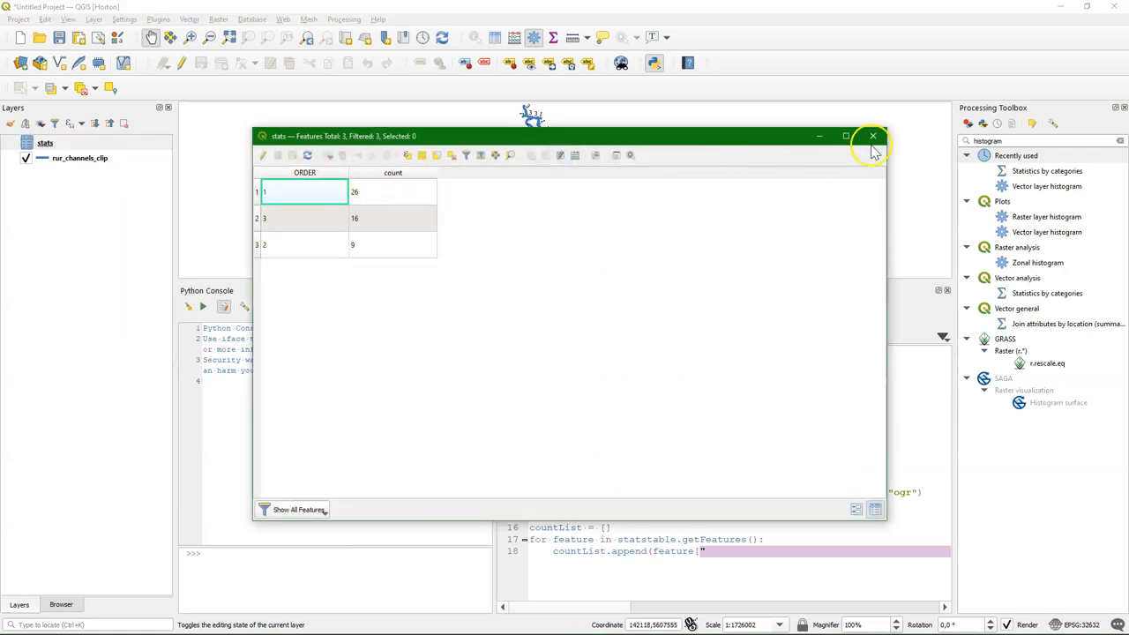
click(871, 136)
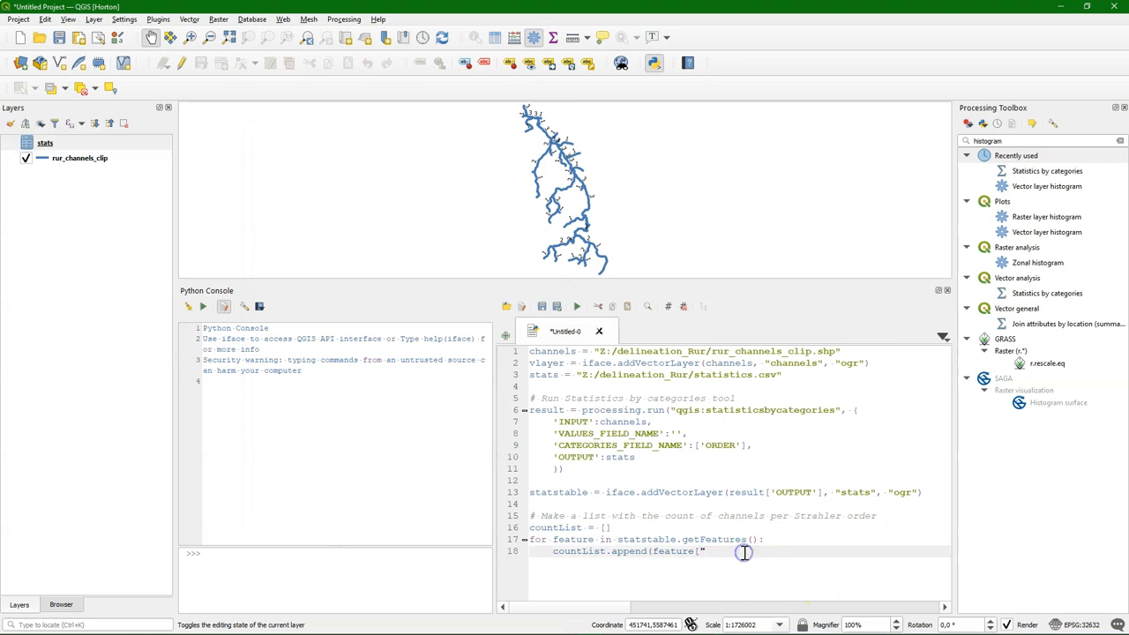
text(count"]))
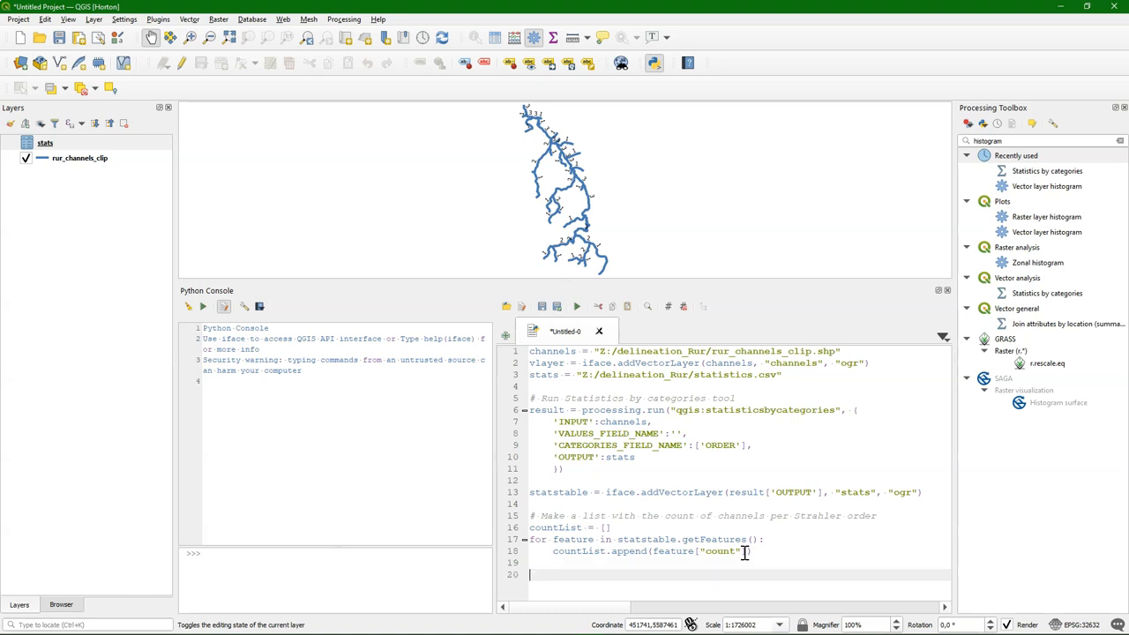
- Add a comment, an empty BrList, and Orders set to len(countList) before the loop
text(#)
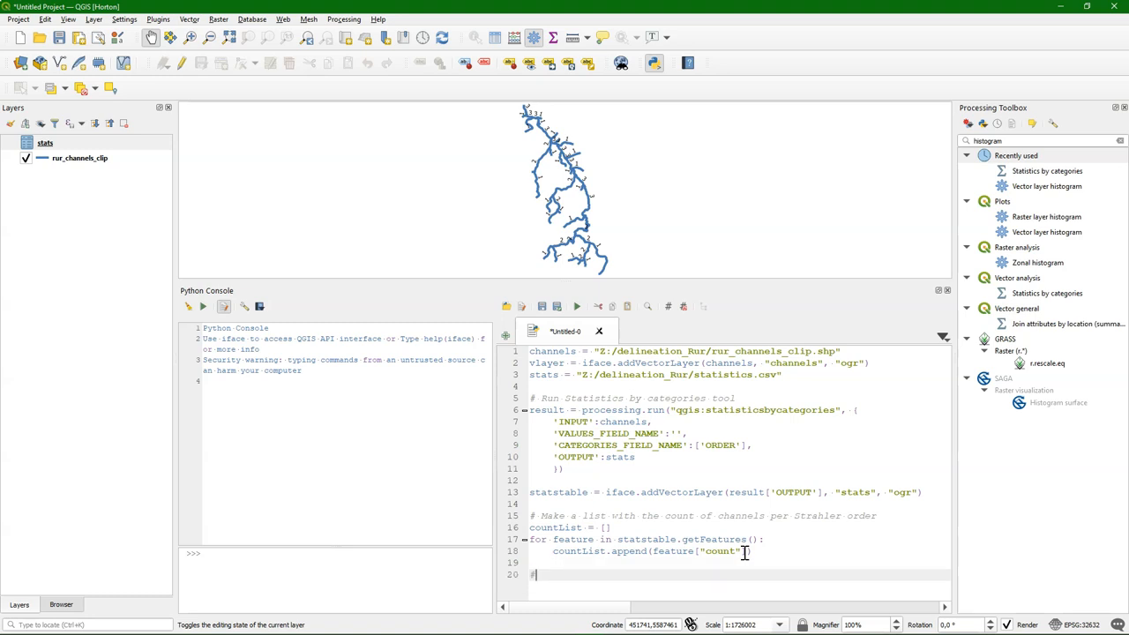
text(# Calculate Bifurcation Ratio for)
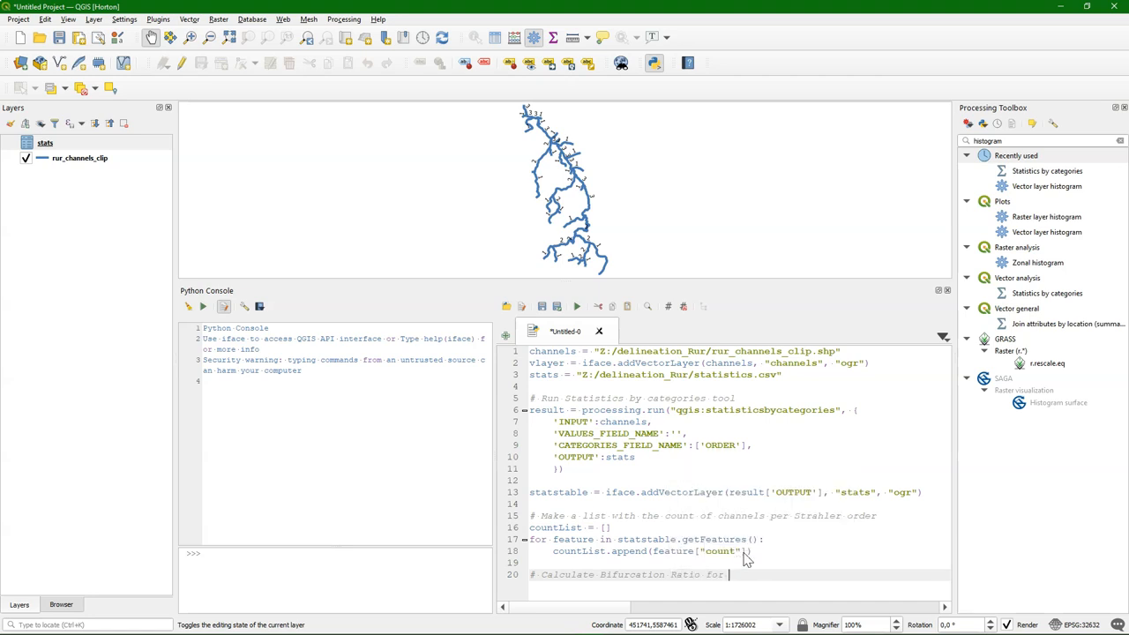
text(each order except)
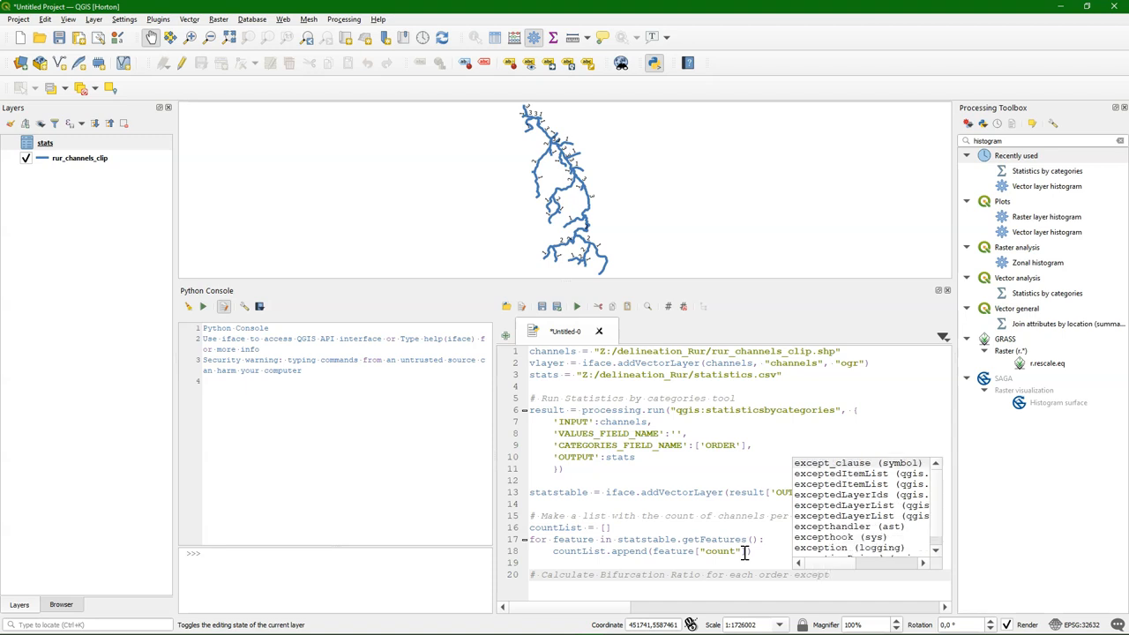
text(lat)
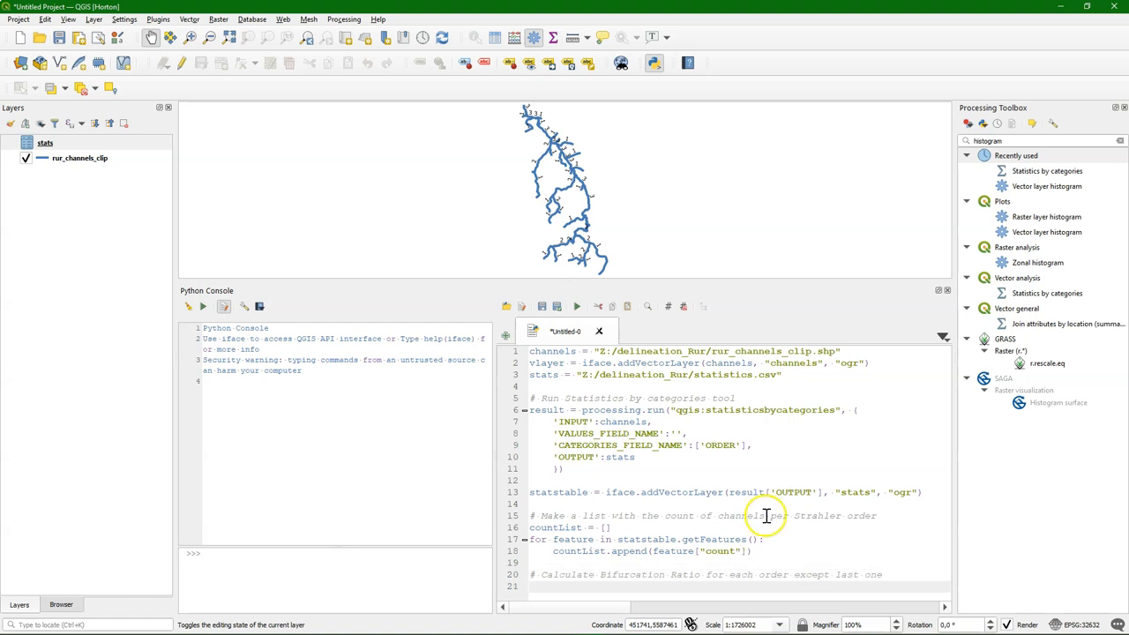
text(BrList = [])
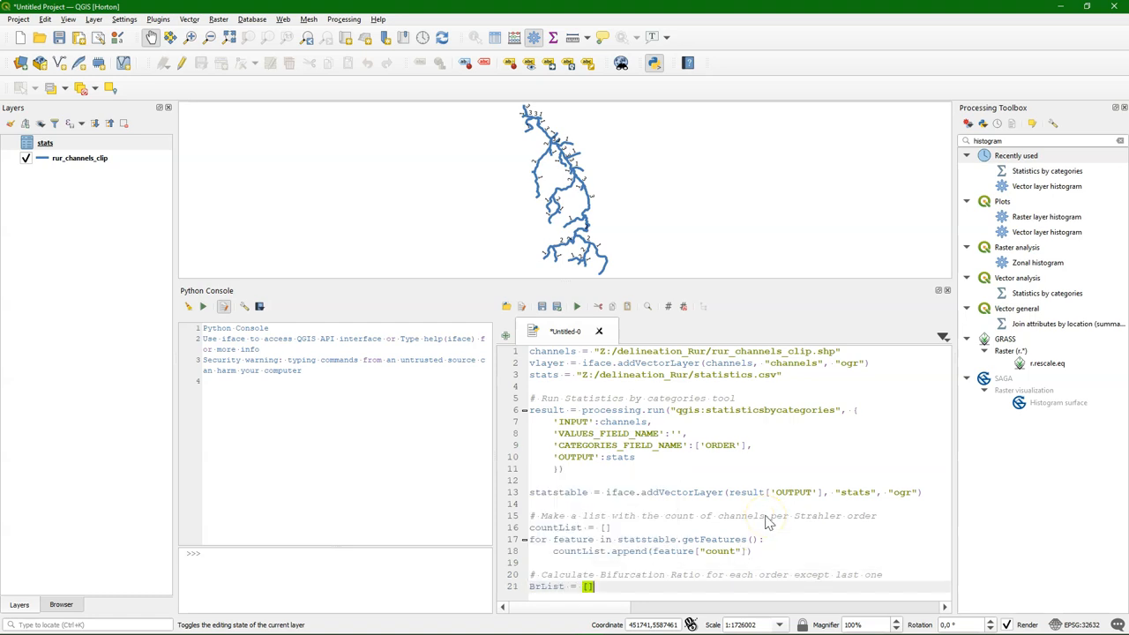
scroll(down, 3)
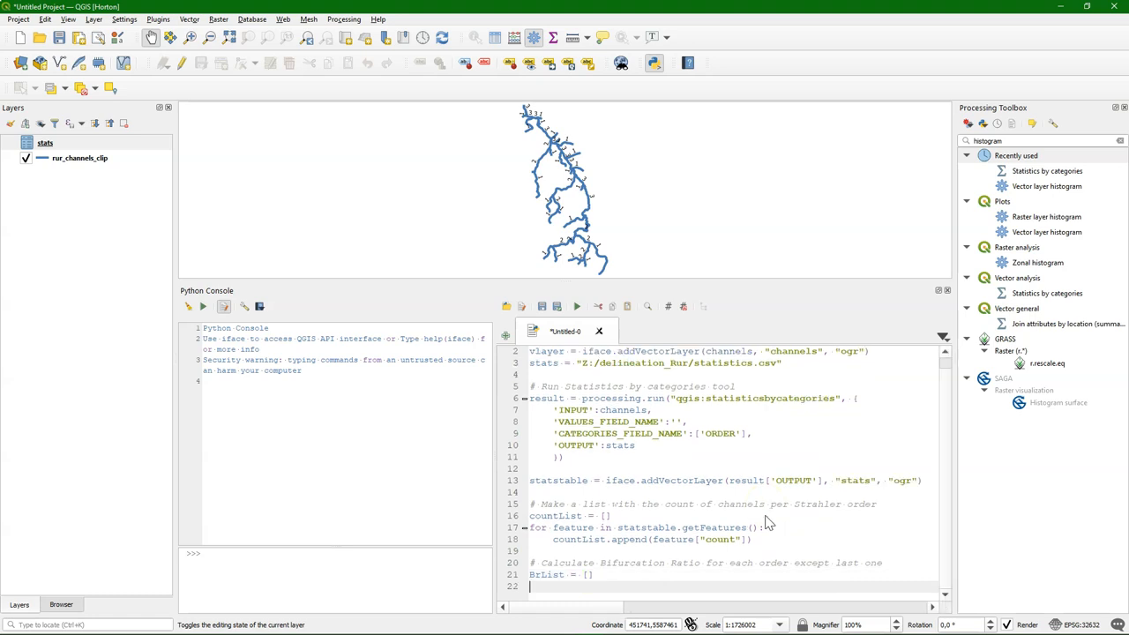
text(Orders =)
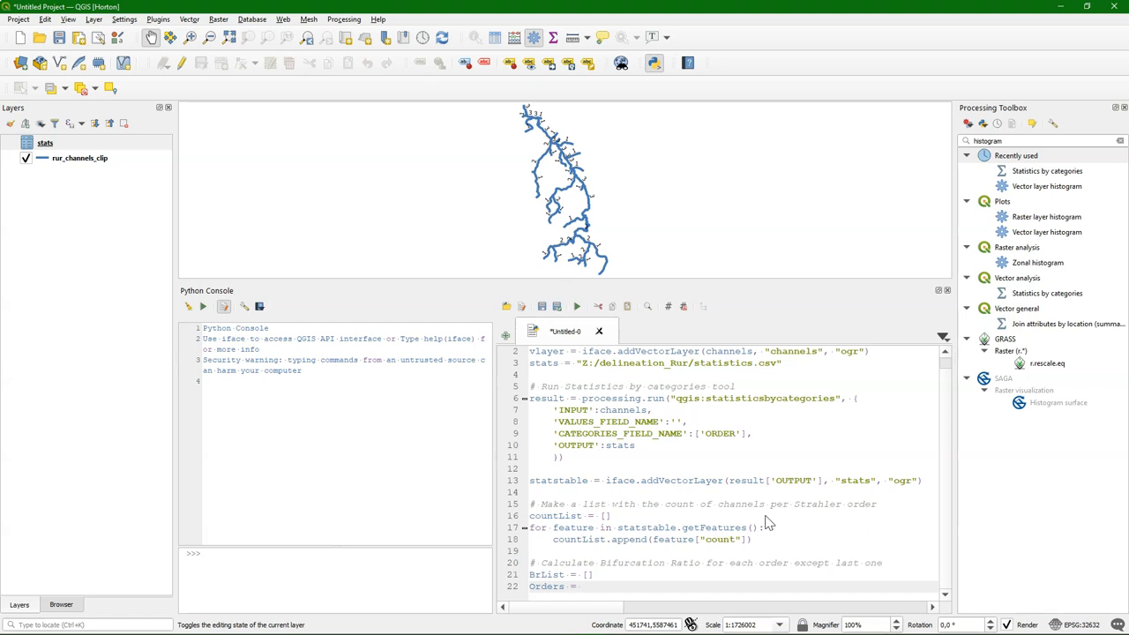
text(len()
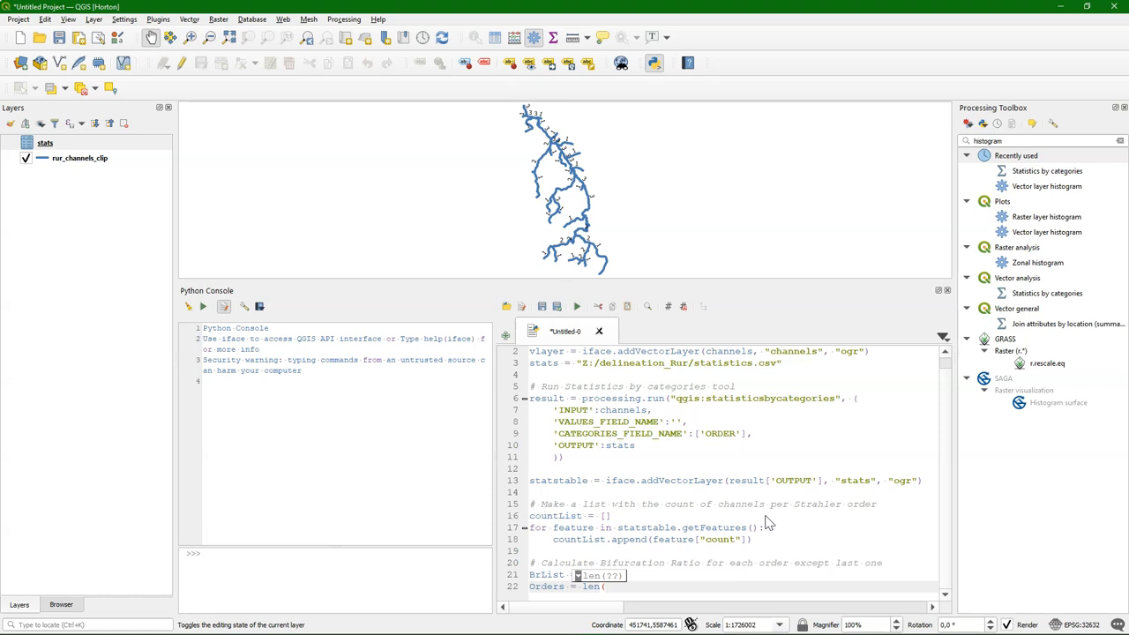
text(countList) - 1)
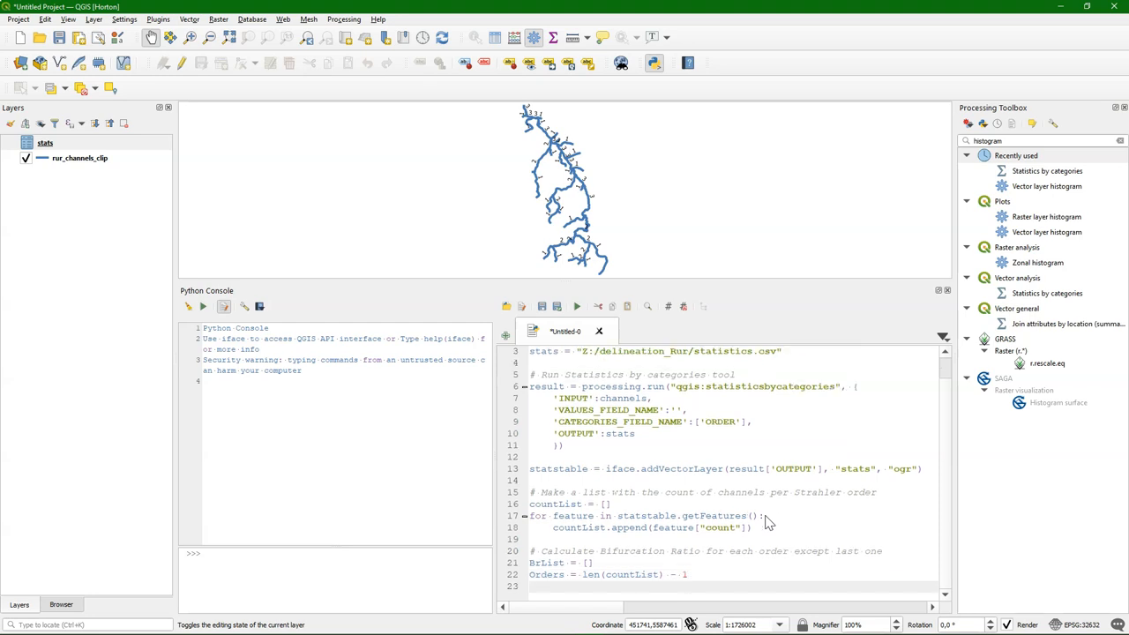
- Write the for loop over range(0,Orders) computing Br = float(countList[order]) / float(countList[order+1])
text(for)
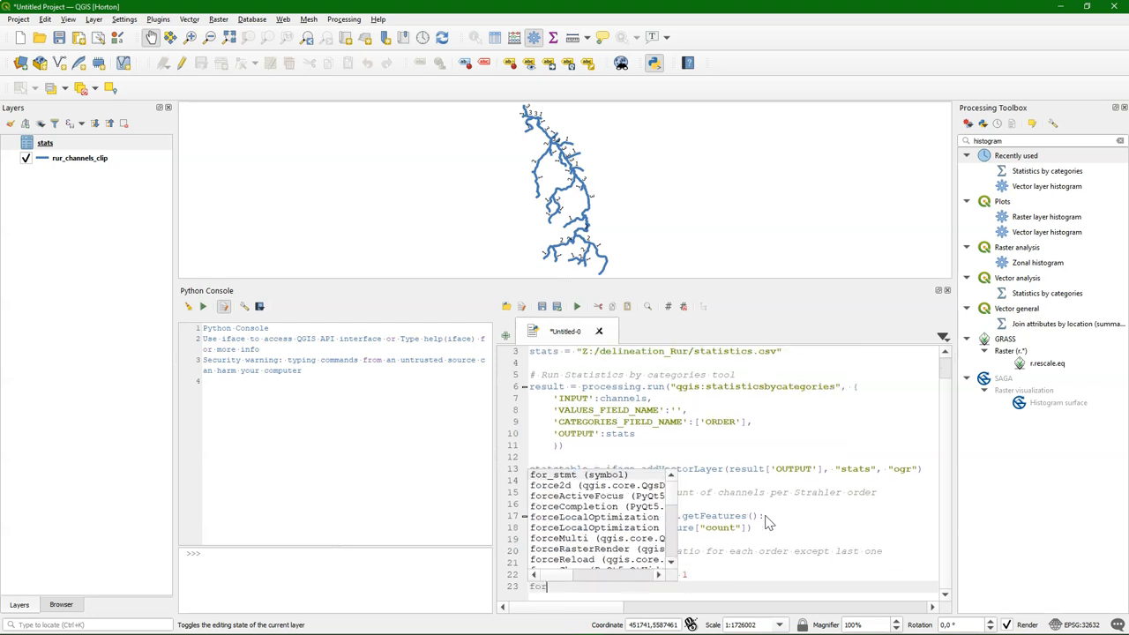
text(order)
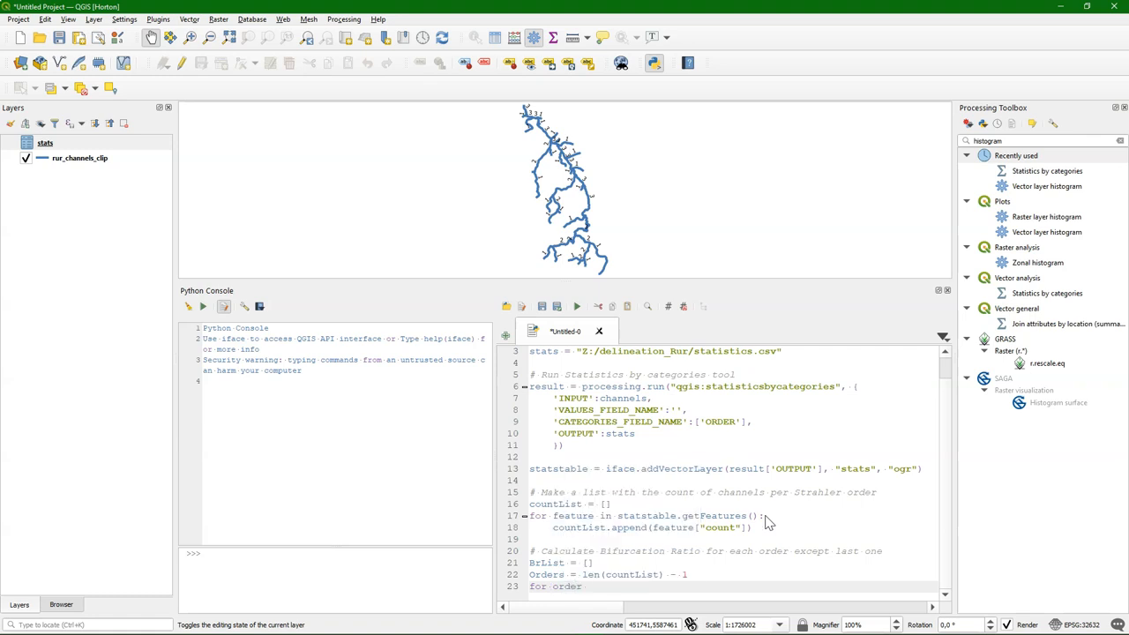
text(range(0)
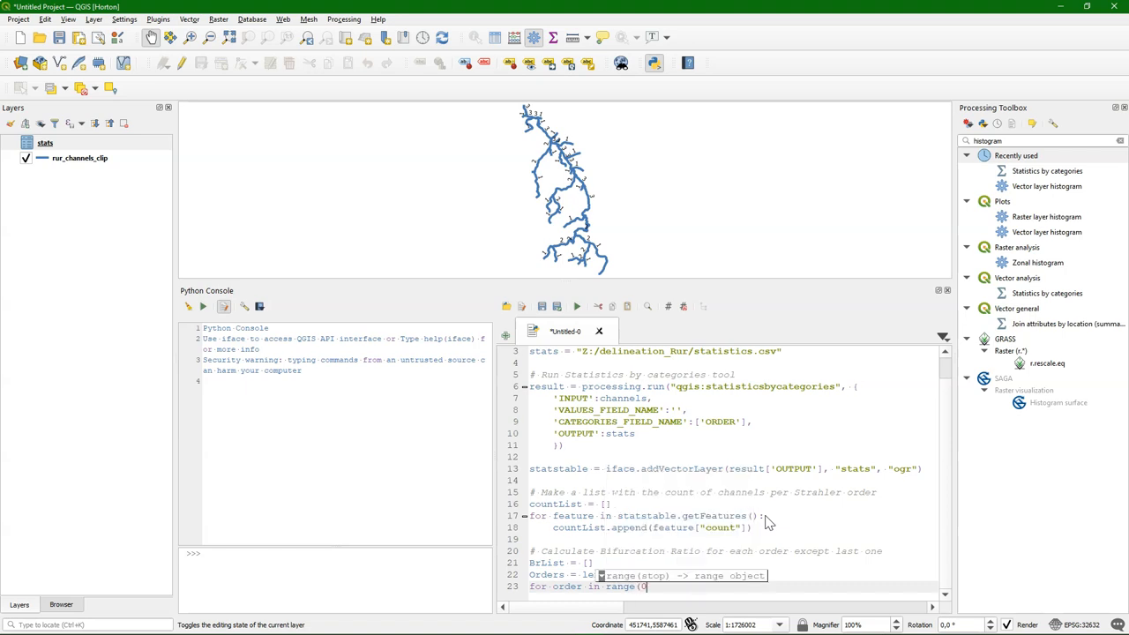
text(,Orders)
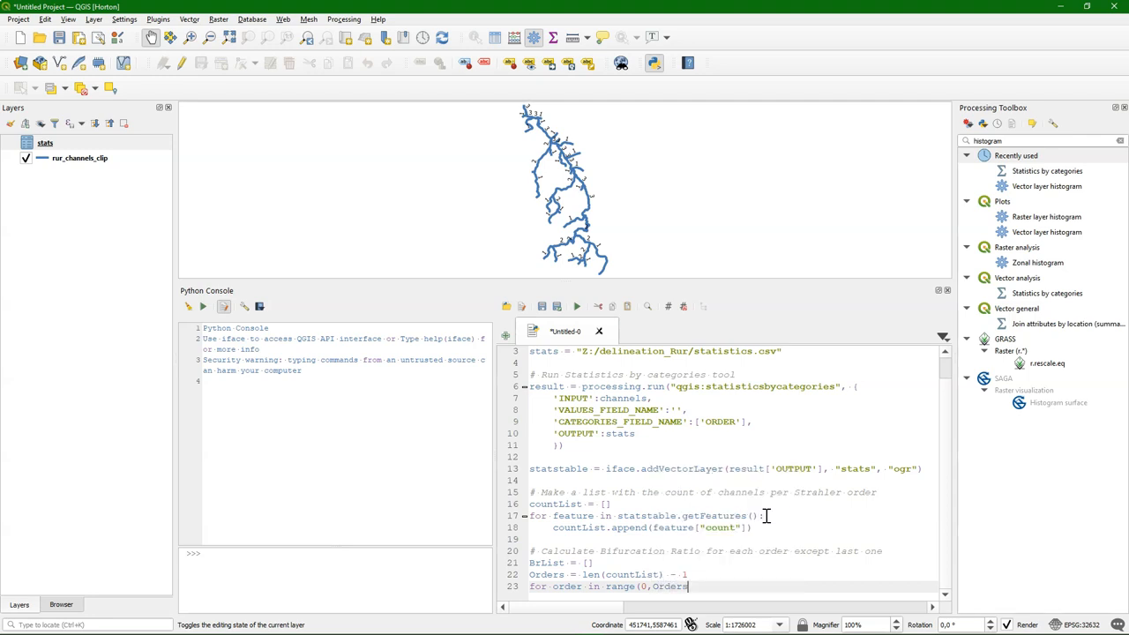
text(:)
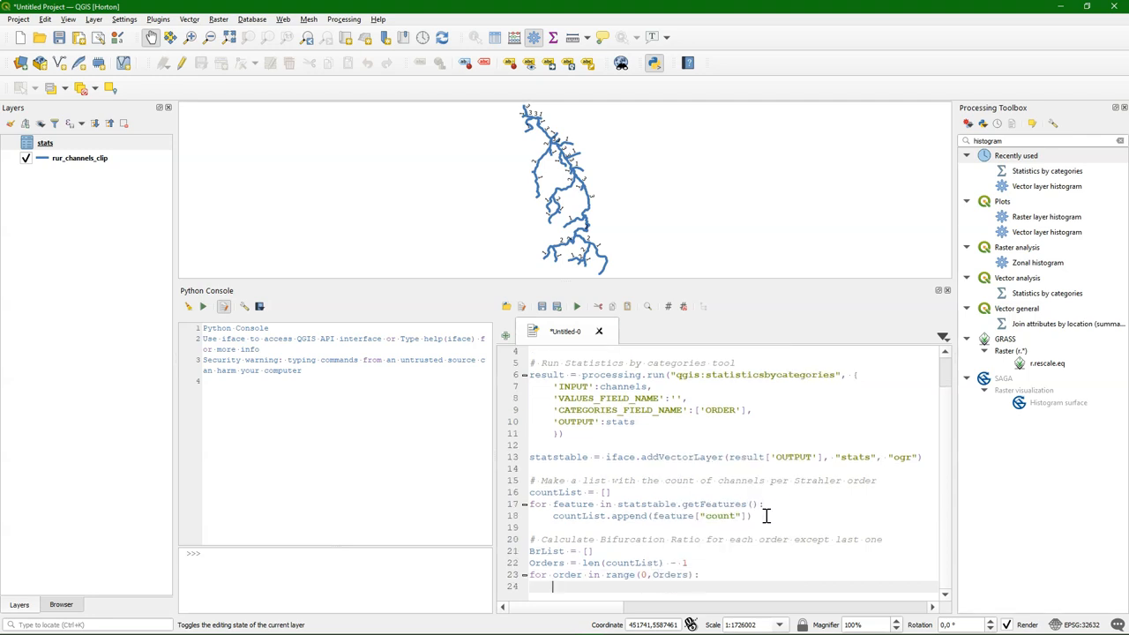
text(Br =)
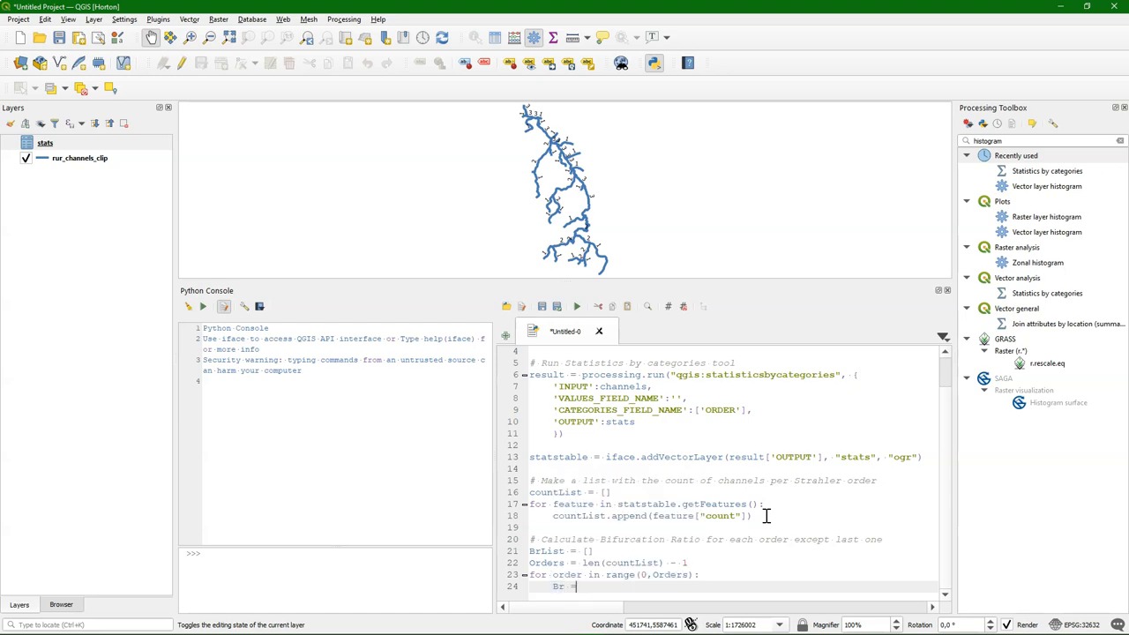
text(float)
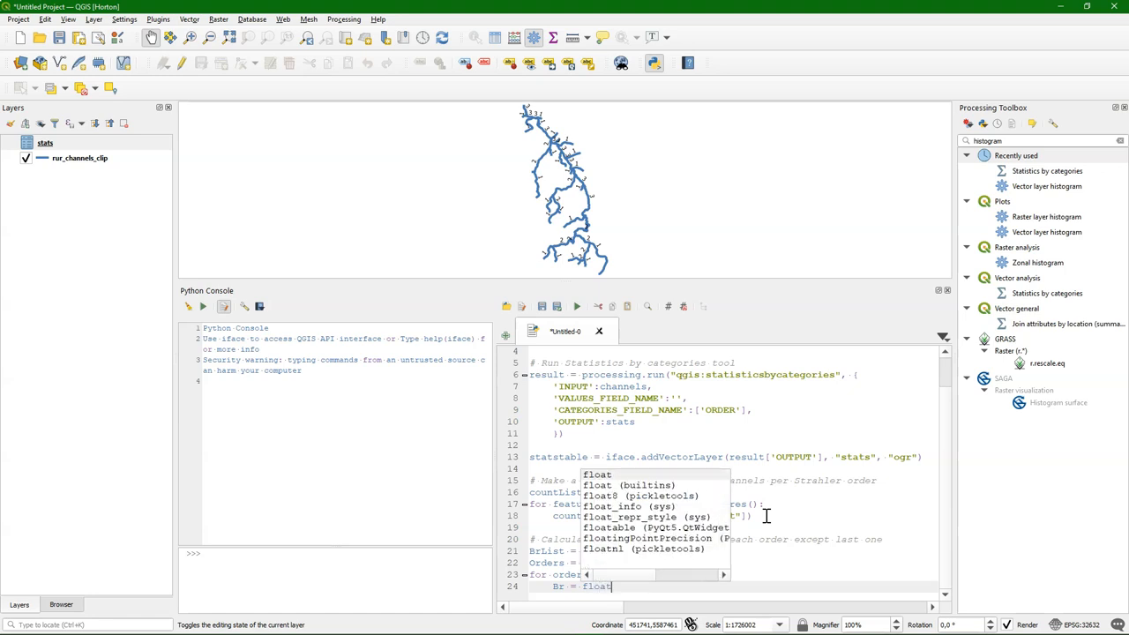
text((countList)
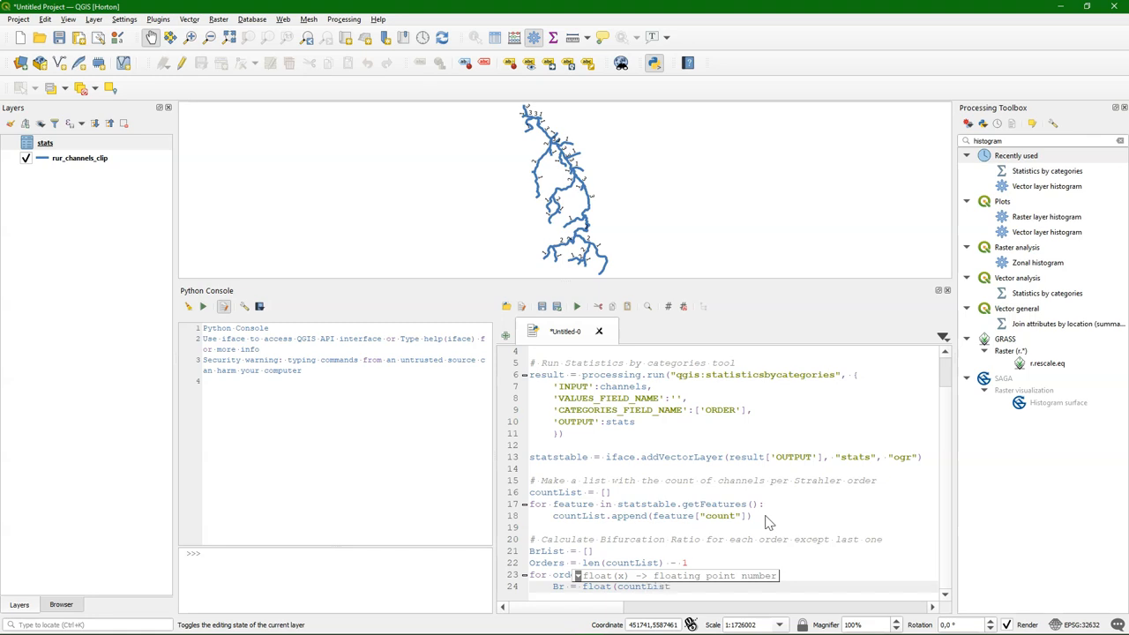
text([)
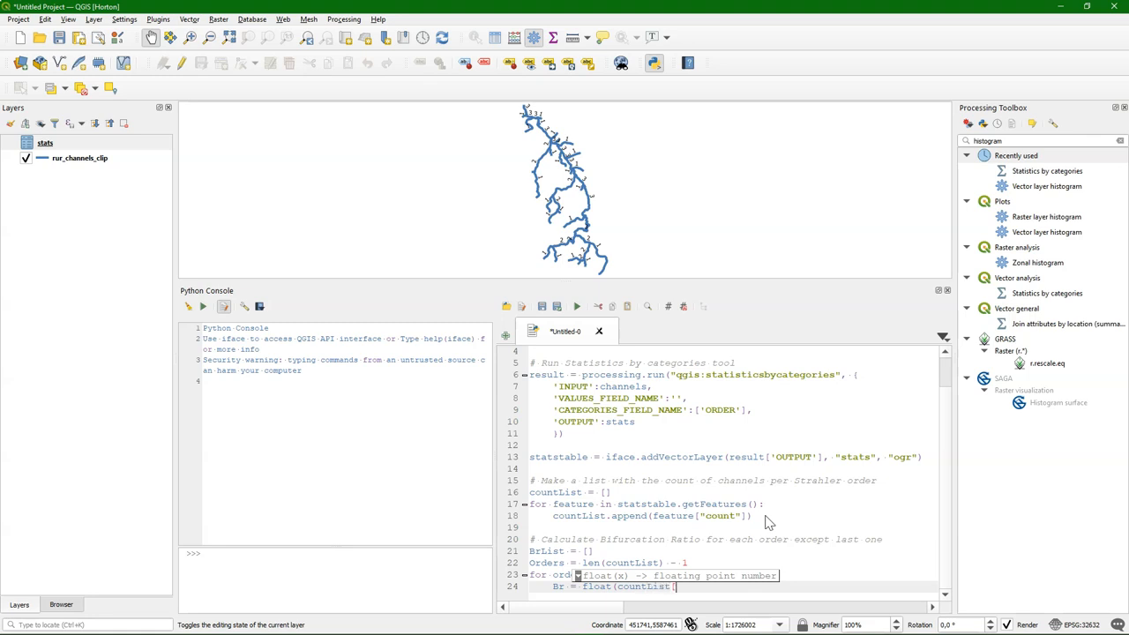
text(or)
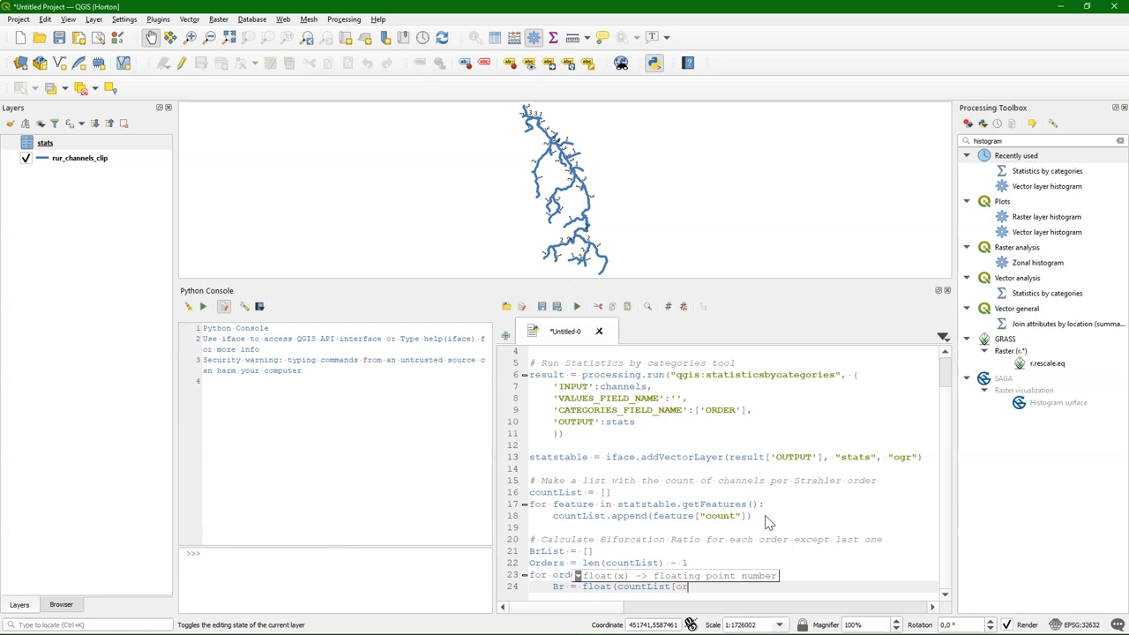
text(order])
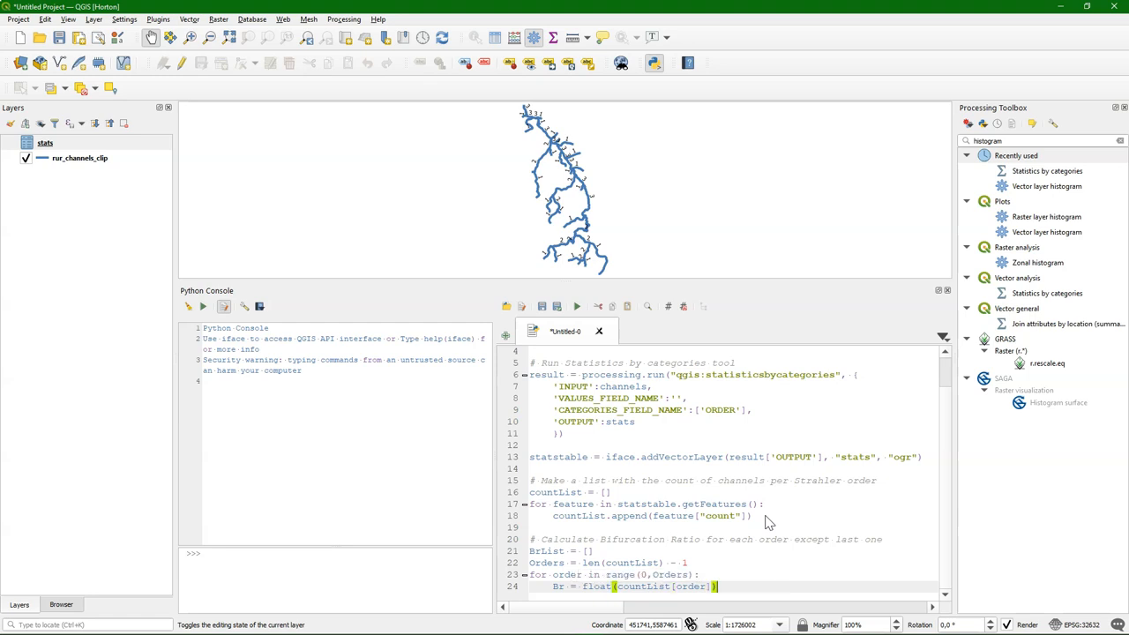
text(/ float()
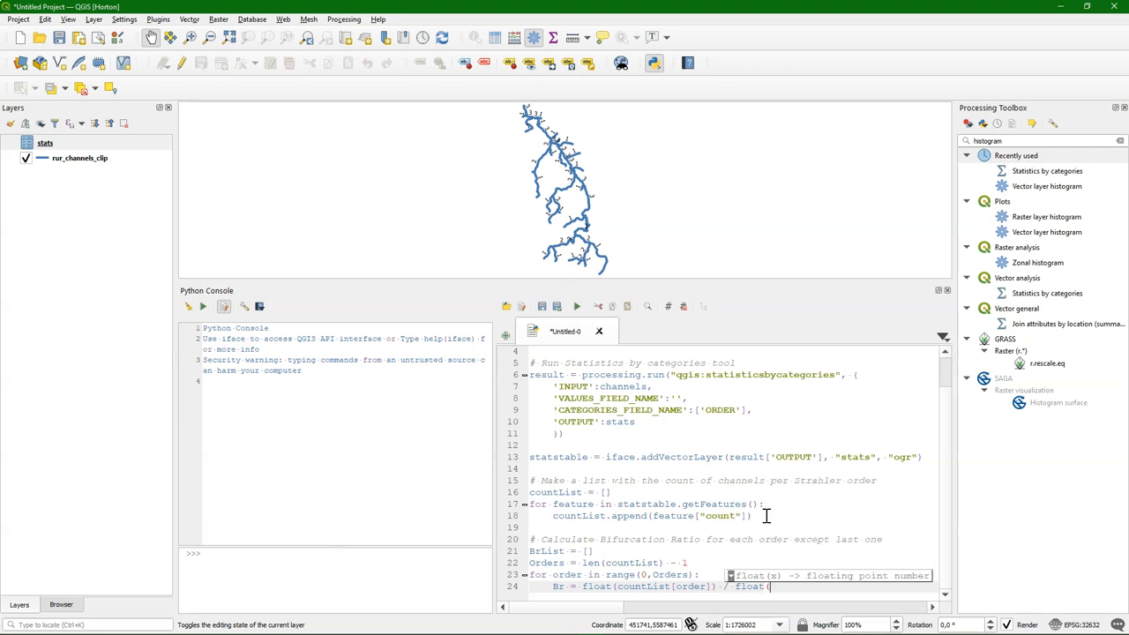
text(coun)
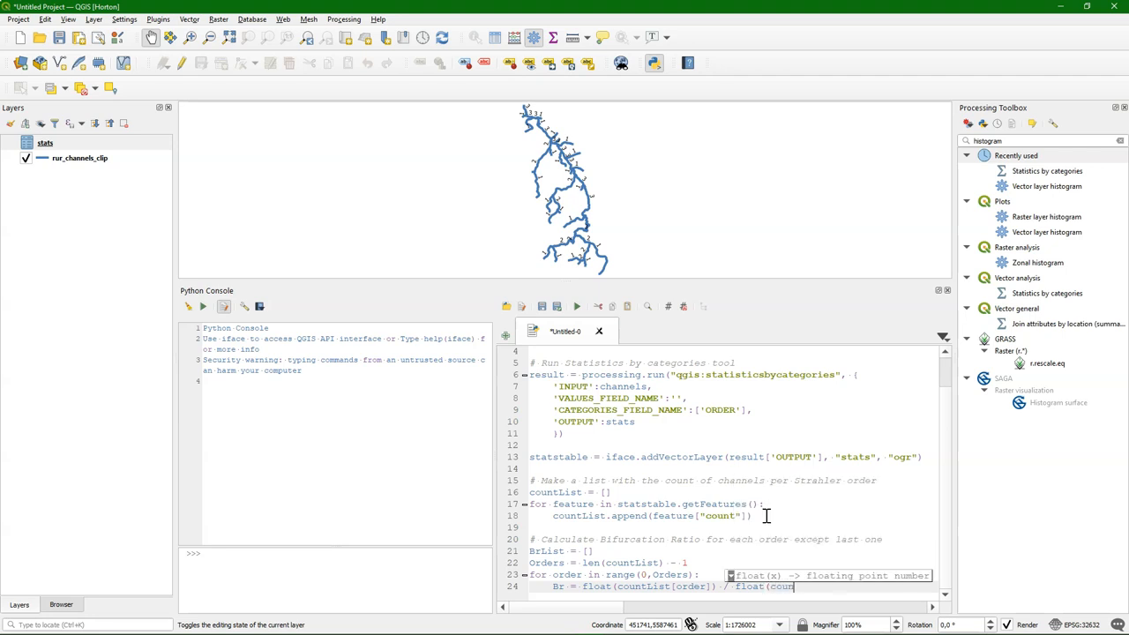
text(List[order + 1)
text(print()
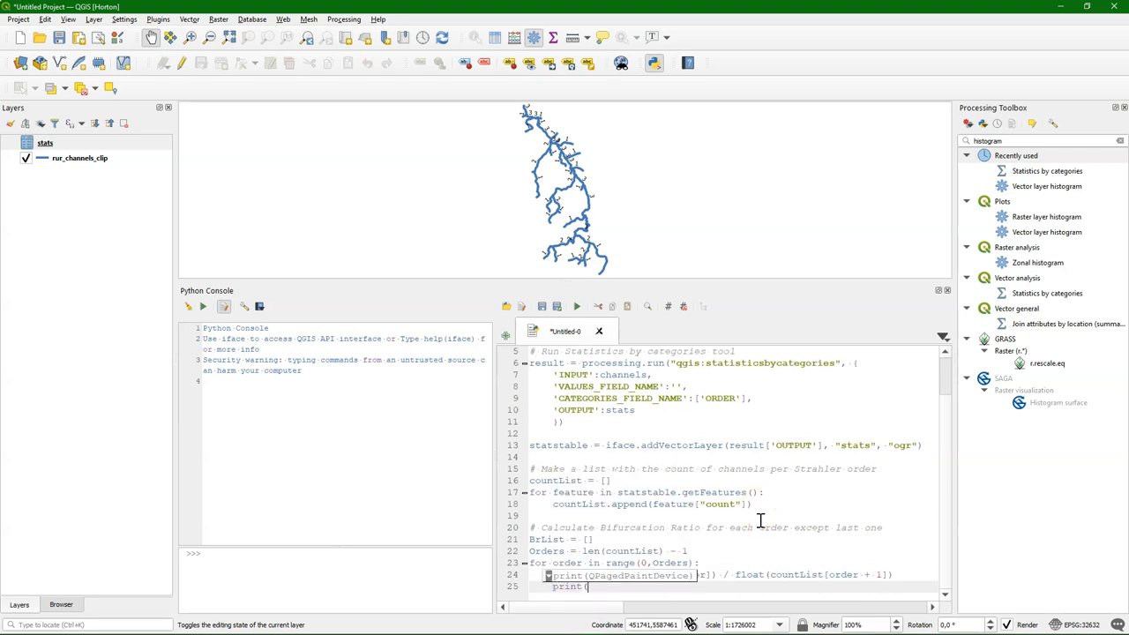
- Print "The Bifurcation Ratio of Order {} is {:.2f}".format(order+1,Br) inside the loop
text("The Bifurcation Ratio of O)
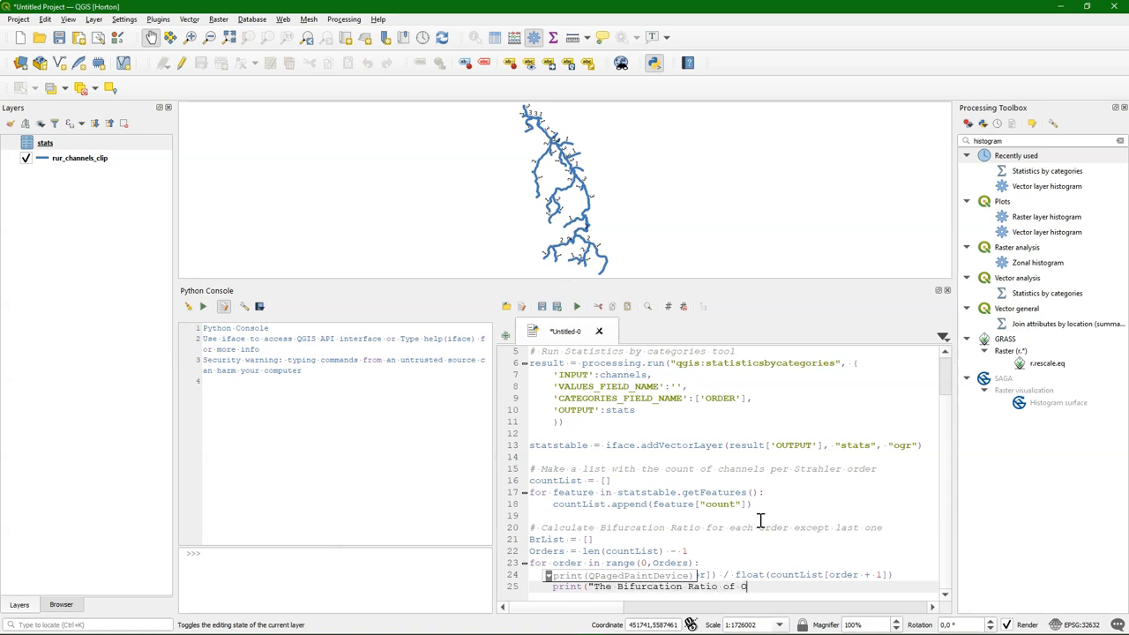
text(rder {)
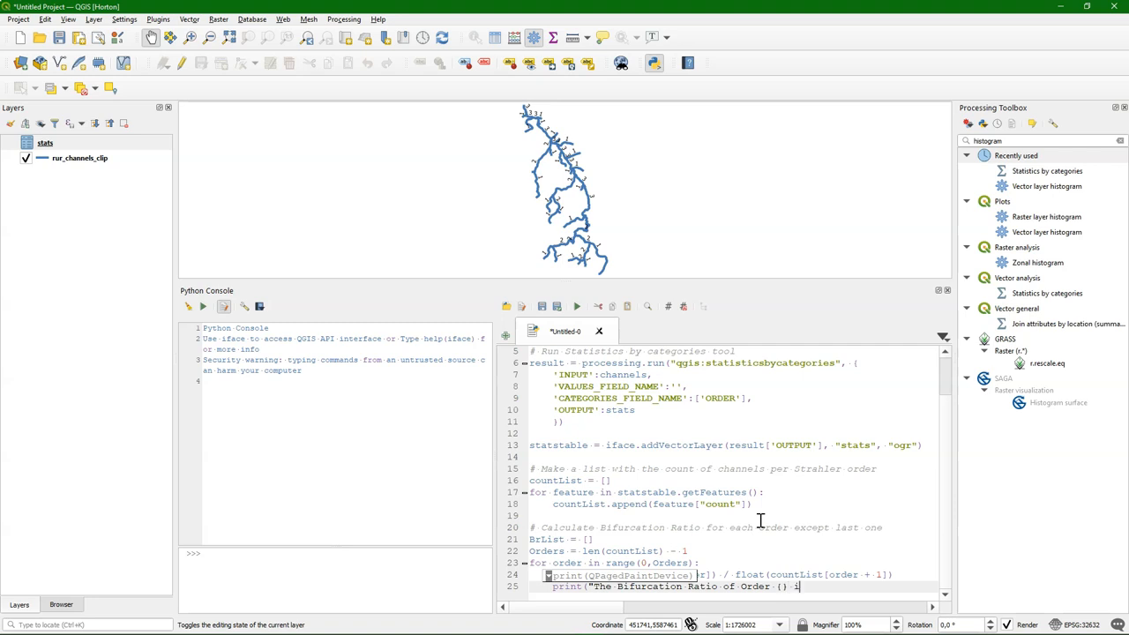
text(is)
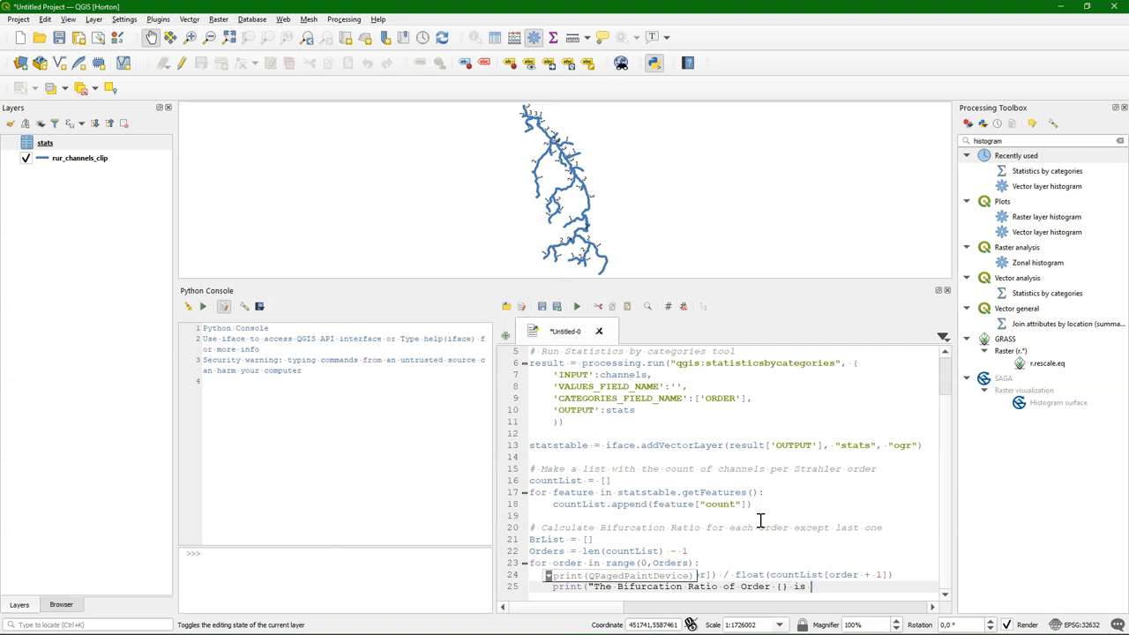
text({)
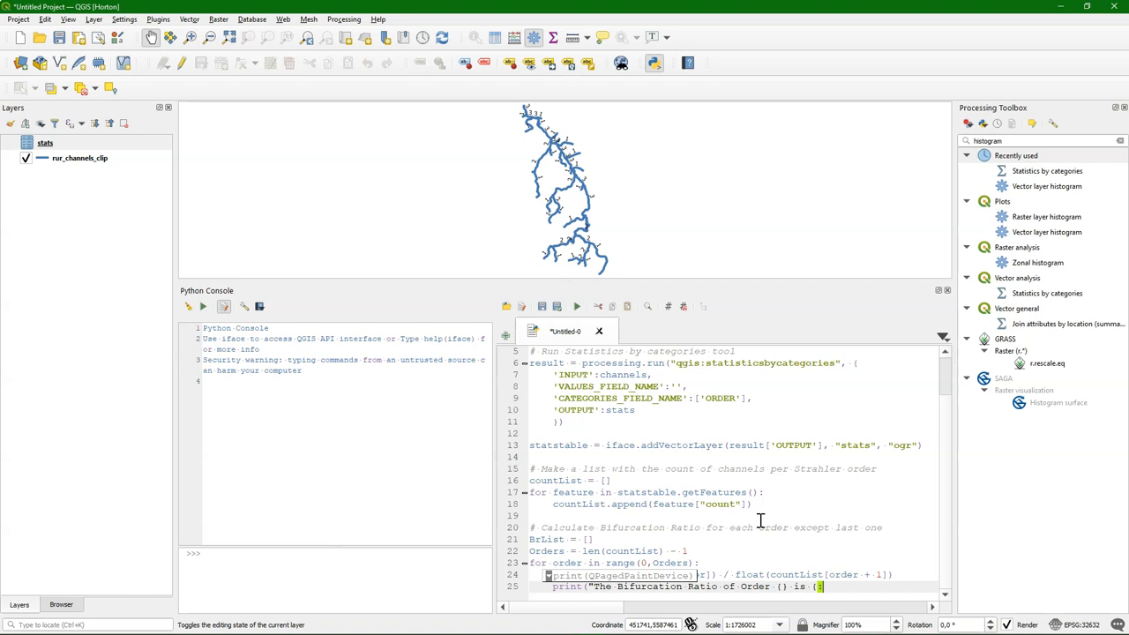
text(:.2)
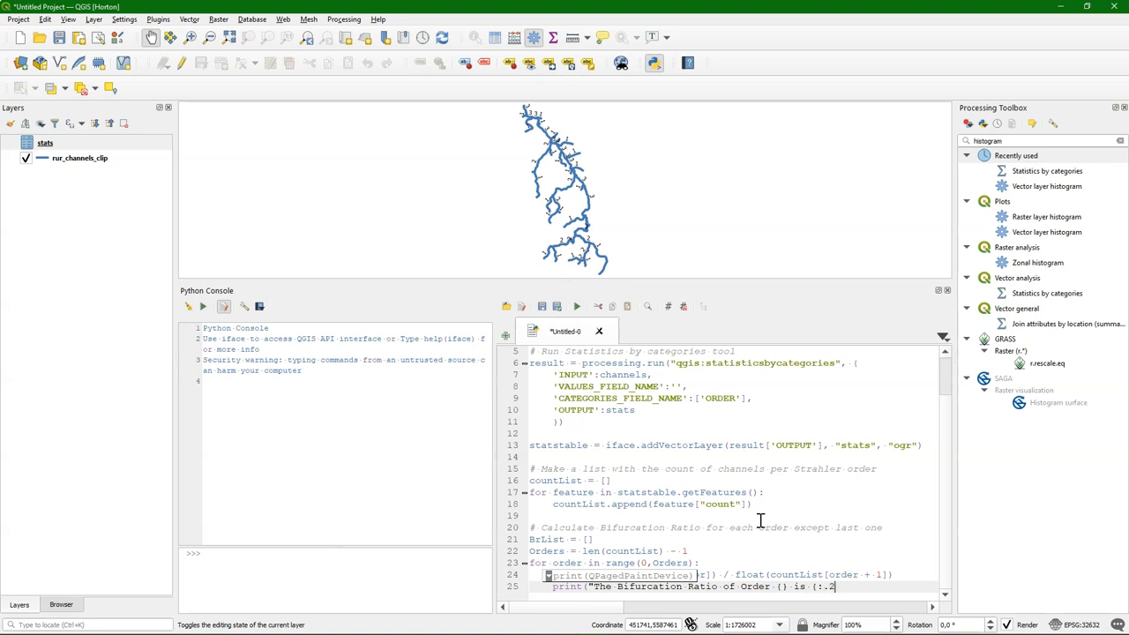
text(f)
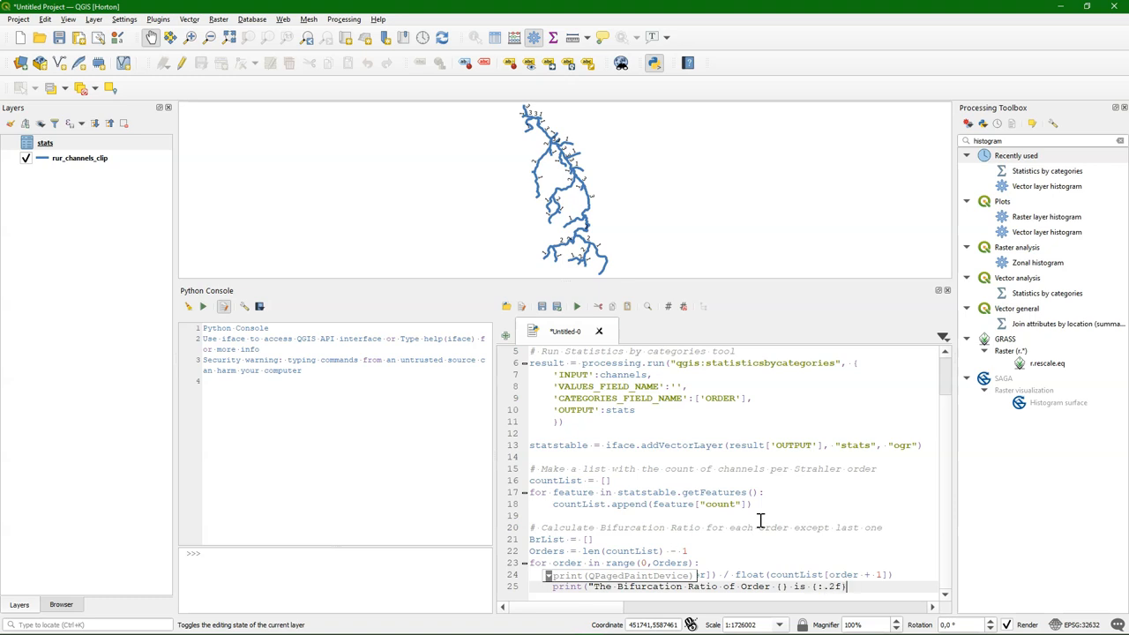
text(")
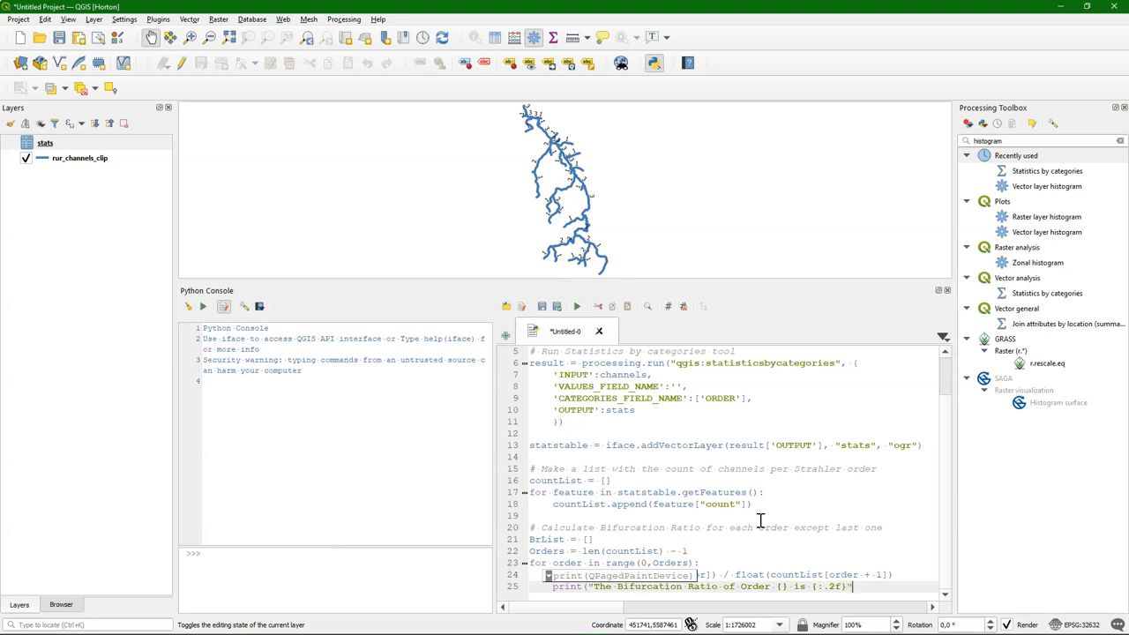
text(.)
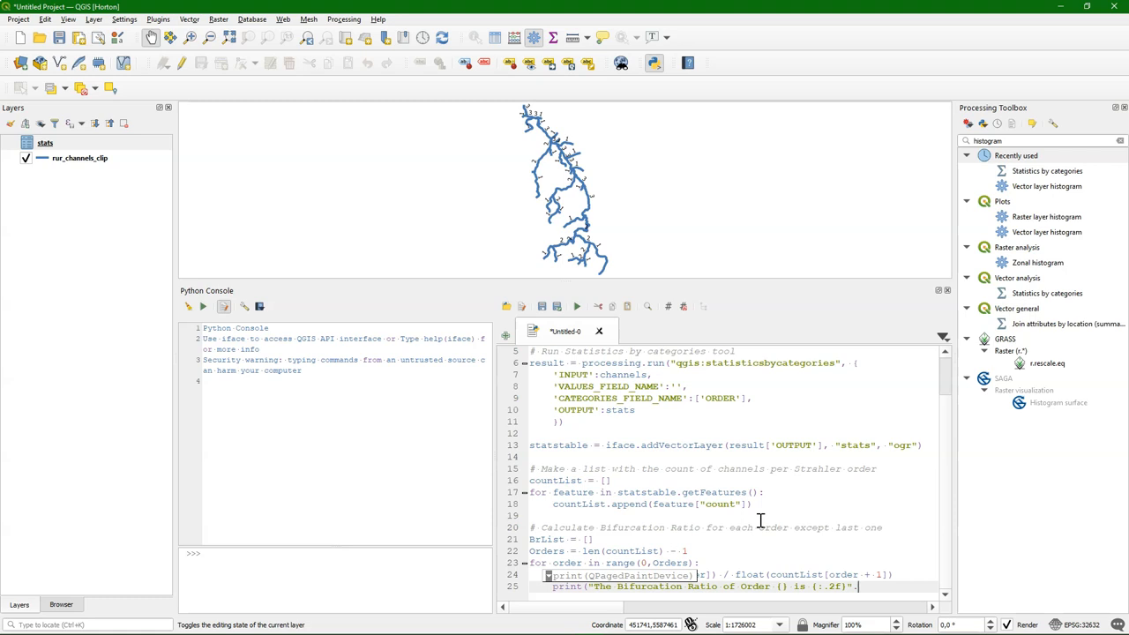
text(.format(order+1, Br)
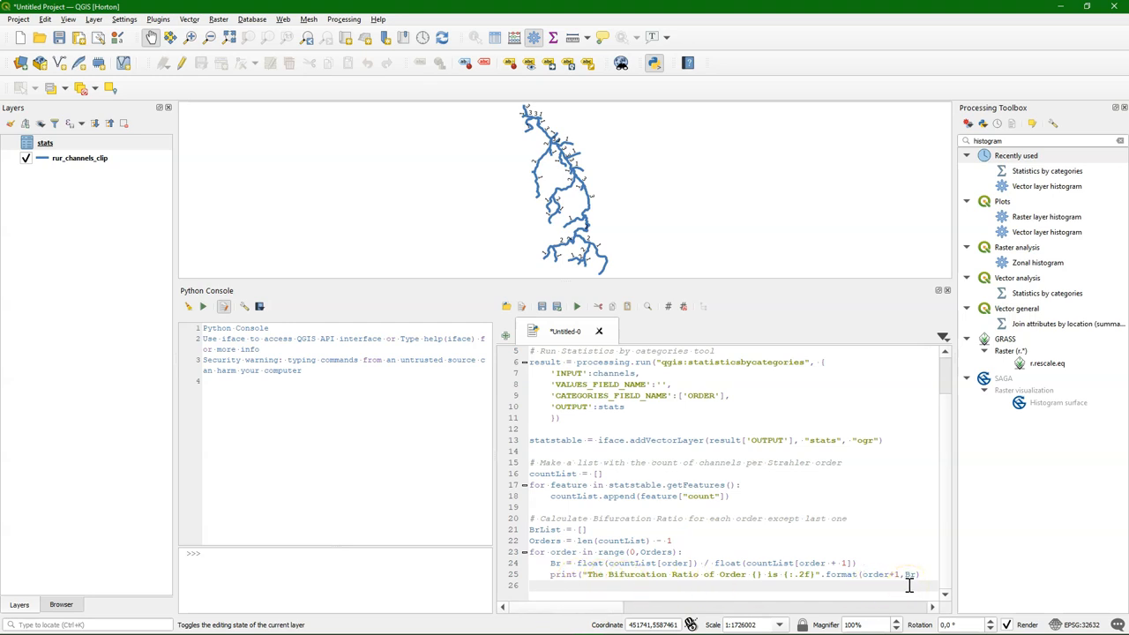
- Append Br to BrList and add a comment introducing the average bifurcation ratio
key(enter)
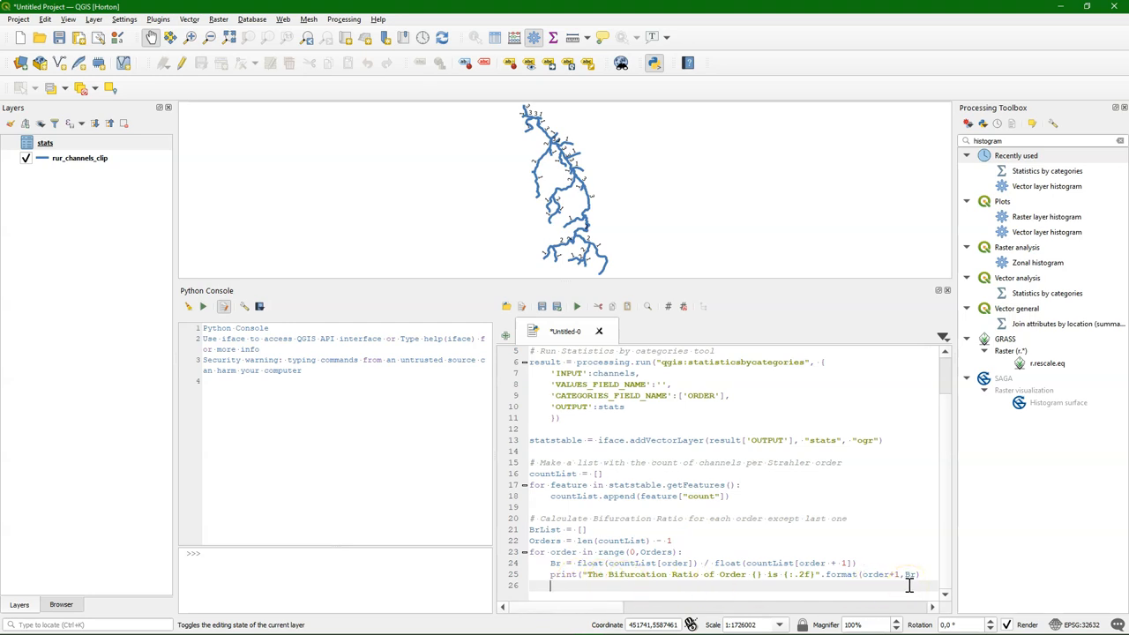
text(BrList)
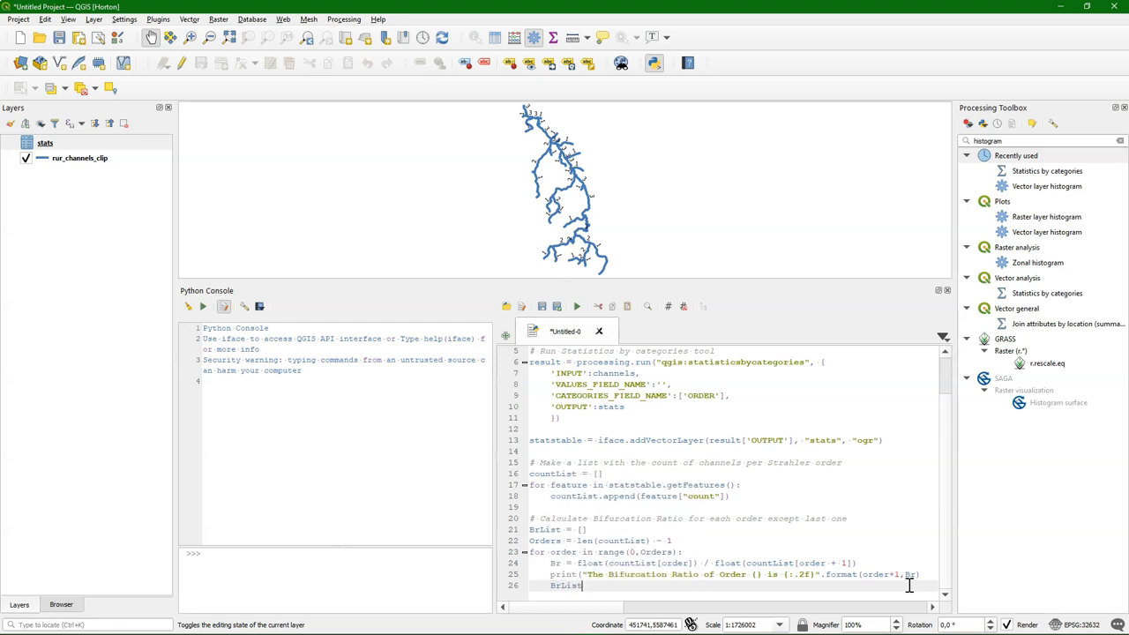
text(.append(B)
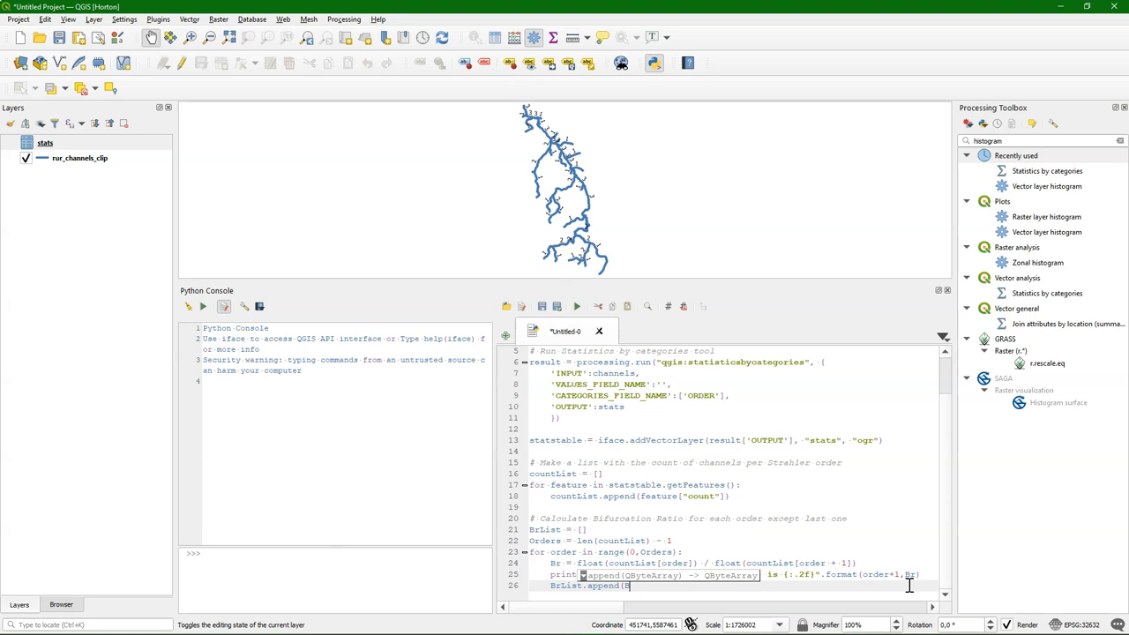
text(r))
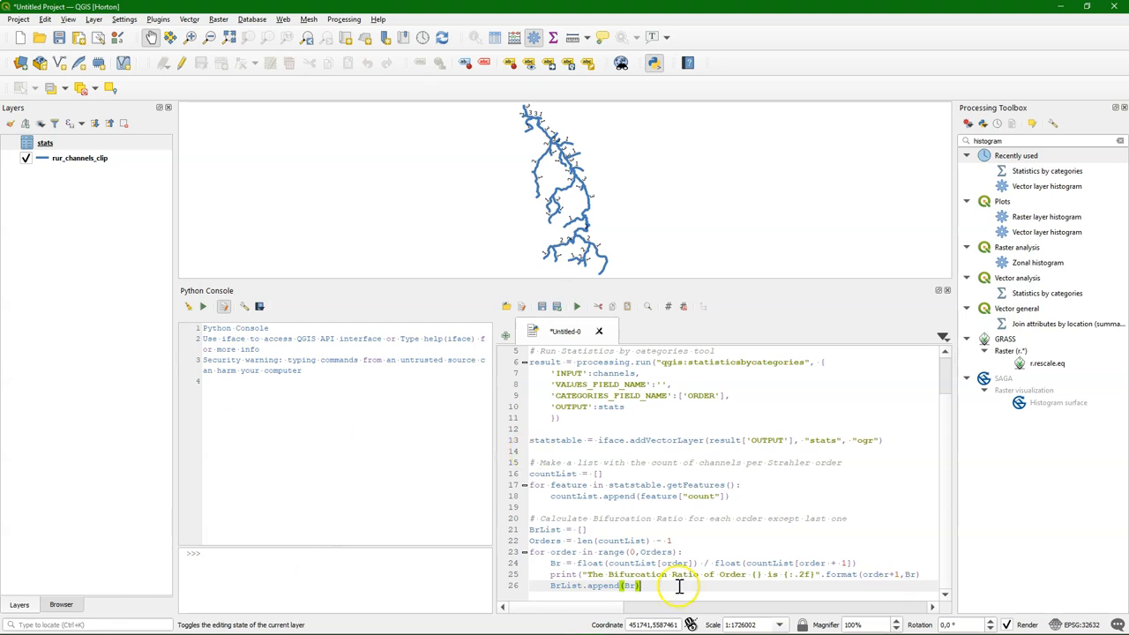
text(# Calculate average Bifurcation Ratio)
text(BrAverage)
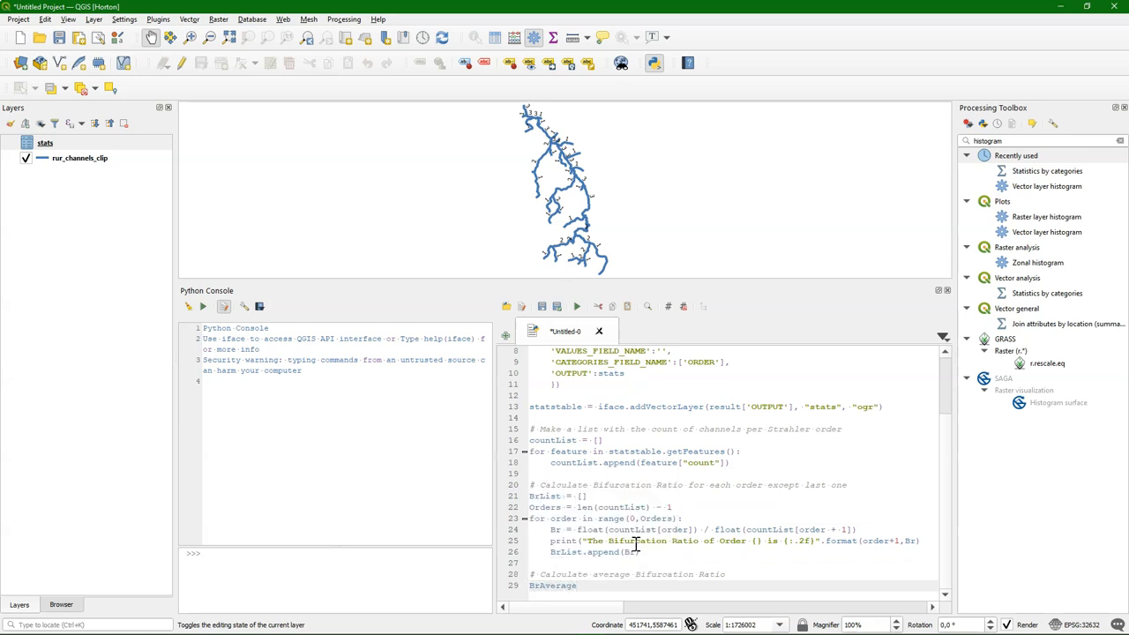
- Compute BrAverage = sum(BrList)/len(BrList) and print it formatted with {:.2f}
text(sum(BrL)
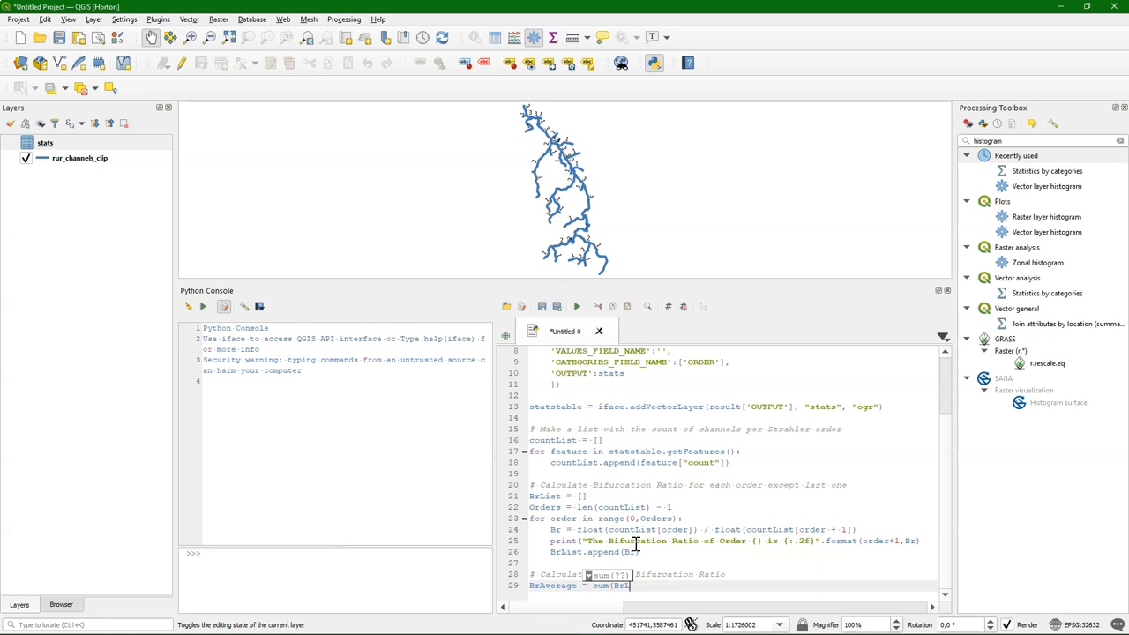
text(ist)
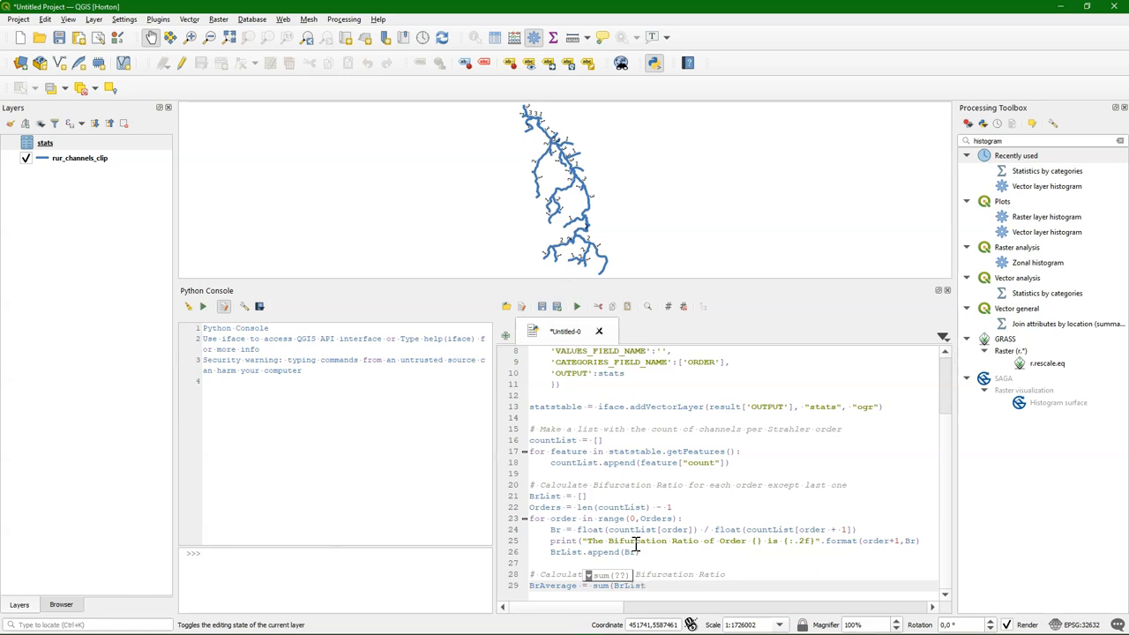
text(len(BrList)
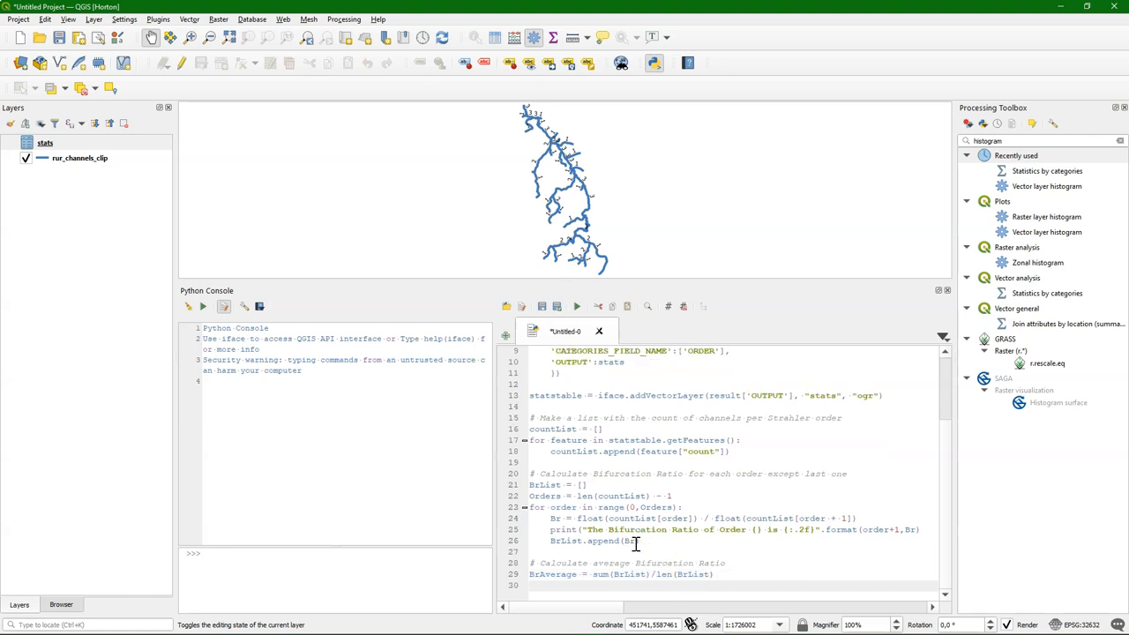
text(print("The Average Bifurcation Ratio is)
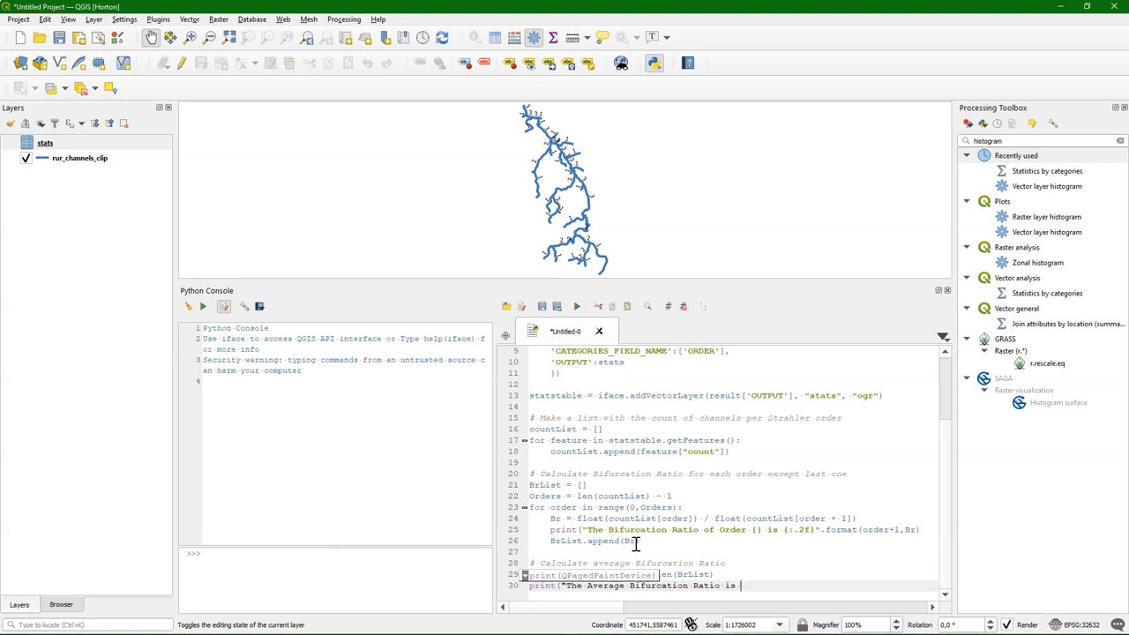
text(:.2f)
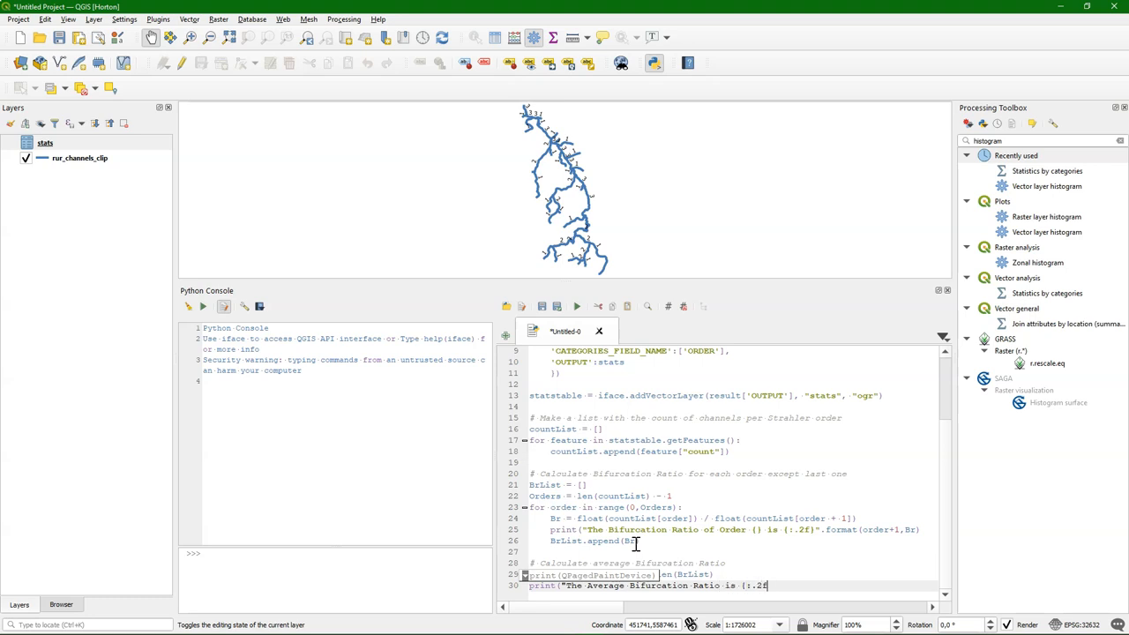
text(".f)
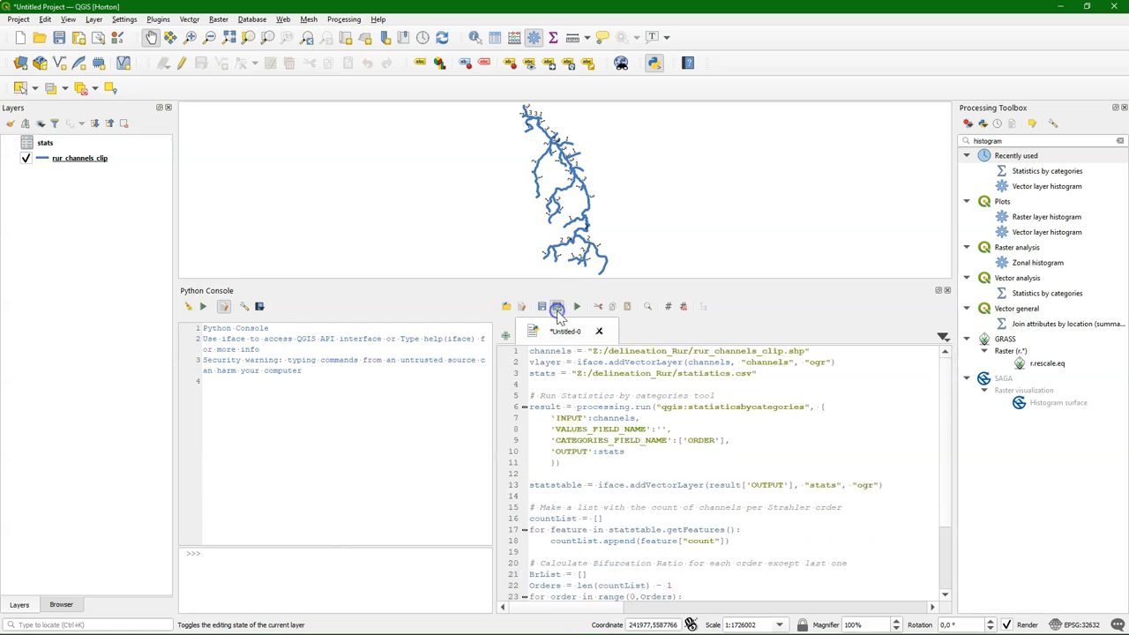
- Save the script as bifurcationratio.py and run it to print the ratios and the 1.74 average
click(558, 307)
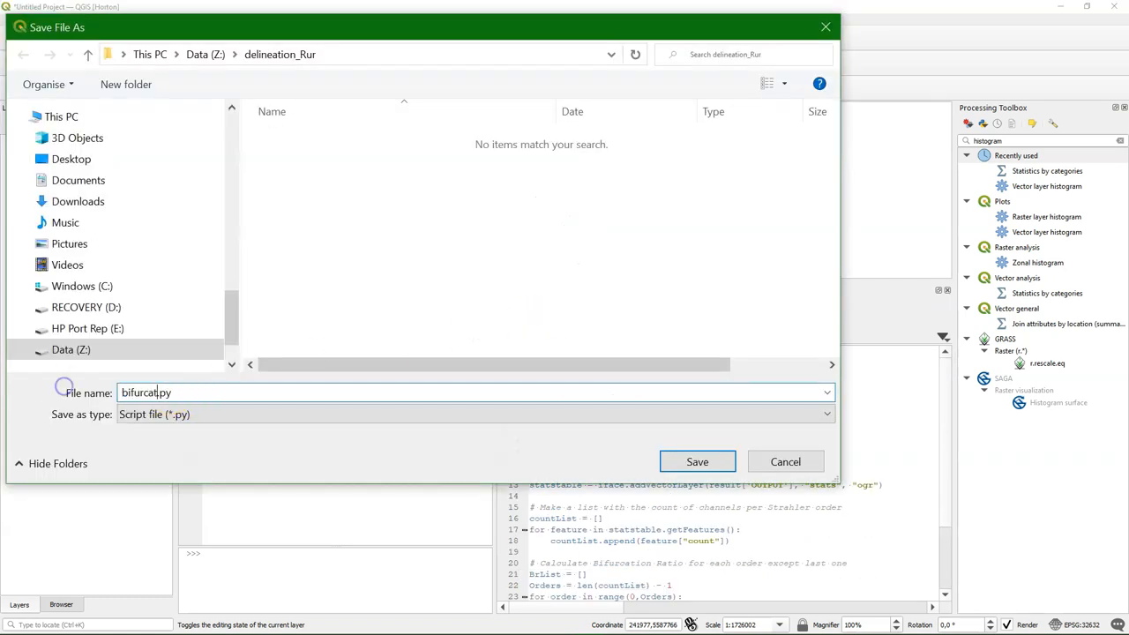
click(697, 463)
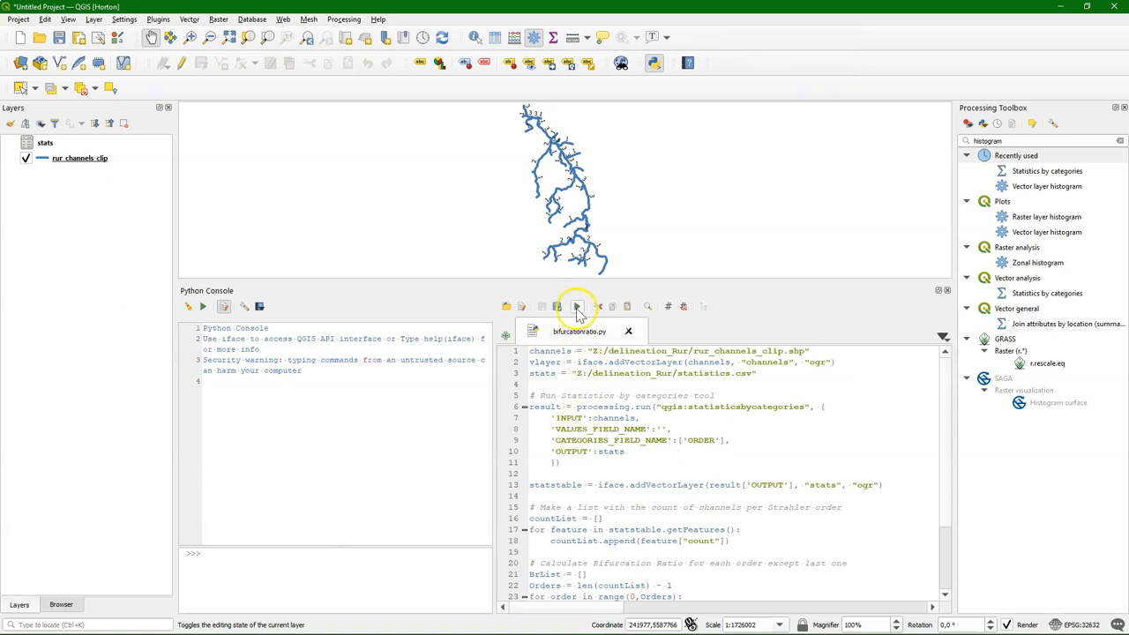
click(575, 307)
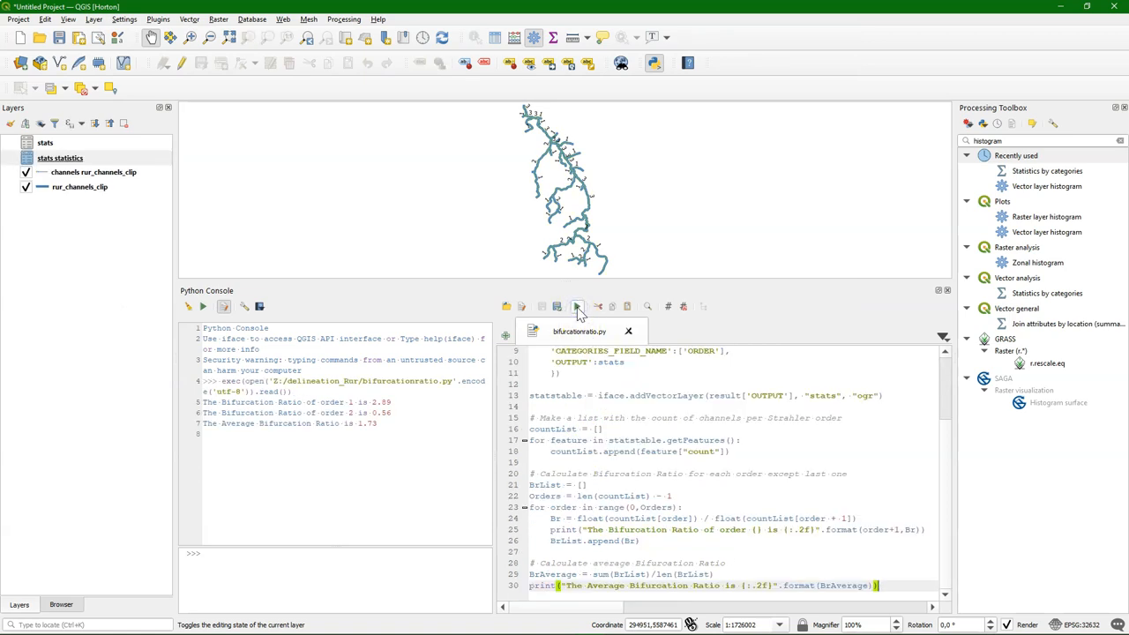